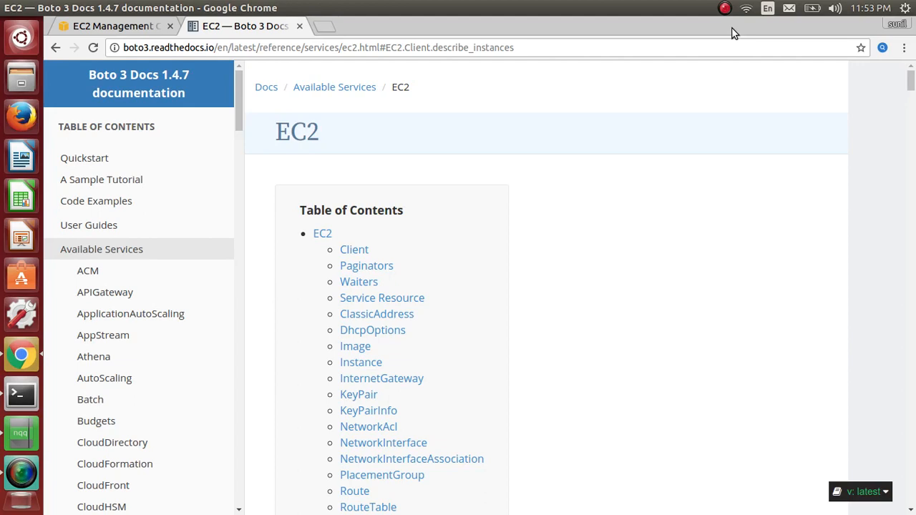
mouse_move(636, 6)
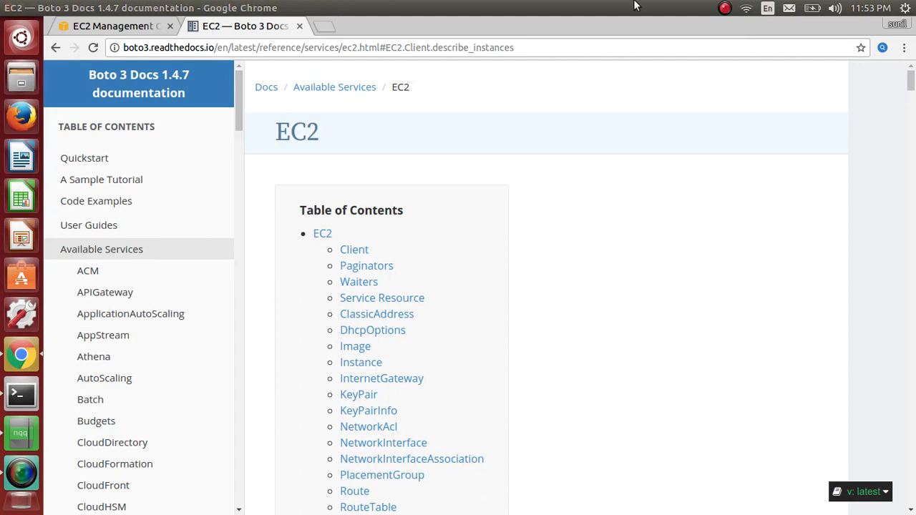
Step: Switch from the Boto3 docs to the EC2 console and list the two stopped t2.micro instances
left_click(112, 26)
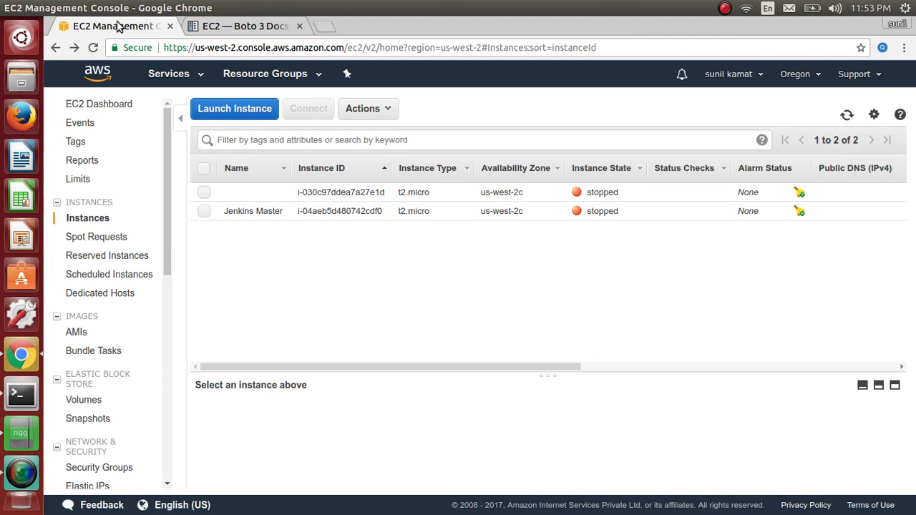
left_click(20, 394)
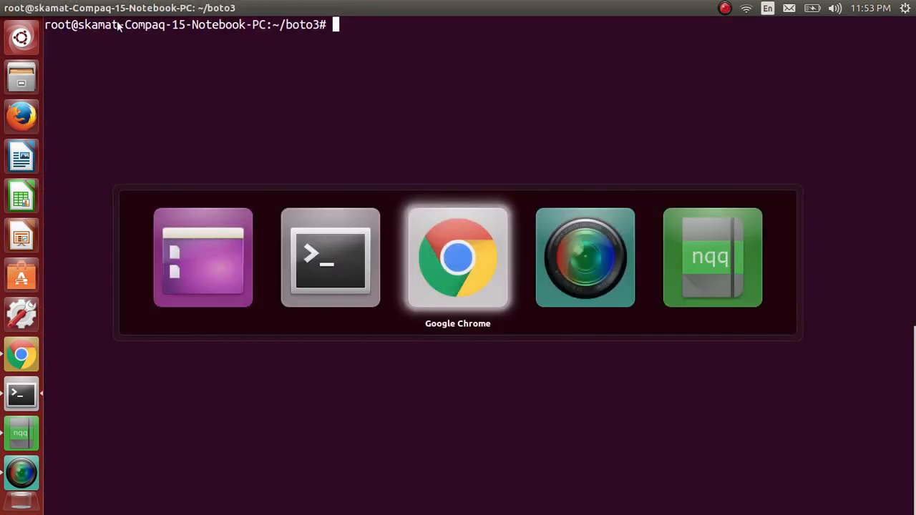
left_click(458, 257)
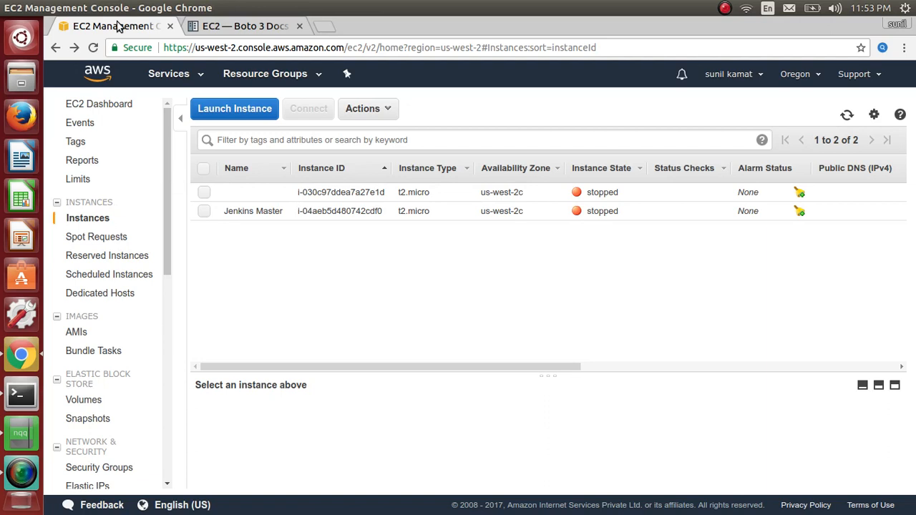
mouse_move(252, 250)
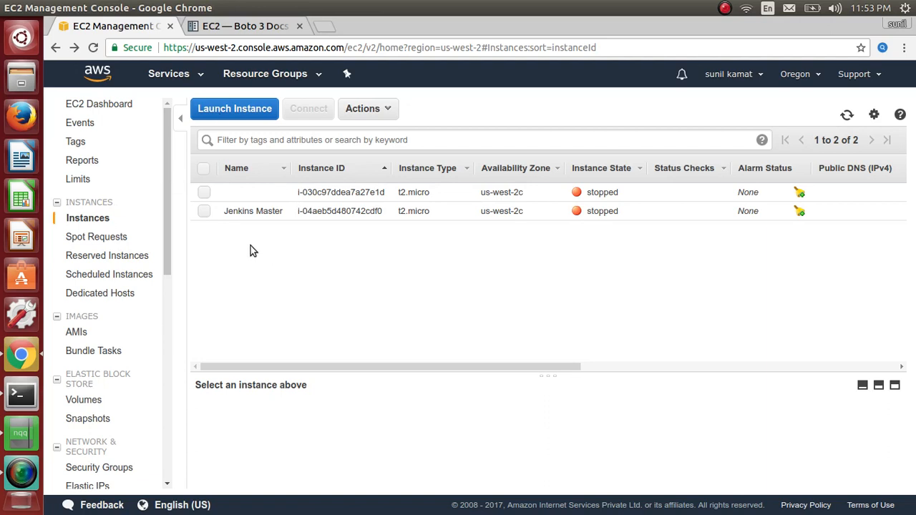
mouse_move(251, 210)
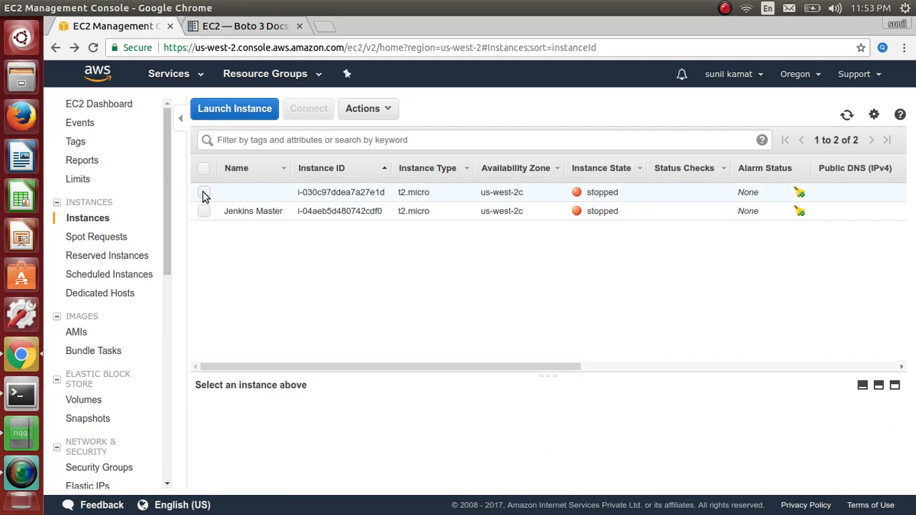
Step: Review the inbound rules of the unnamed instance's launch-wizard-5 security group, then go to the terminal
left_click(203, 192)
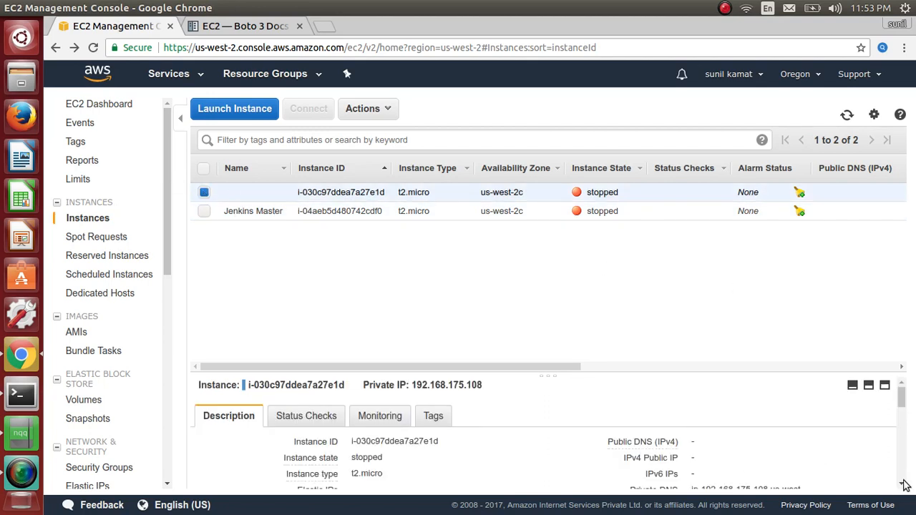
scroll("down", 3)
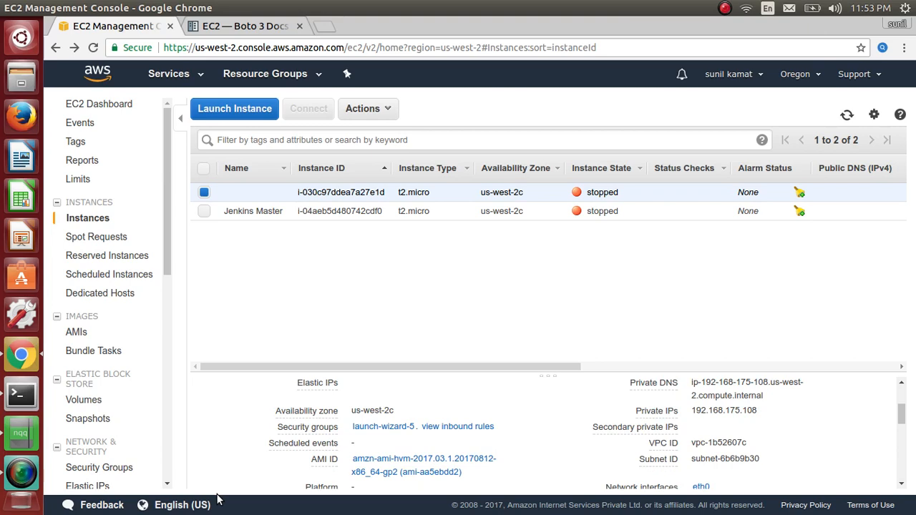
mouse_move(384, 426)
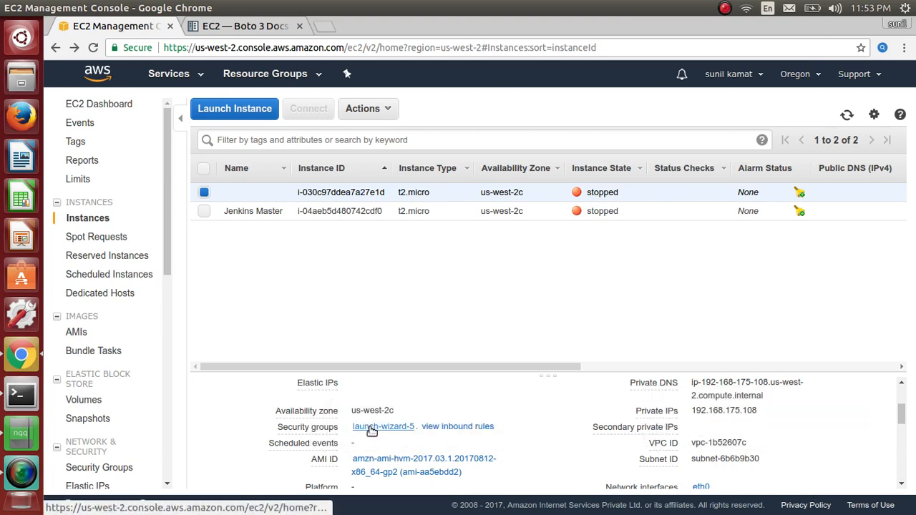
left_click(383, 426)
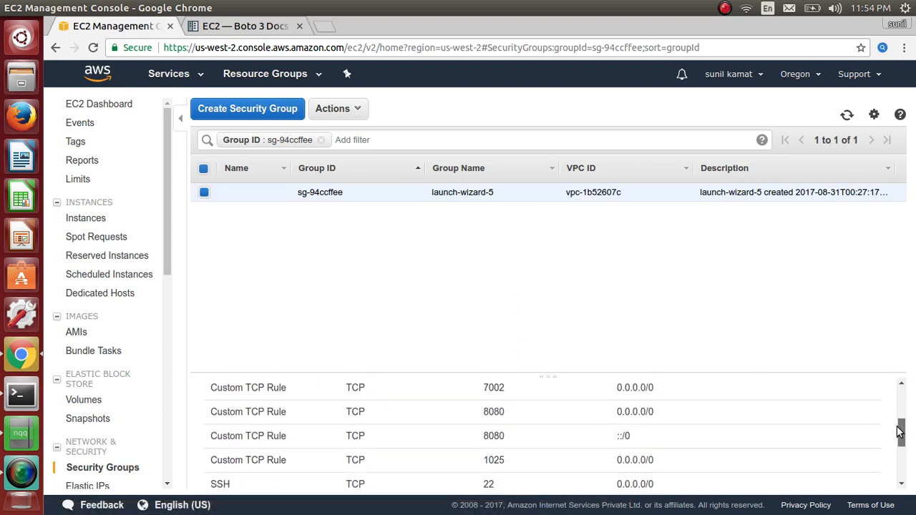
scroll("down", 3)
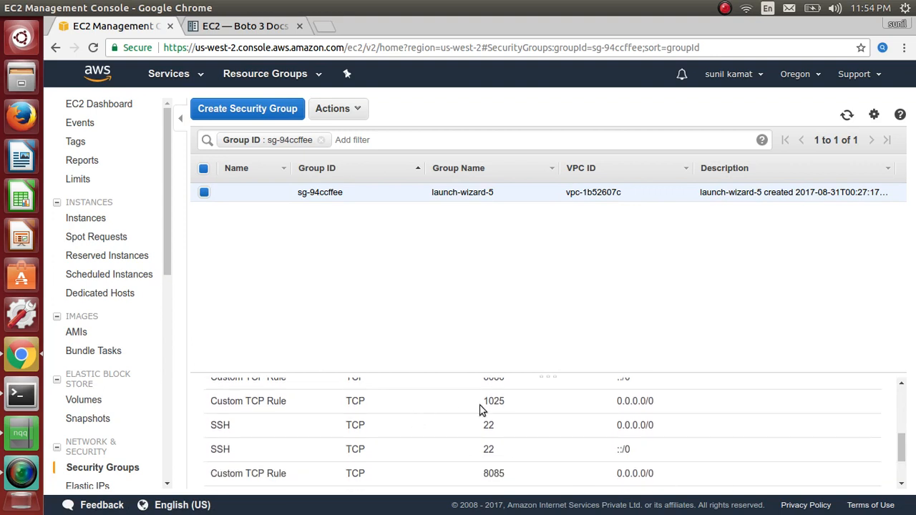
mouse_move(498, 415)
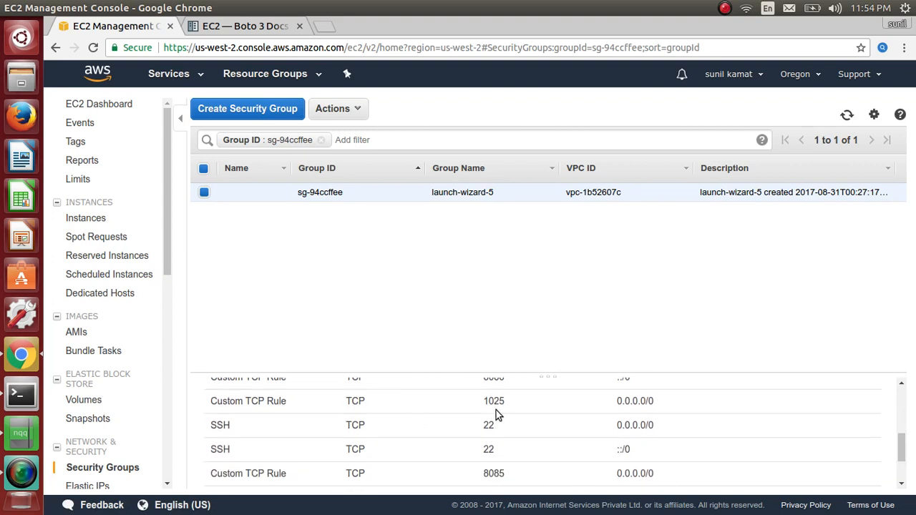
scroll("down", 3)
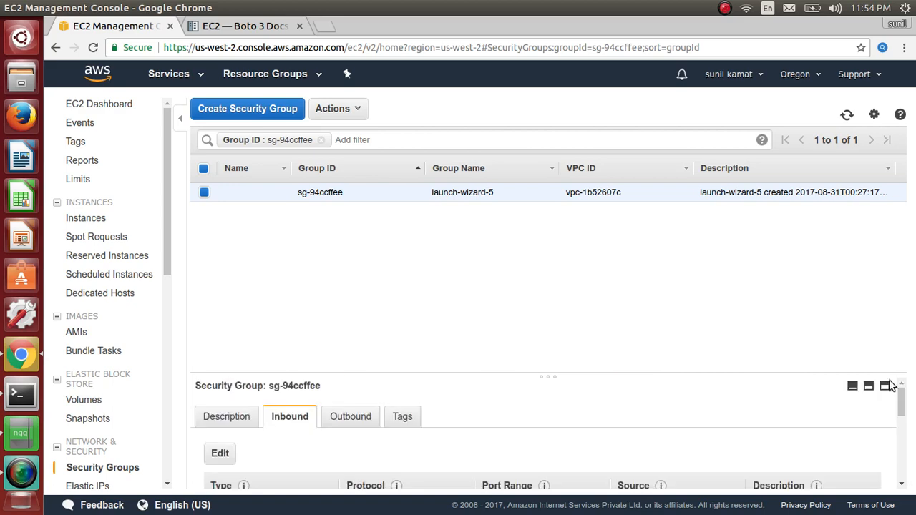
left_click(20, 395)
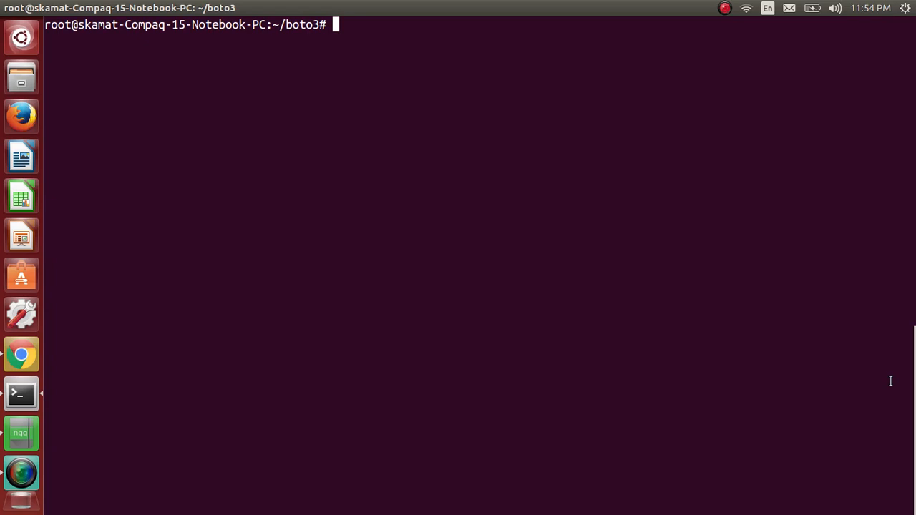
Step: Start sec_group_in.py in vi and write import boto3
type("vi")
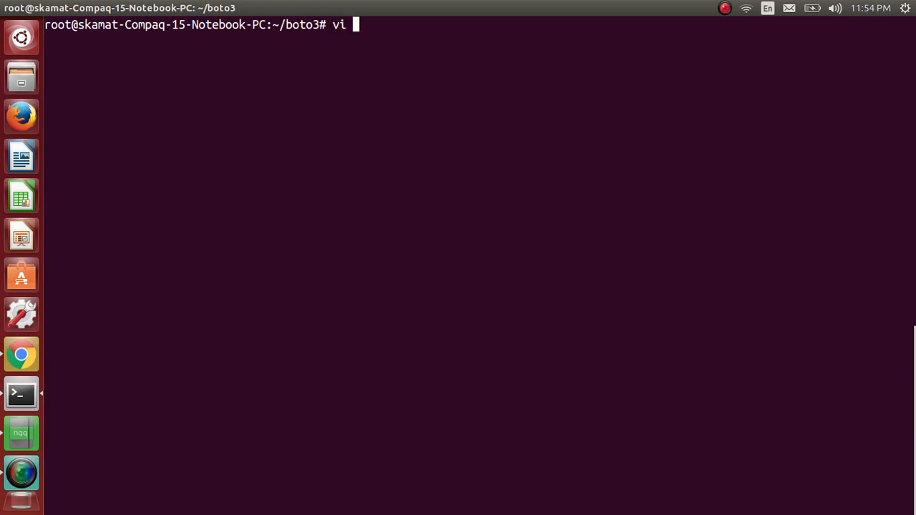
type("sec_gro")
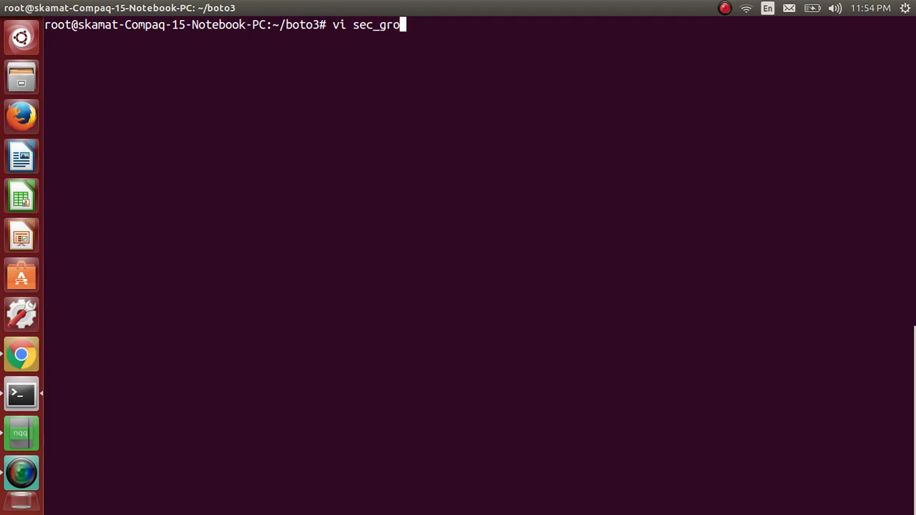
type("up_")
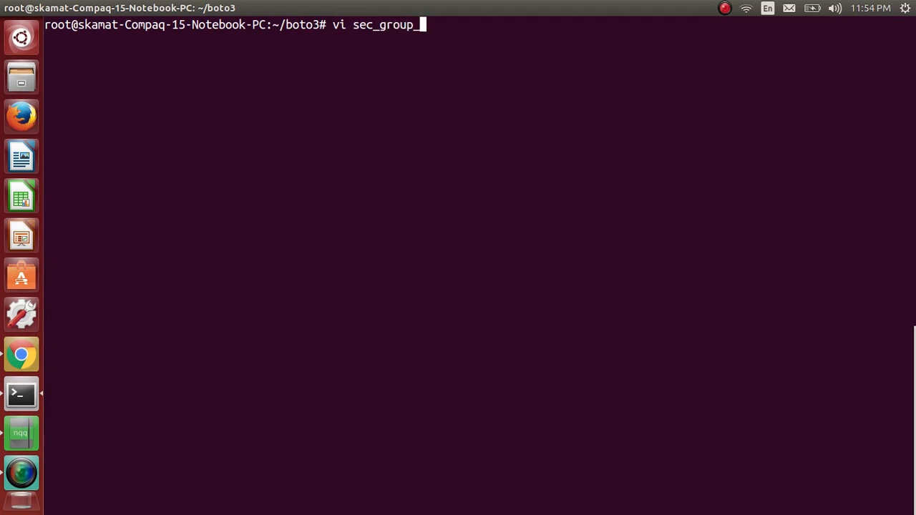
type("in.p")
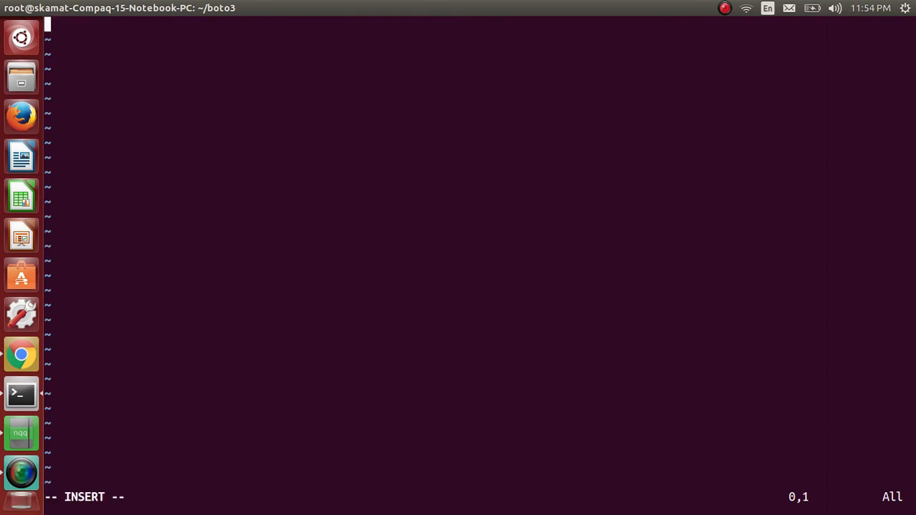
type("import")
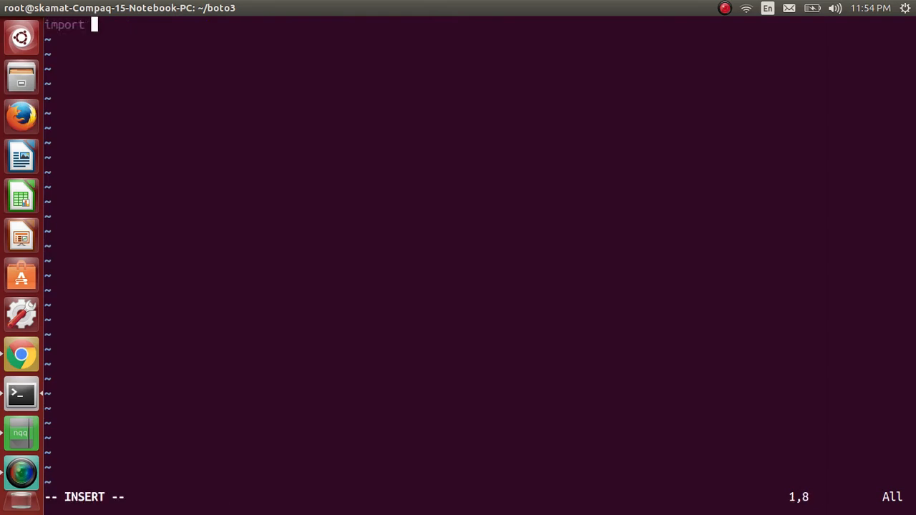
type("boto3")
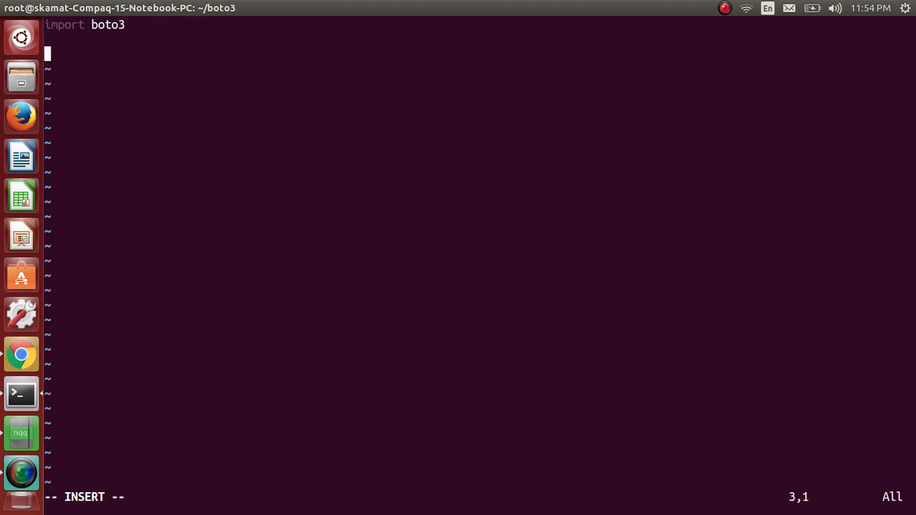
Step: Add ec2 = boto3.resource('ec2') to create the EC2 resource
type("ec2 =")
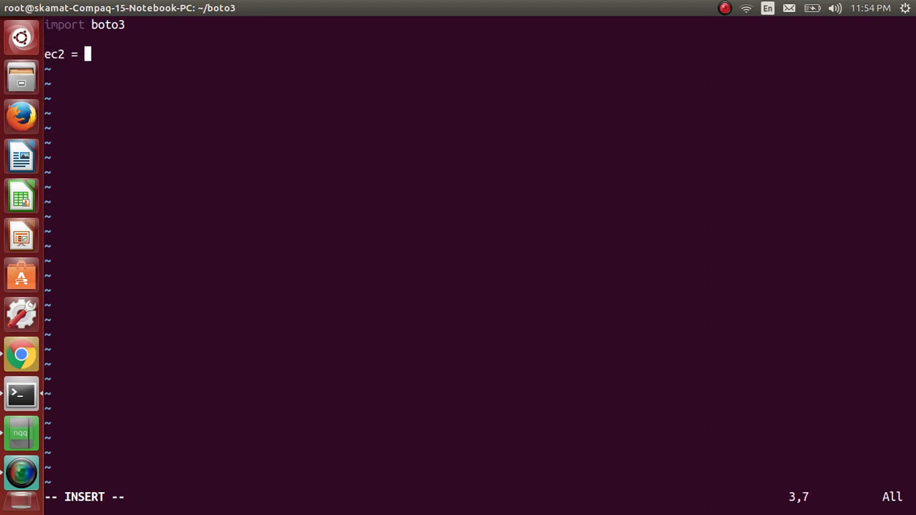
type("boto")
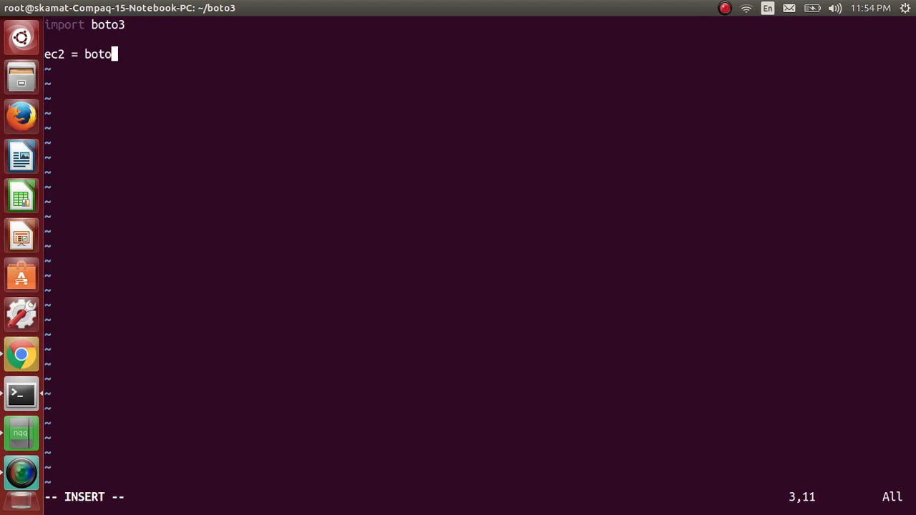
type("3.re")
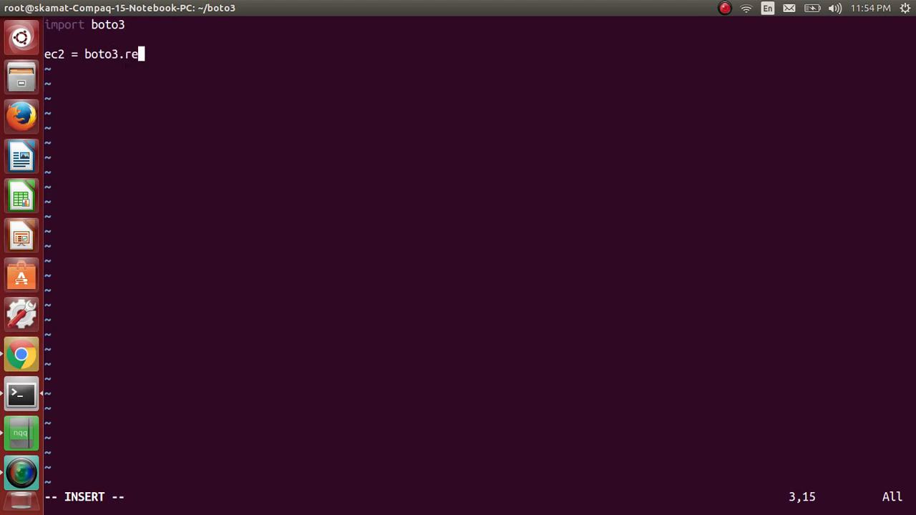
type("source")
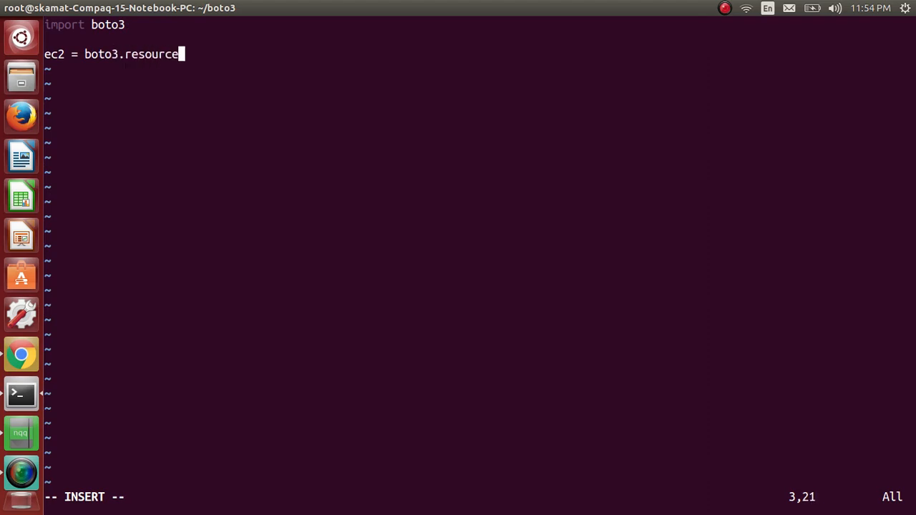
type("('ec2")
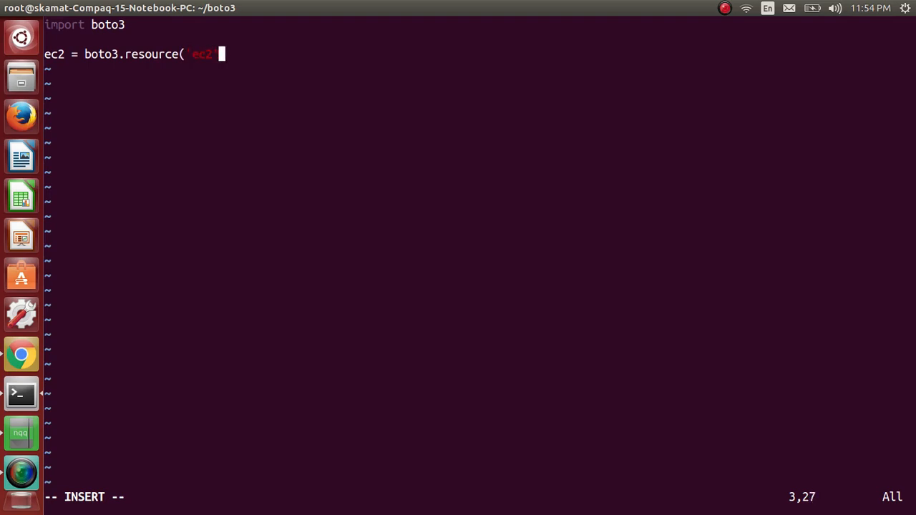
type(")")
type("e")
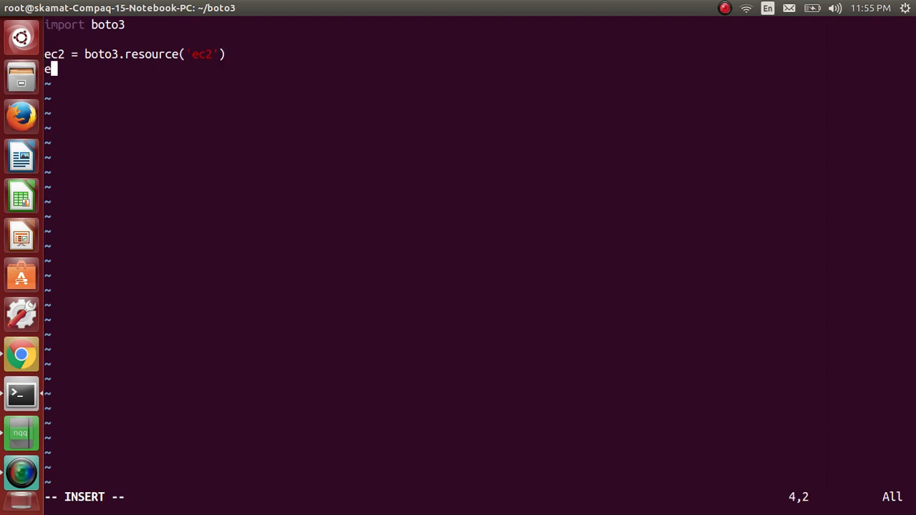
Step: Add client = boto3.client('ec2') to create the EC2 client
type("lie")
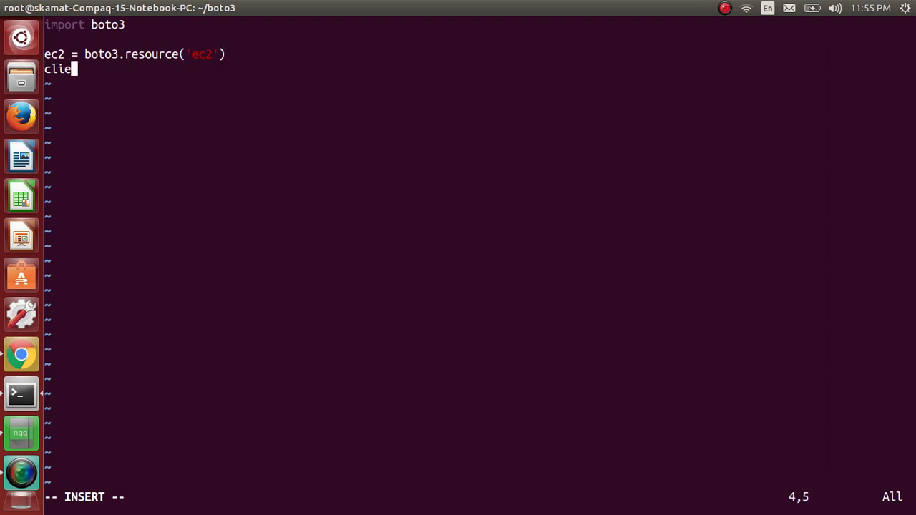
type("nt =")
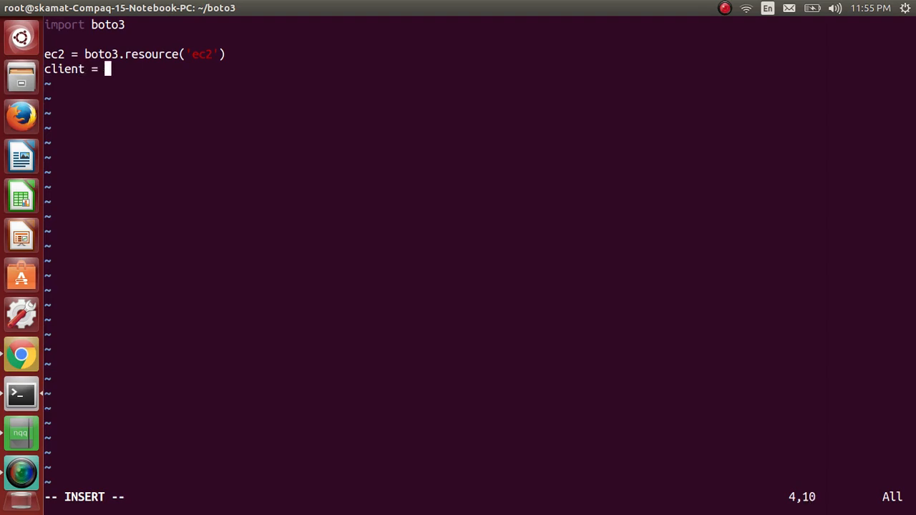
type("boto")
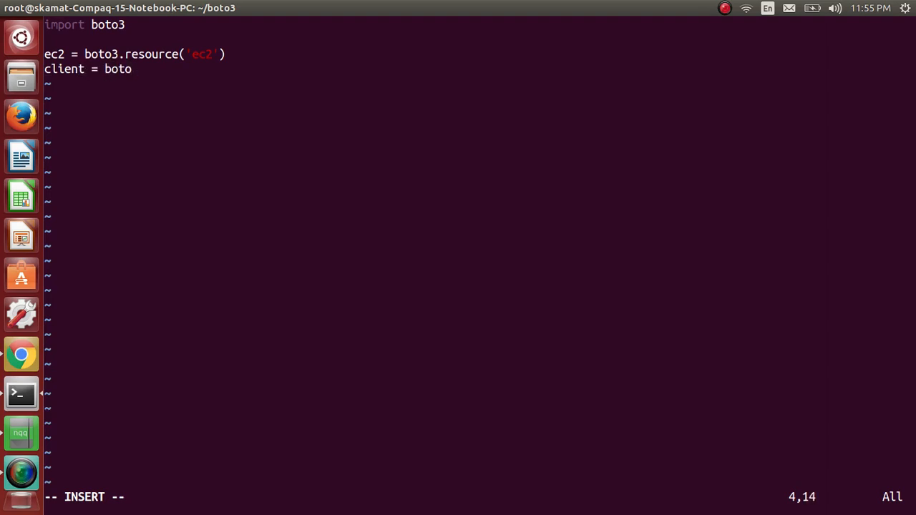
type("3.")
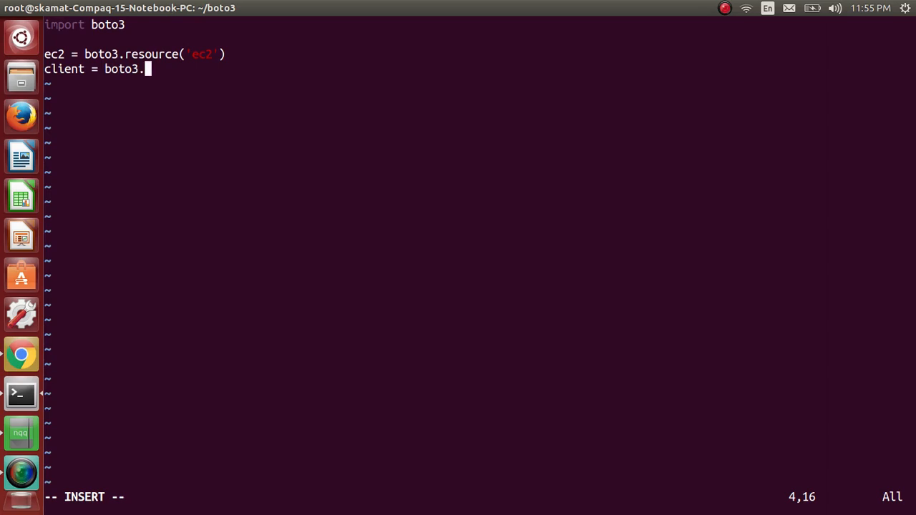
type("client")
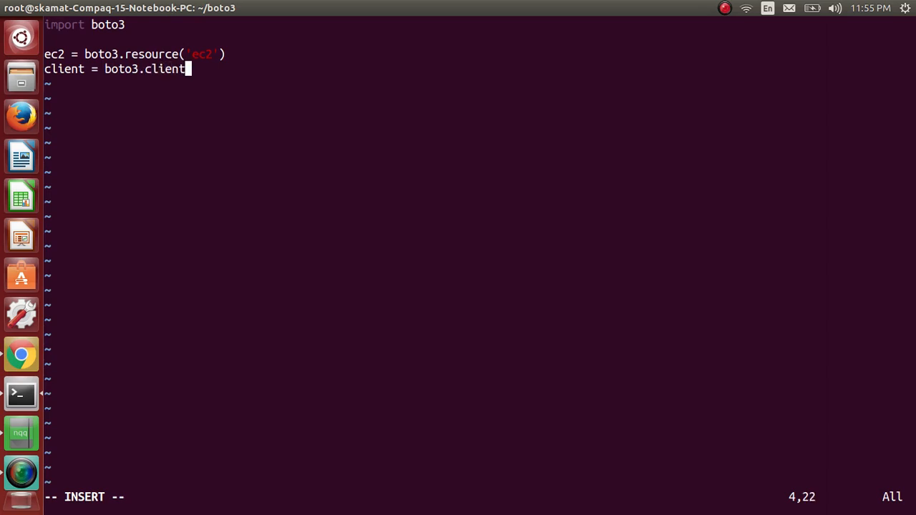
type("(")
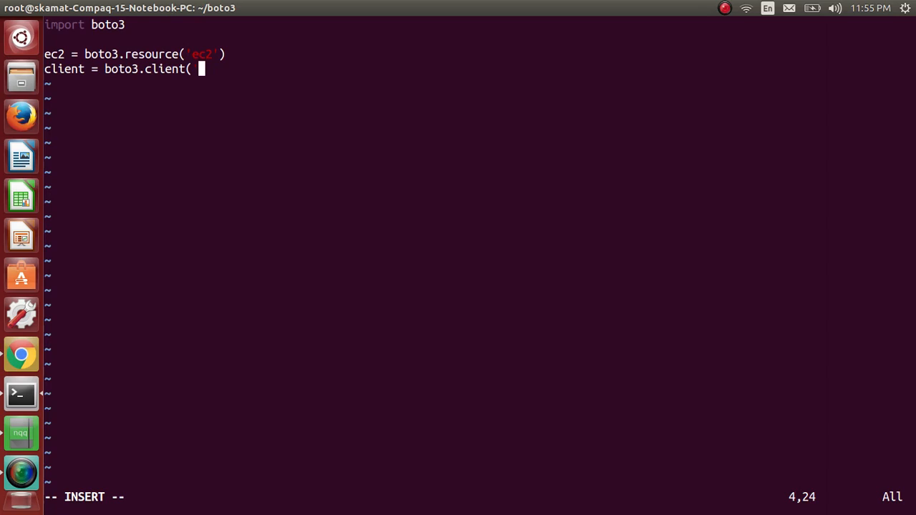
type("'ec2'")
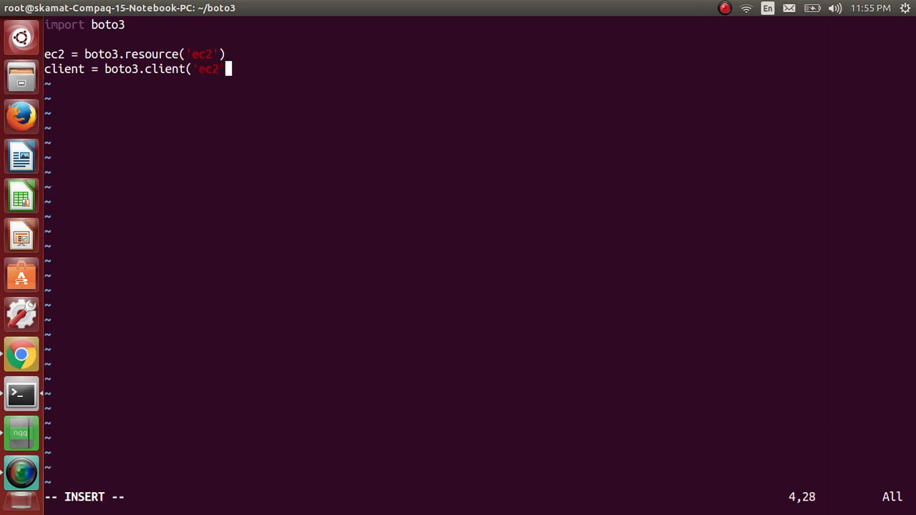
type(")")
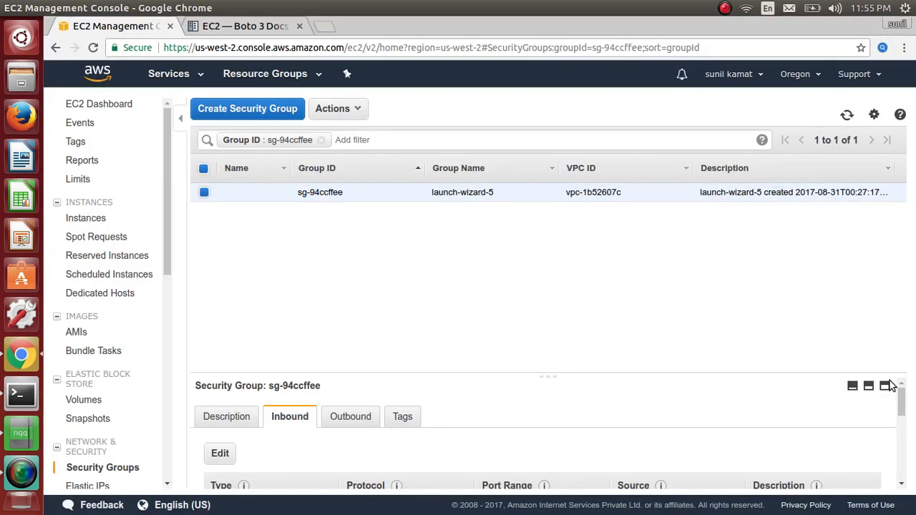
Step: Go to the EC2 Client reference section of the Boto3 documentation
left_click(245, 26)
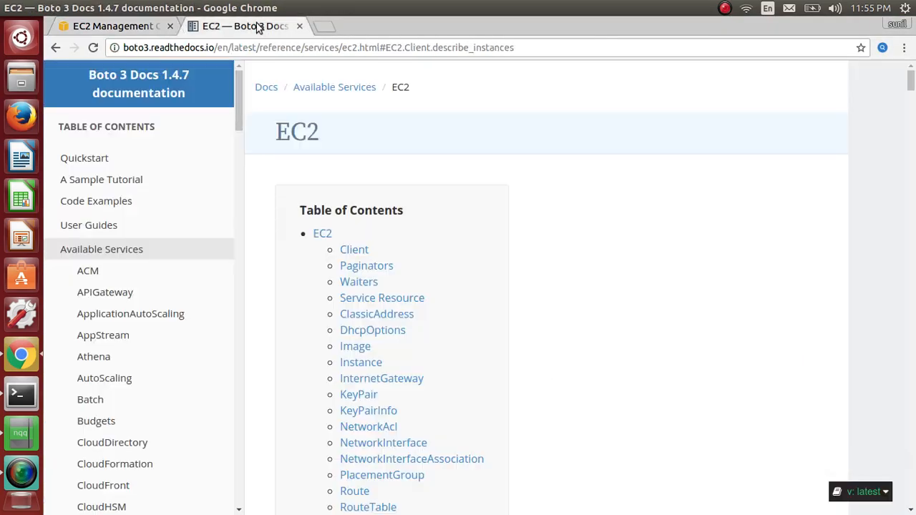
mouse_move(361, 362)
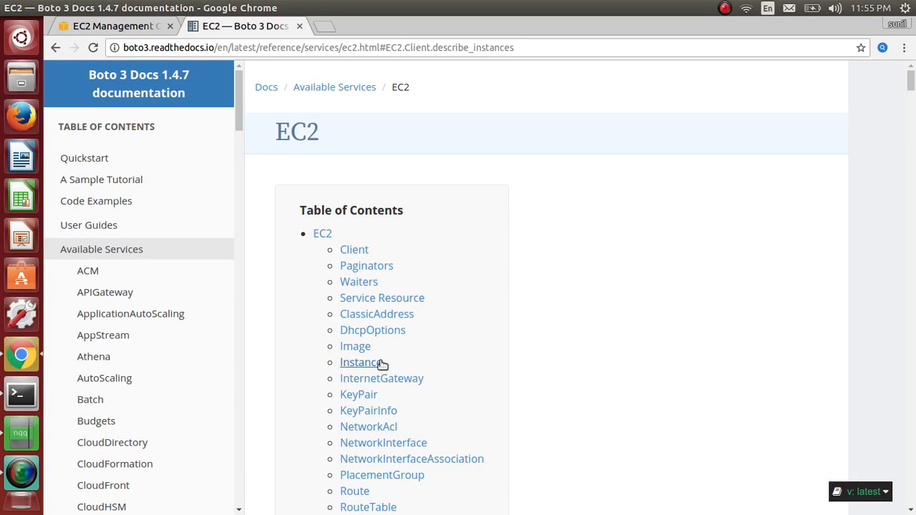
mouse_move(355, 249)
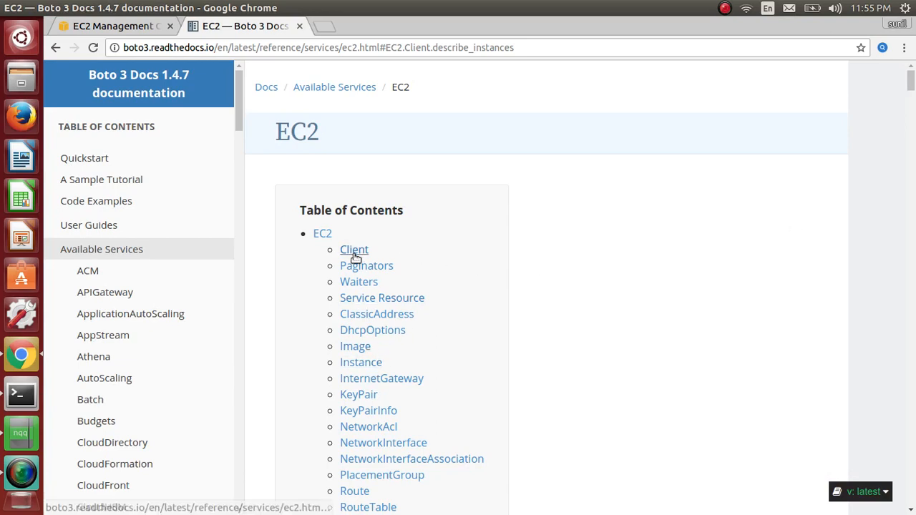
left_click(355, 248)
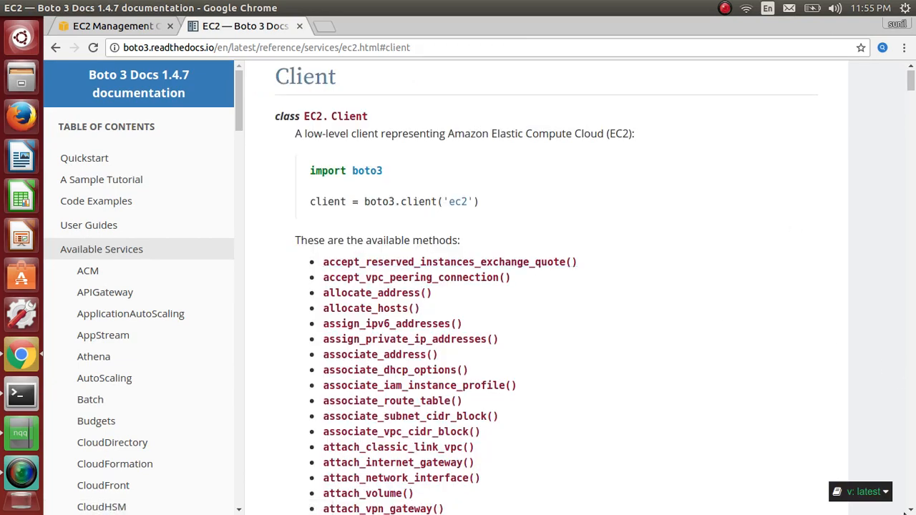
scroll("down", 3)
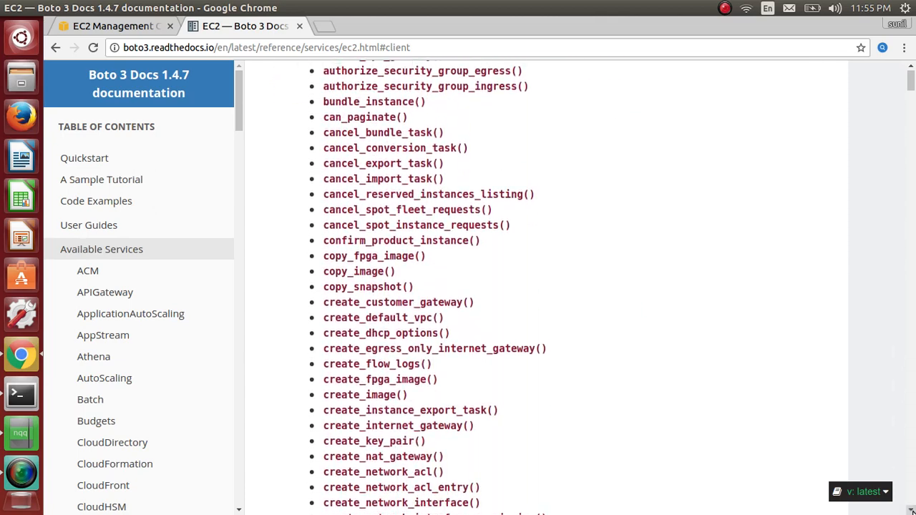
scroll("down", 3)
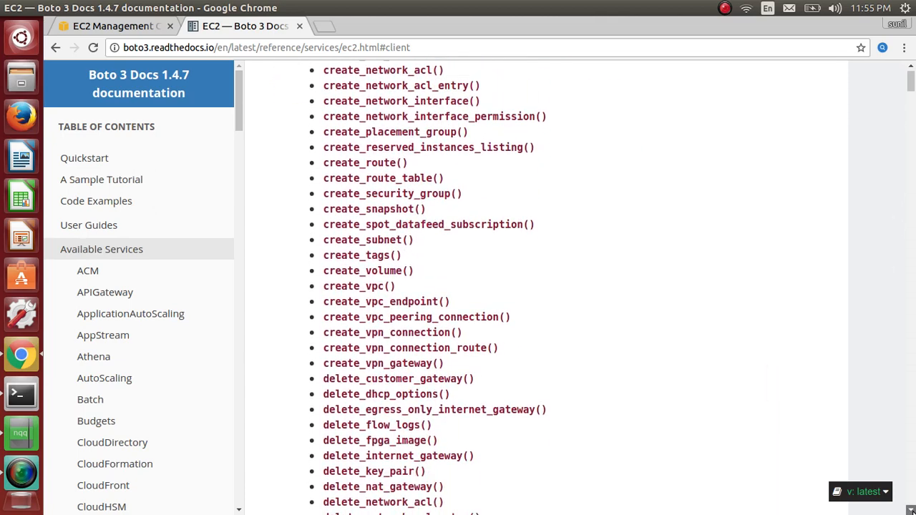
scroll("down", 3)
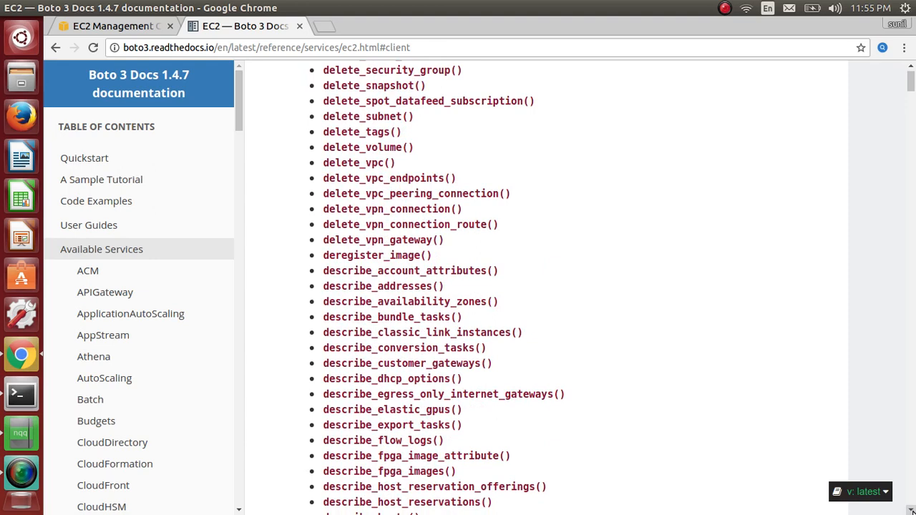
scroll("down", 3)
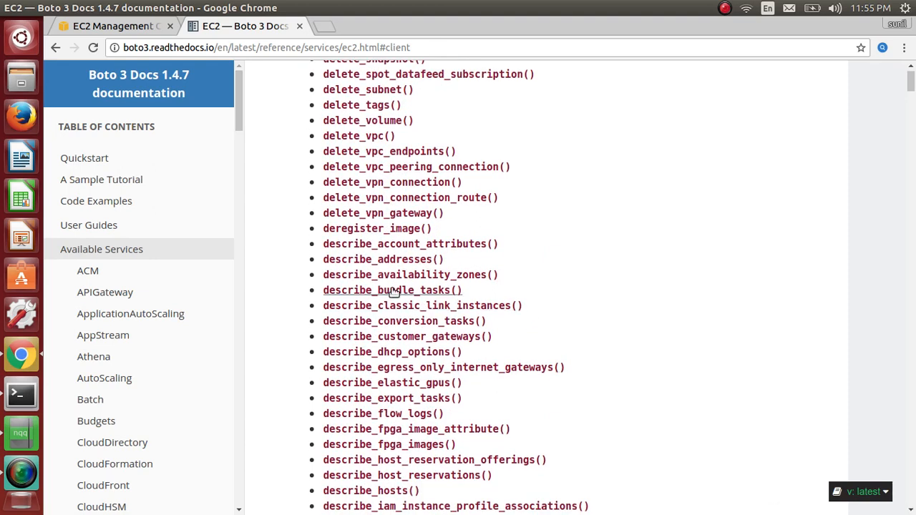
mouse_move(409, 275)
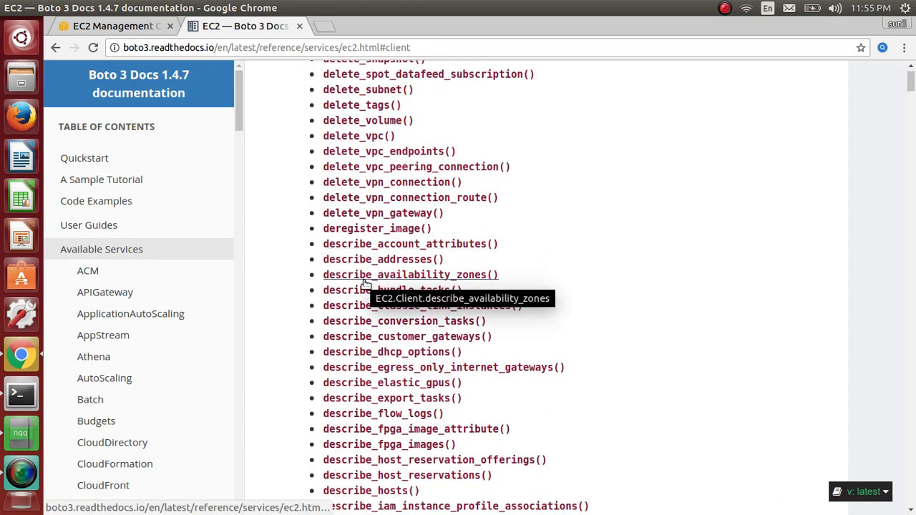
mouse_move(378, 317)
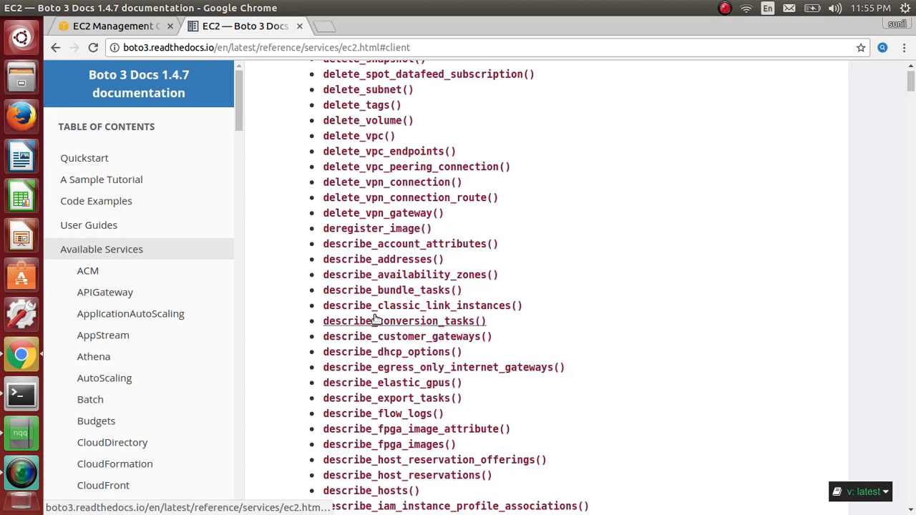
mouse_move(389, 243)
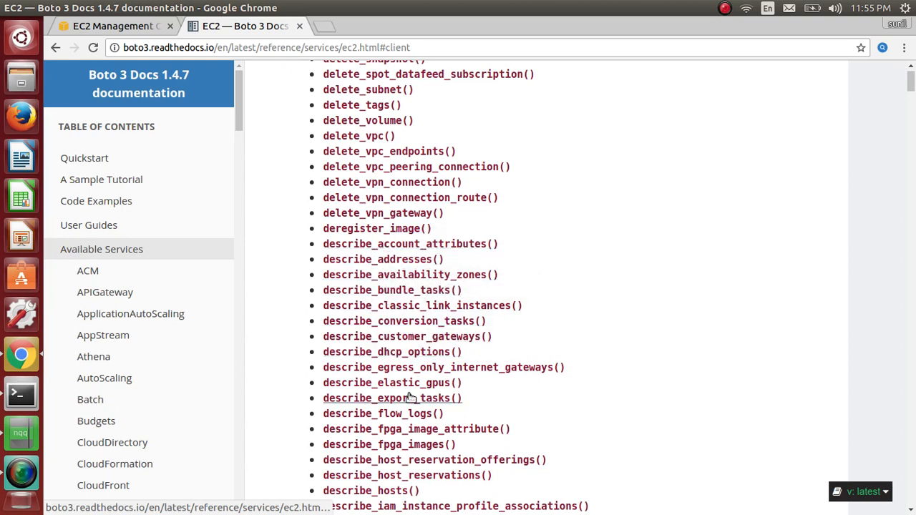
Step: Find describe_instances() in the client method list and bring up its reference
scroll("up", 3)
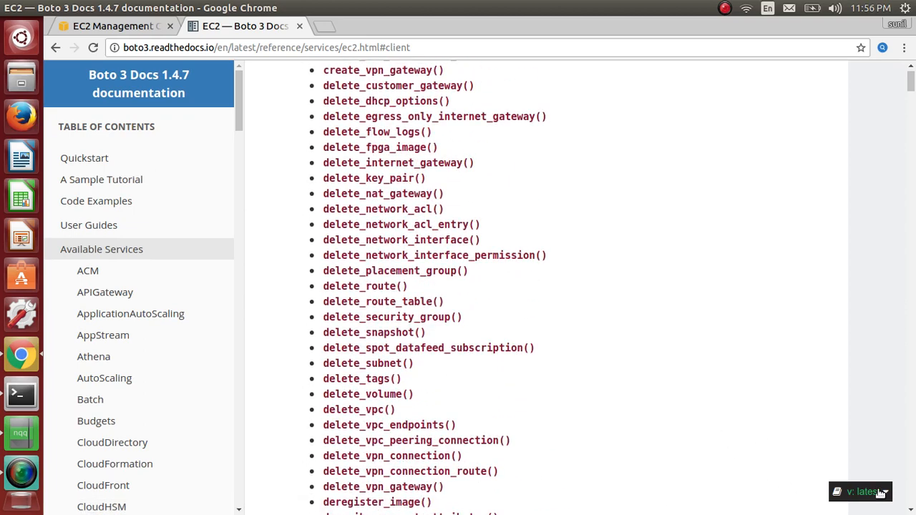
scroll("down", 3)
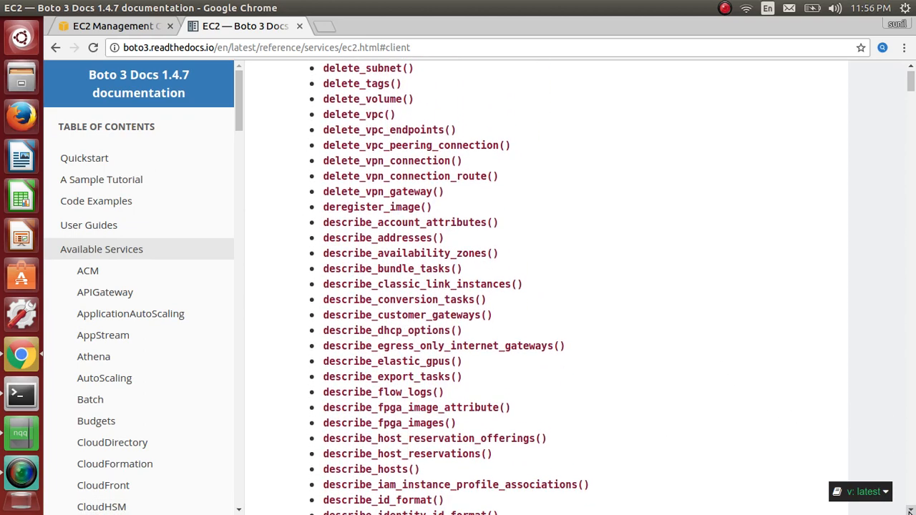
scroll("down", 3)
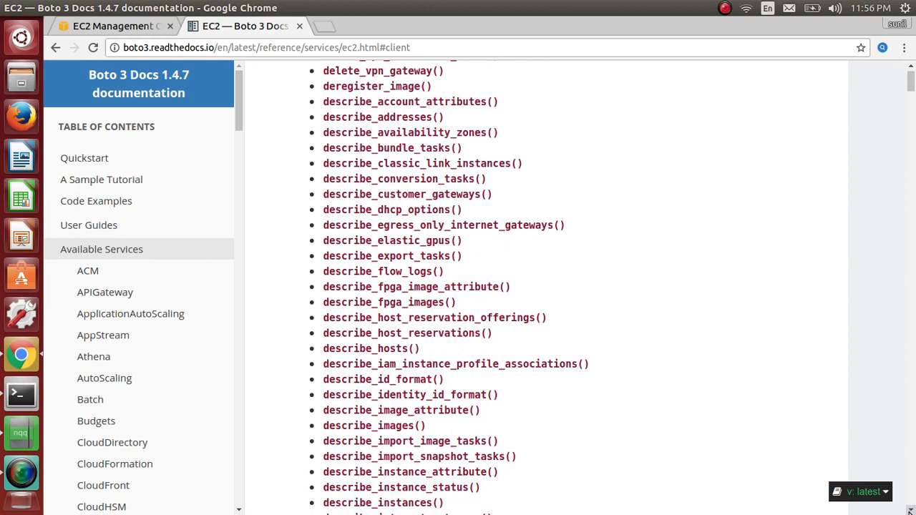
scroll("down", 3)
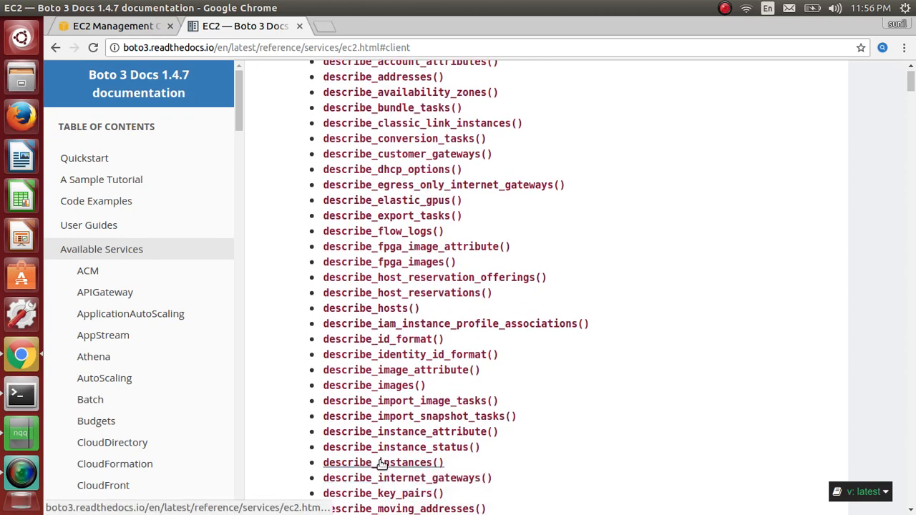
left_click(382, 462)
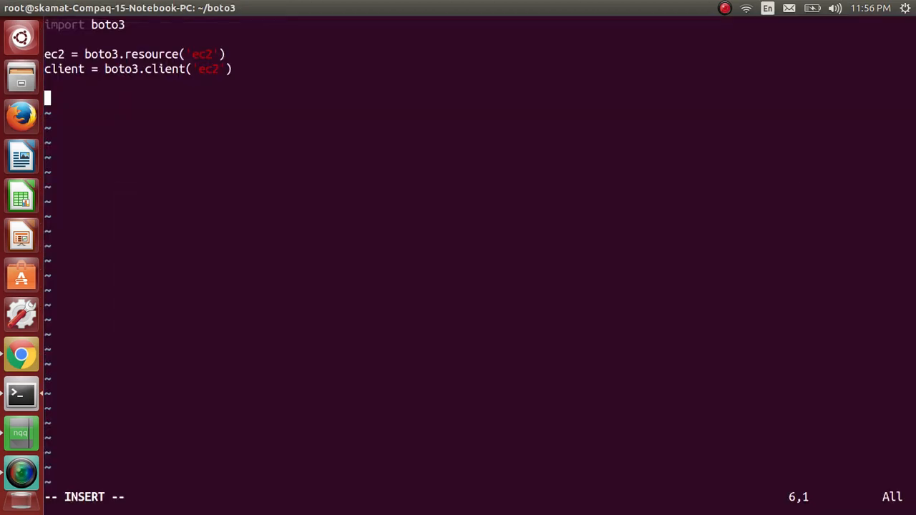
Step: Write response = client.describe_instances(), pasting the method name
type("res")
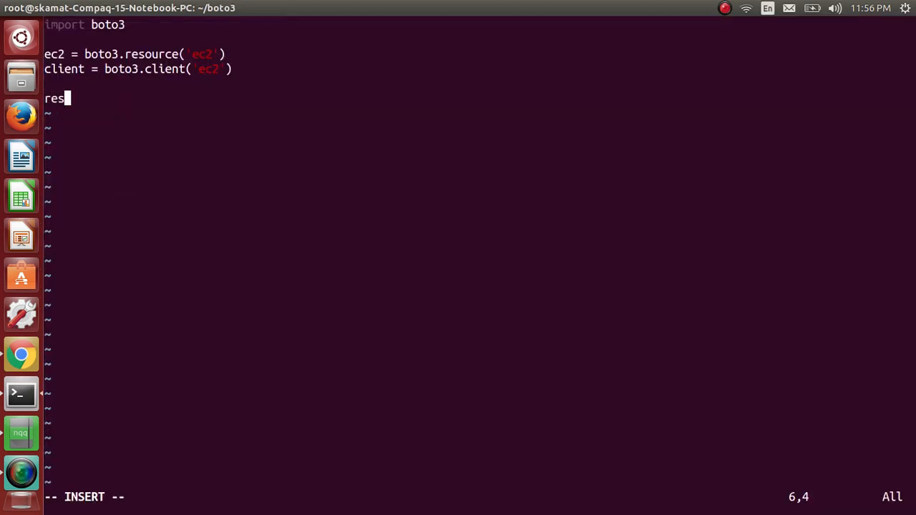
type("ponse =")
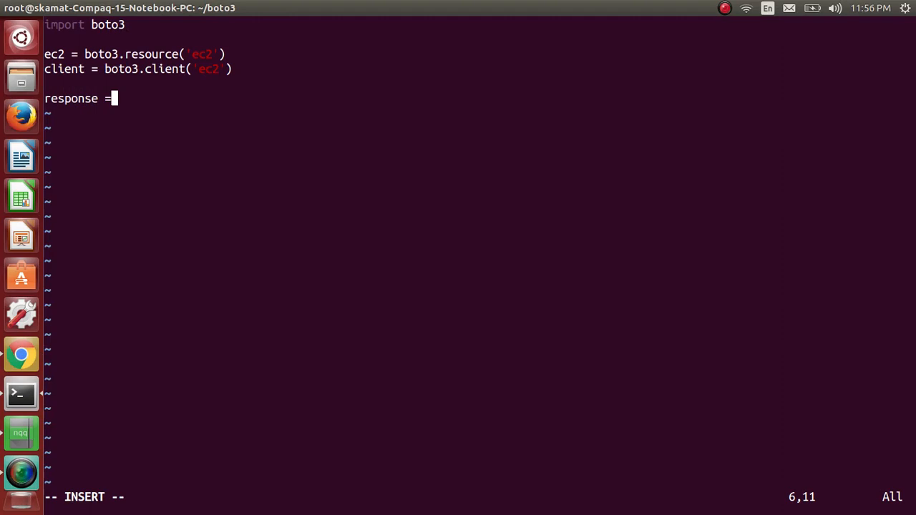
type("clien")
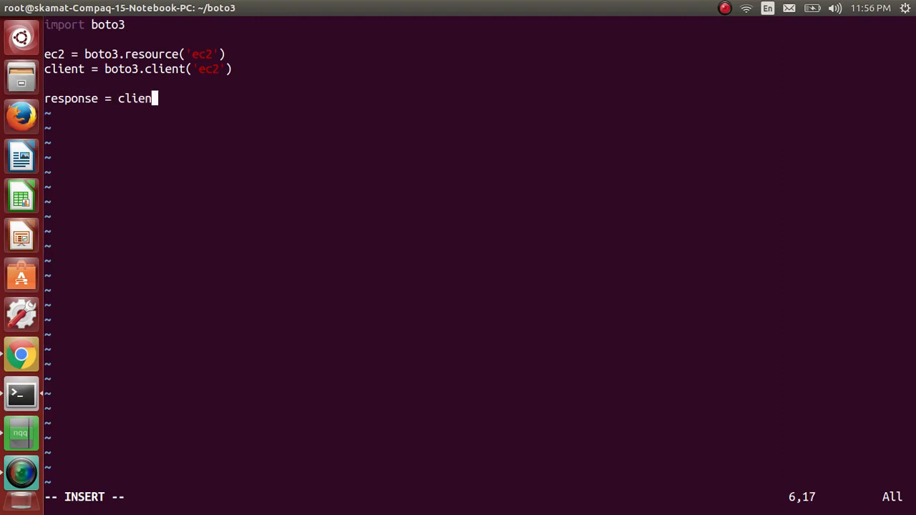
type("t")
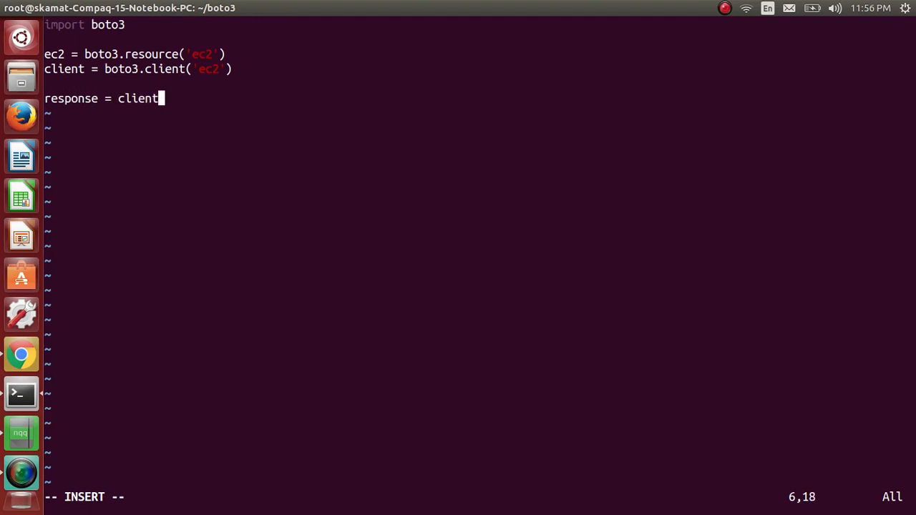
right_click(166, 97)
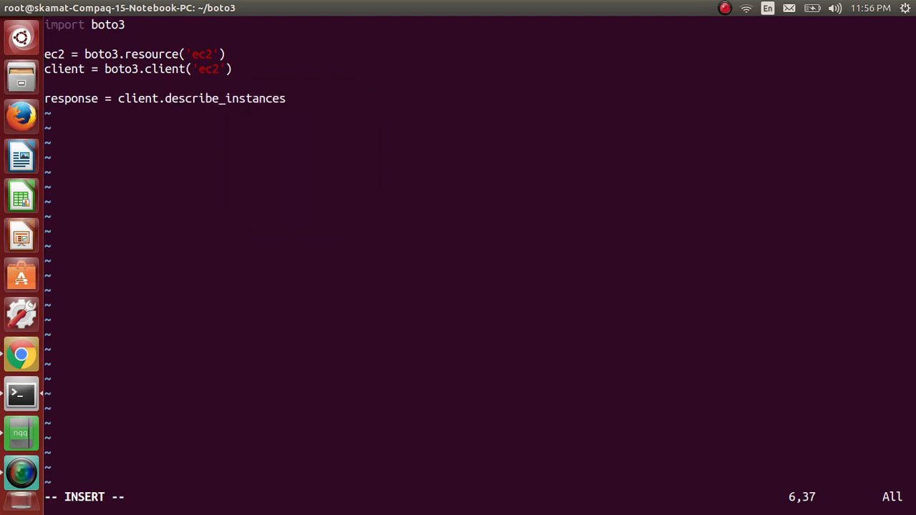
type("()")
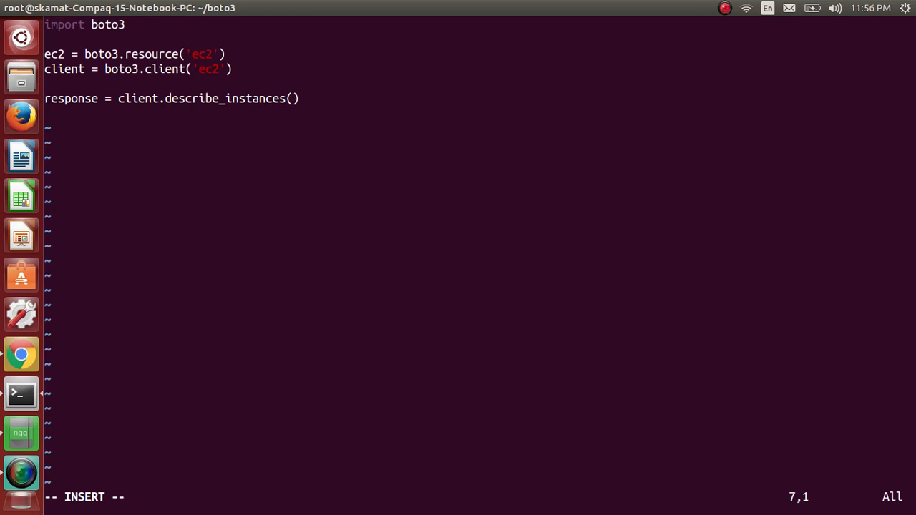
Step: Add print(response) to show the describe_instances result
type("print")
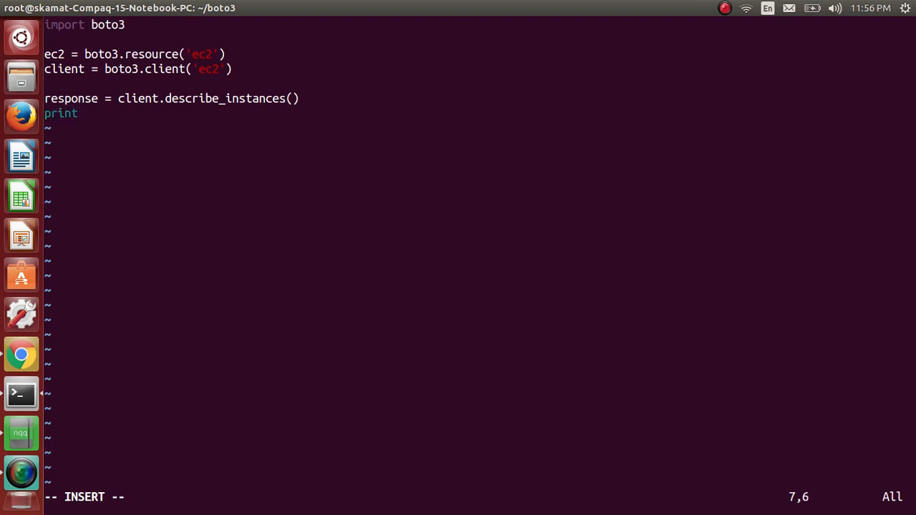
type("(re")
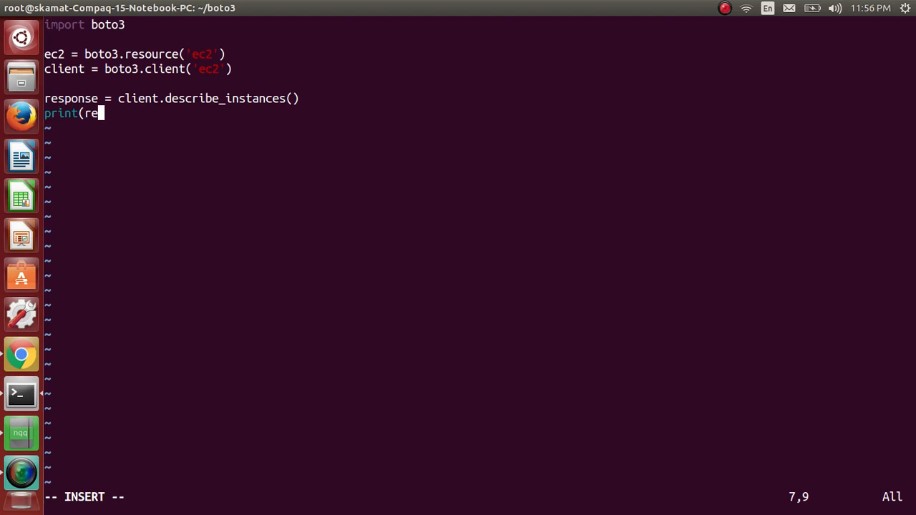
type("sponse)")
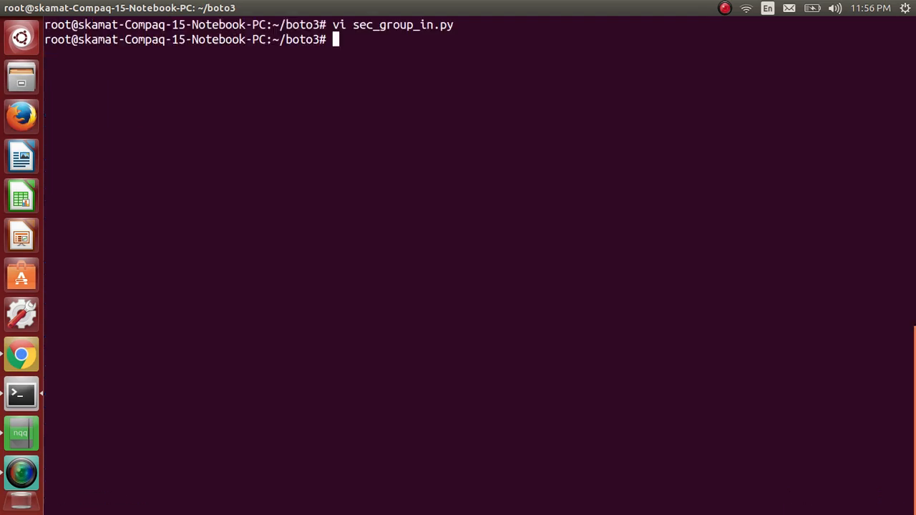
Step: Edit the previous command into python sec_group_in.py and start a desktop app search
type("vi sec_group_in.py")
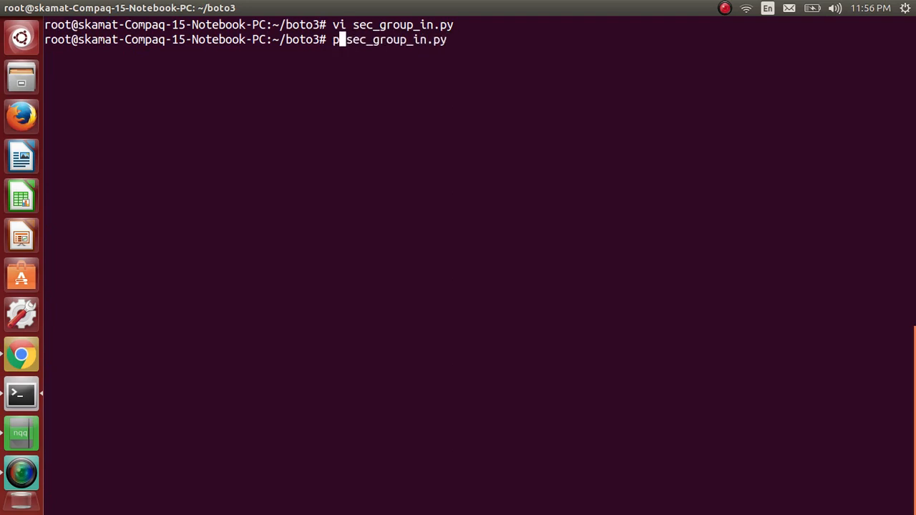
type("ython")
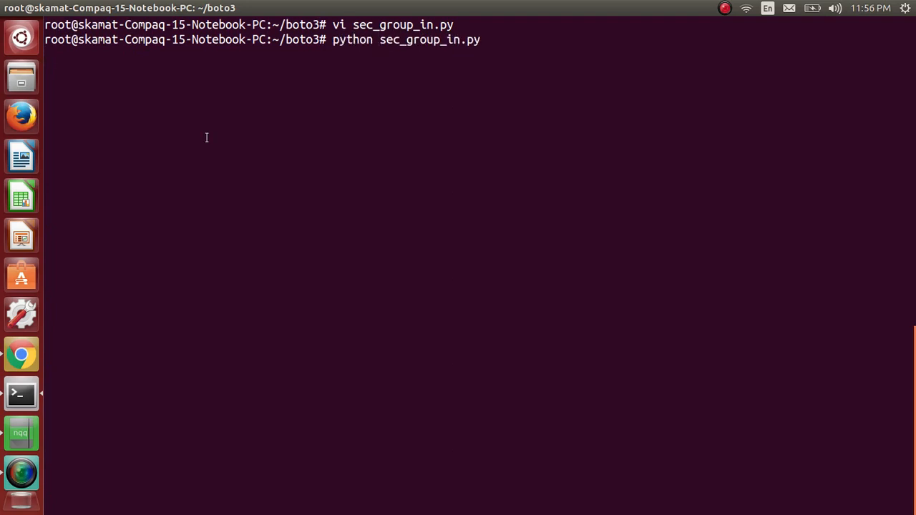
left_click(20, 37)
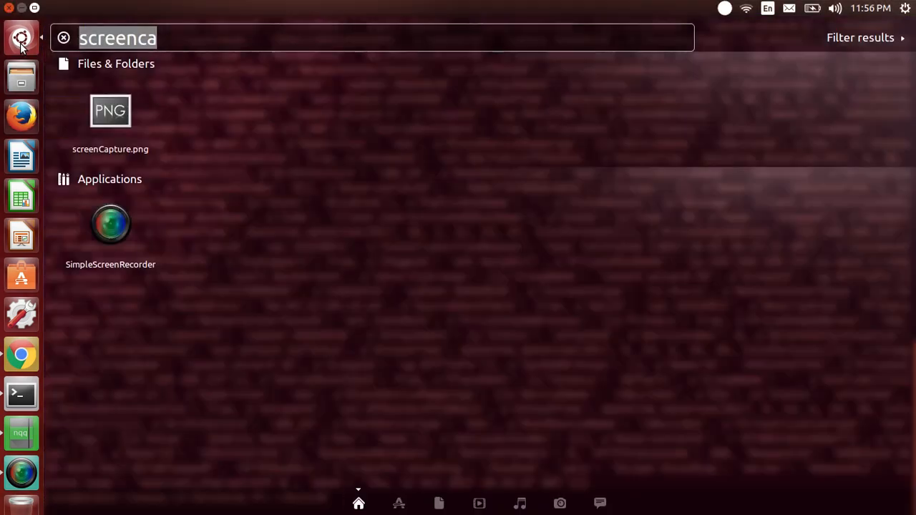
Step: Search the Dash for 'note' and get the describe_instances output into a Notepad document
type("note")
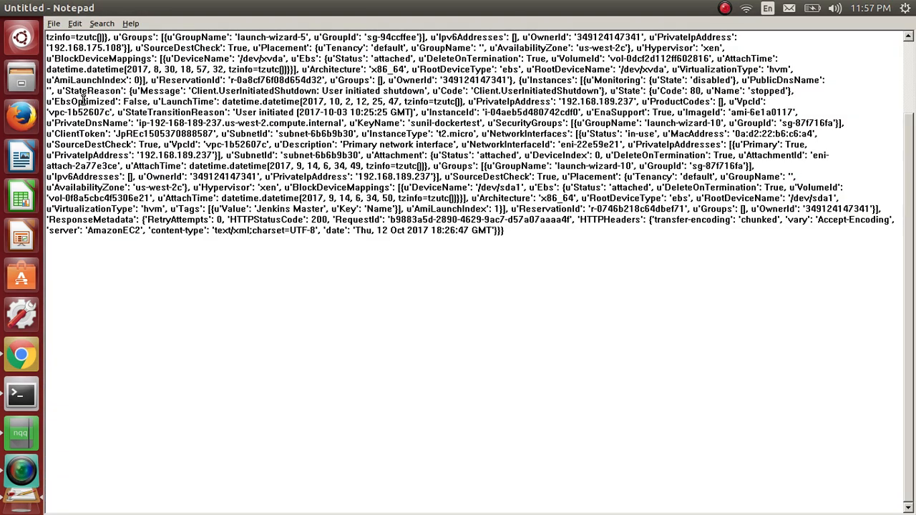
mouse_move(909, 143)
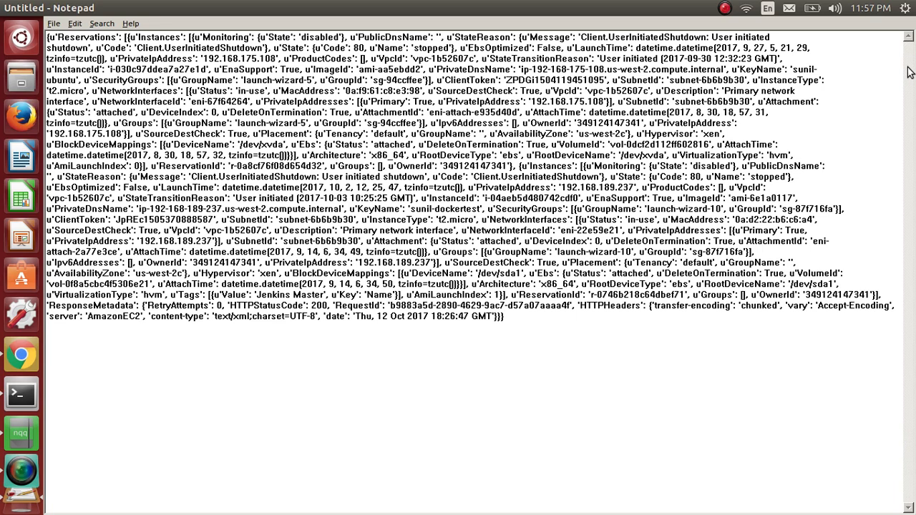
left_click_drag(513, 306, 504, 316)
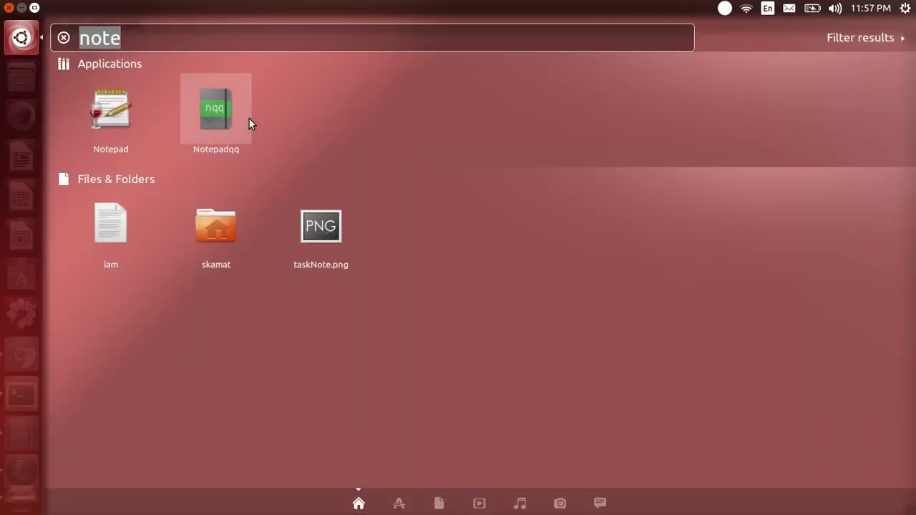
Step: Launch Notepadqq, paste the response and select the Reservations and Instances key names for copying
left_click(214, 109)
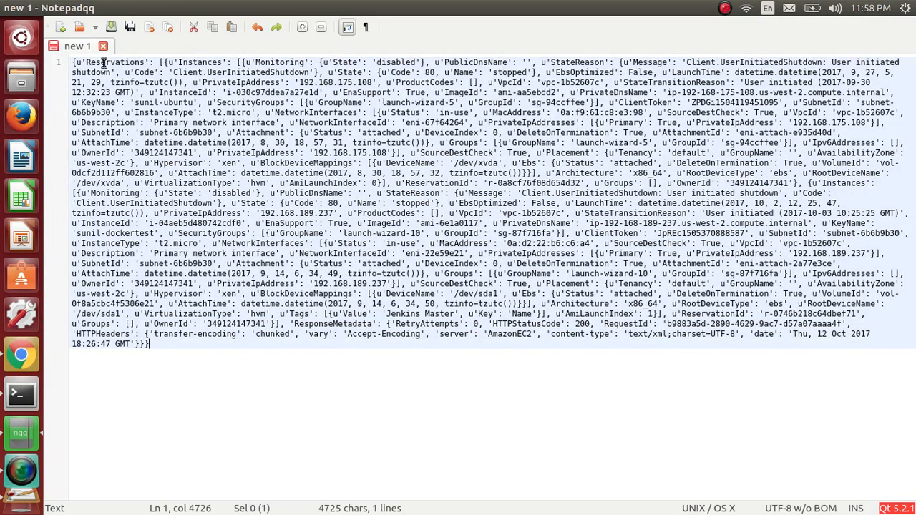
double_click(114, 62)
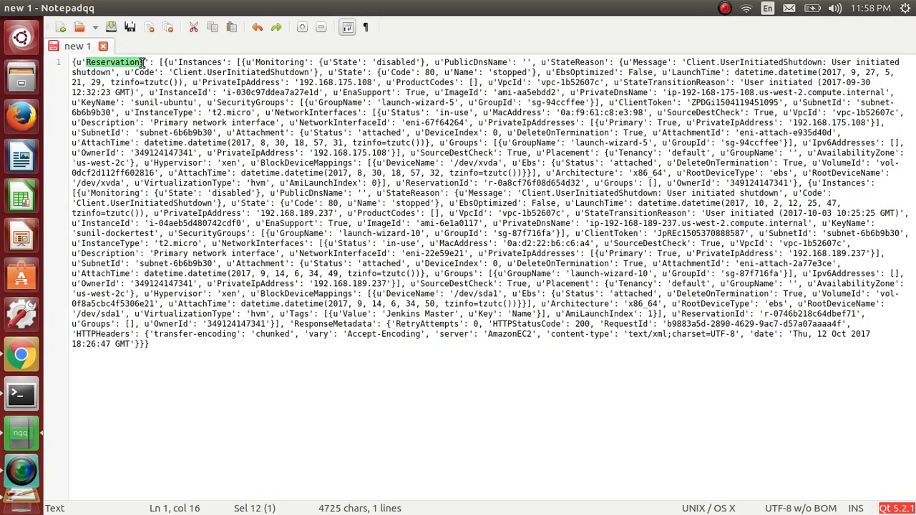
double_click(201, 61)
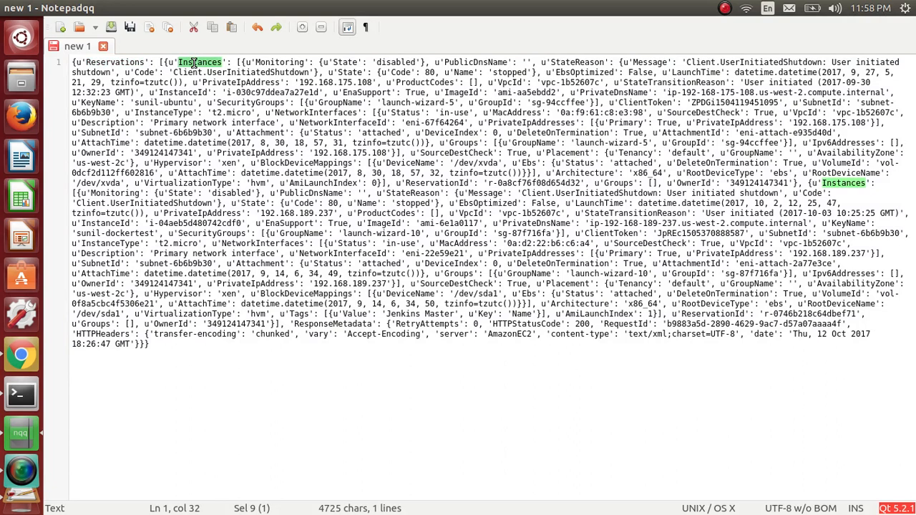
mouse_move(838, 183)
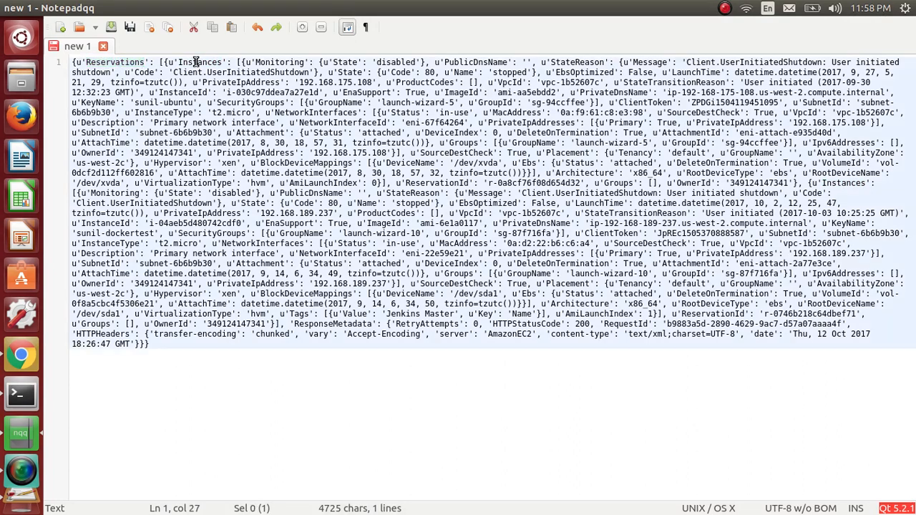
double_click(200, 61)
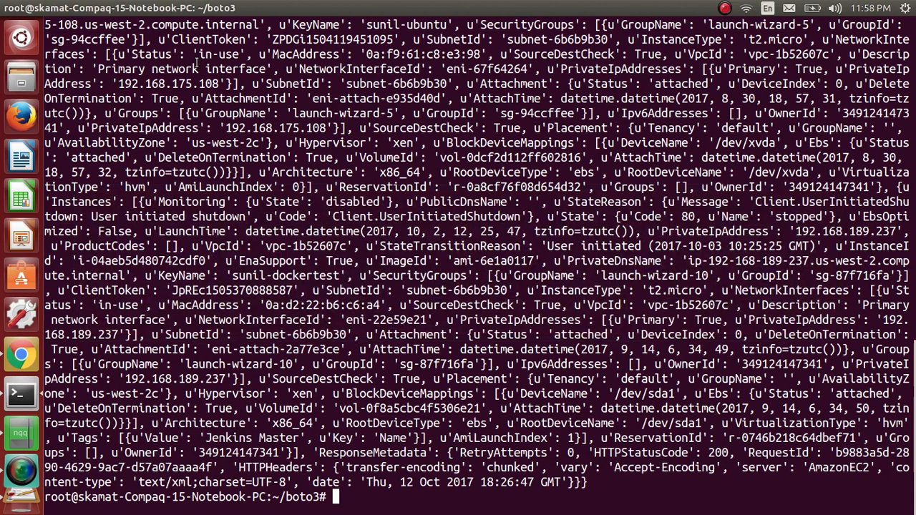
Step: Reopen sec_group_in.py in vim and comment out print(response) with #
type("python sec_group_in.py")
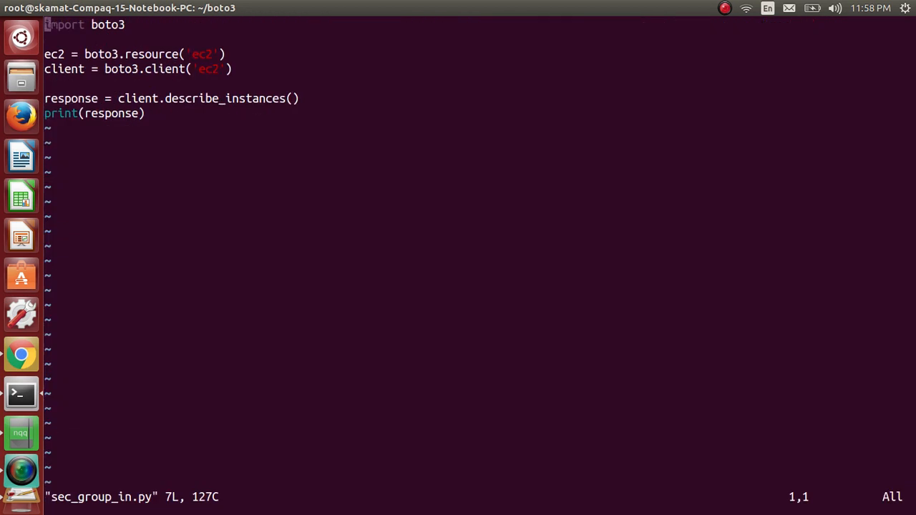
key("i")
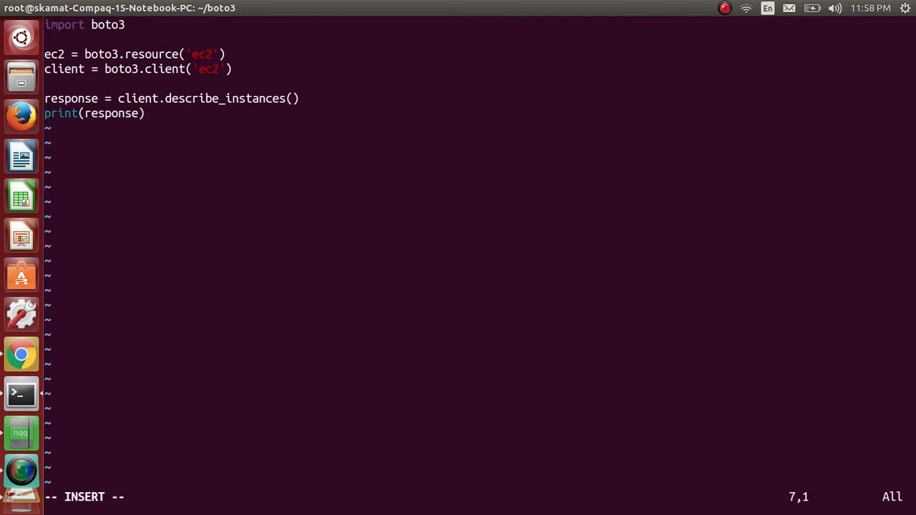
type("#")
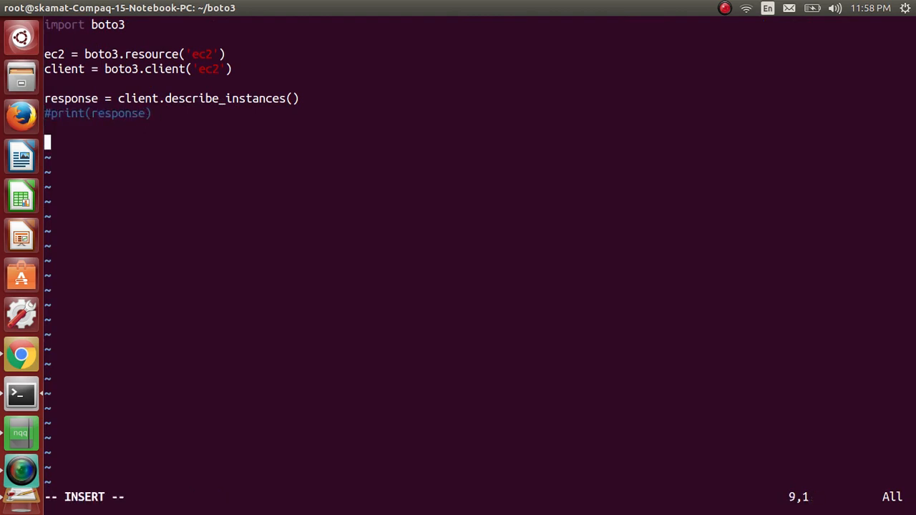
Step: Write the outer loop for r in response['Reservations']: with the pasted key
type("for r")
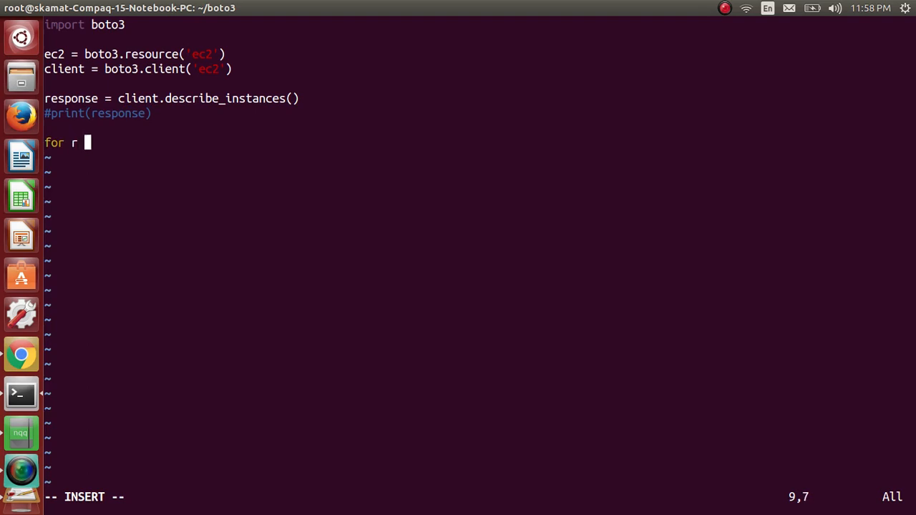
type("in res")
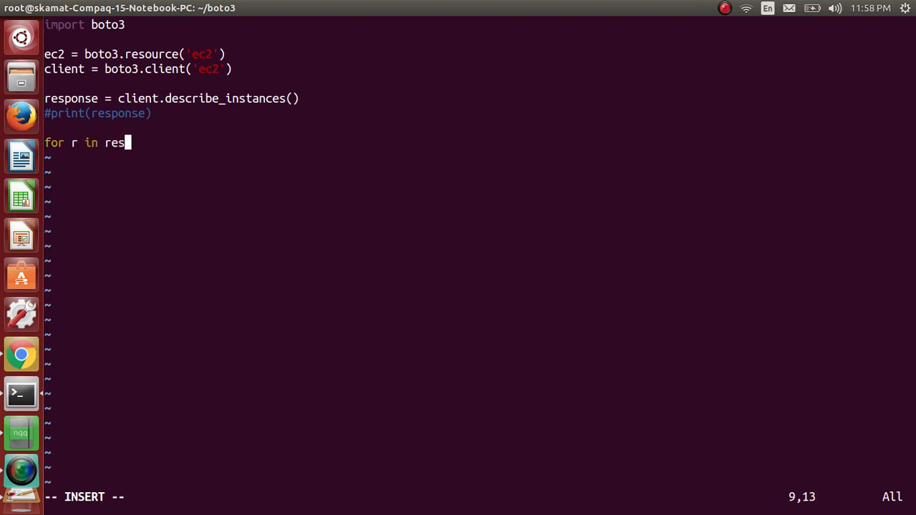
type("ponse")
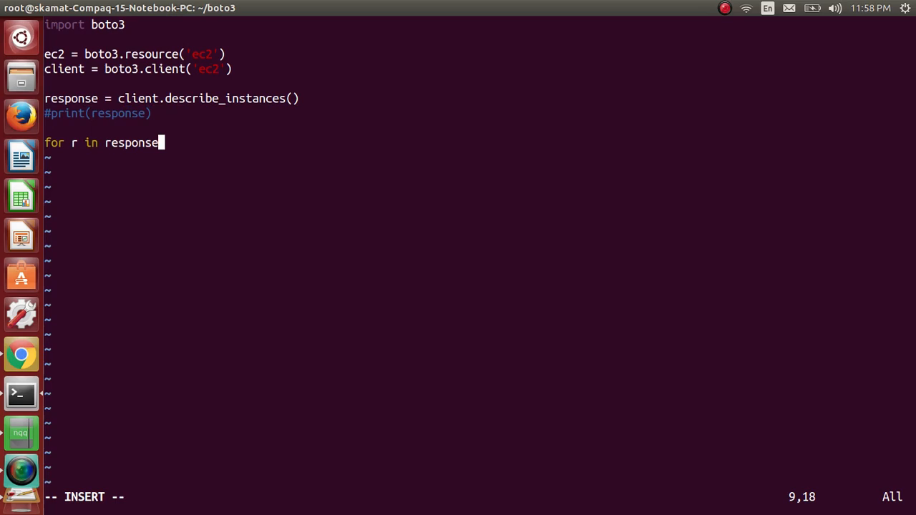
type("[")
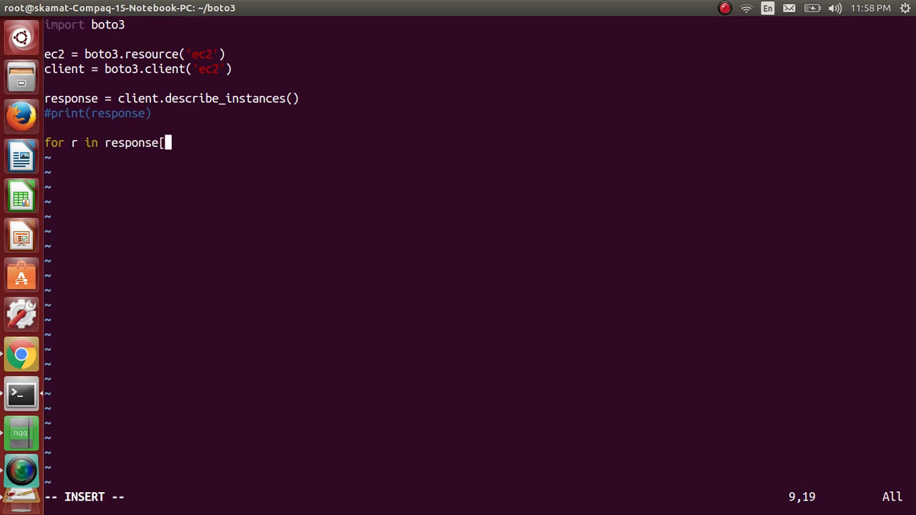
type("'")
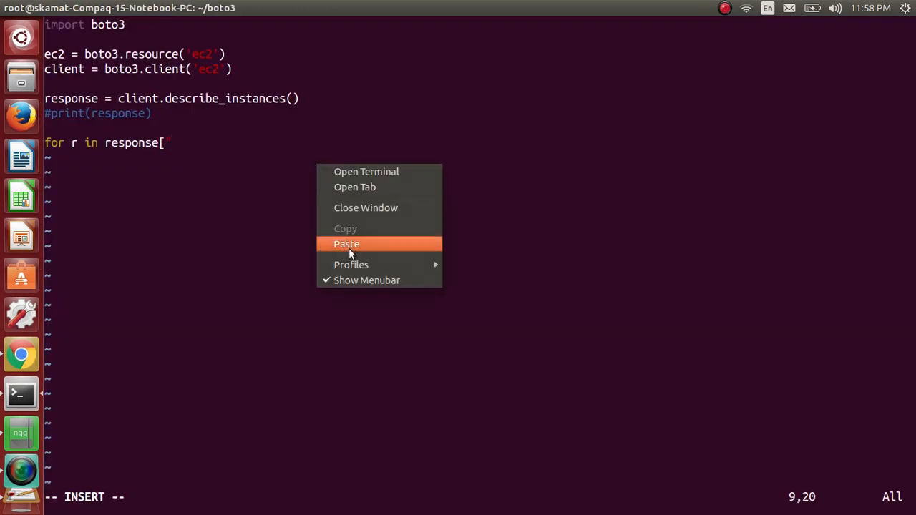
left_click(346, 243)
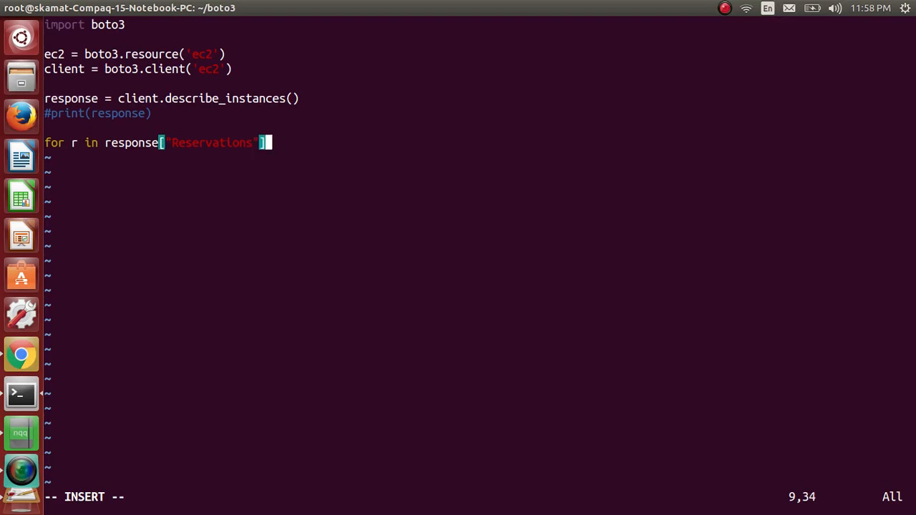
type(":")
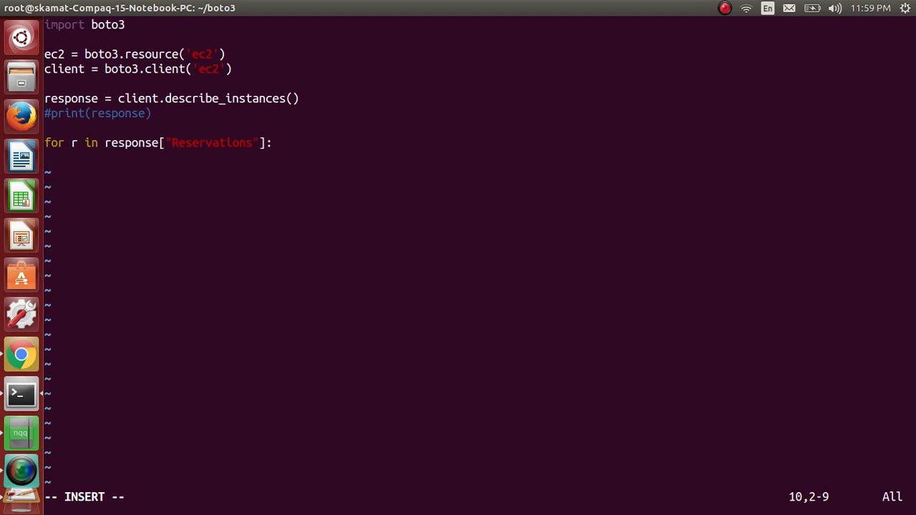
Step: Begin the inner loop for insta in r[ ready to paste the Instances key
type("for instance in")
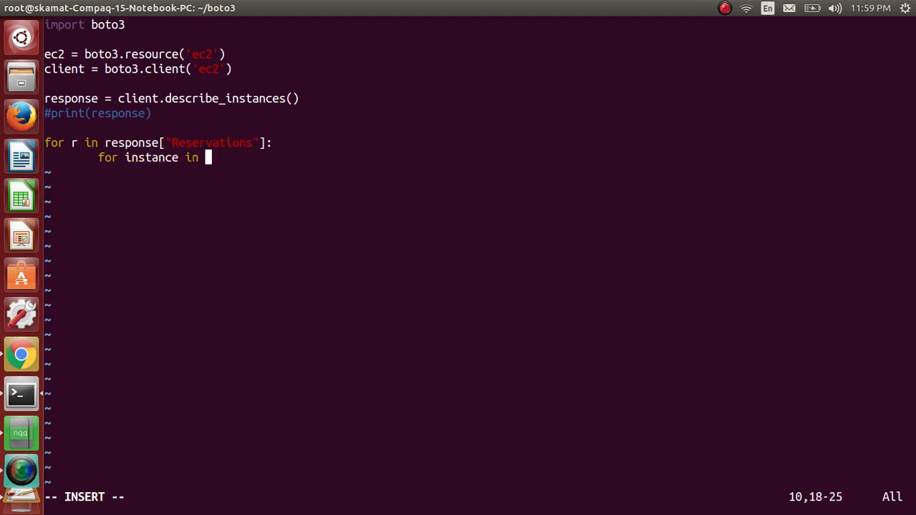
type("r")
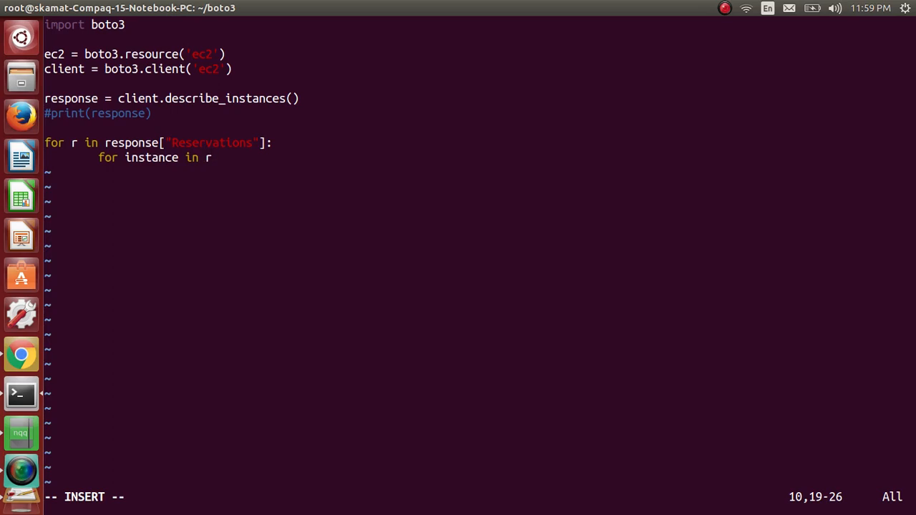
type("[")
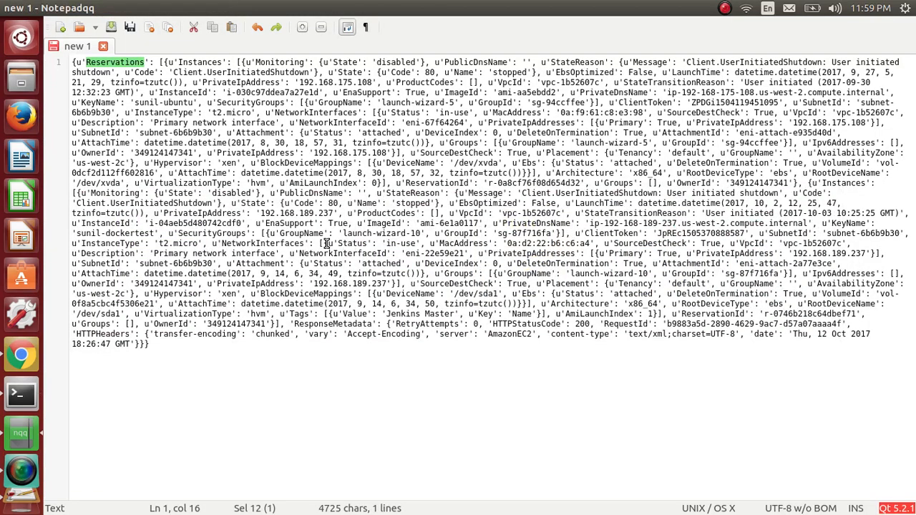
right_click(203, 63)
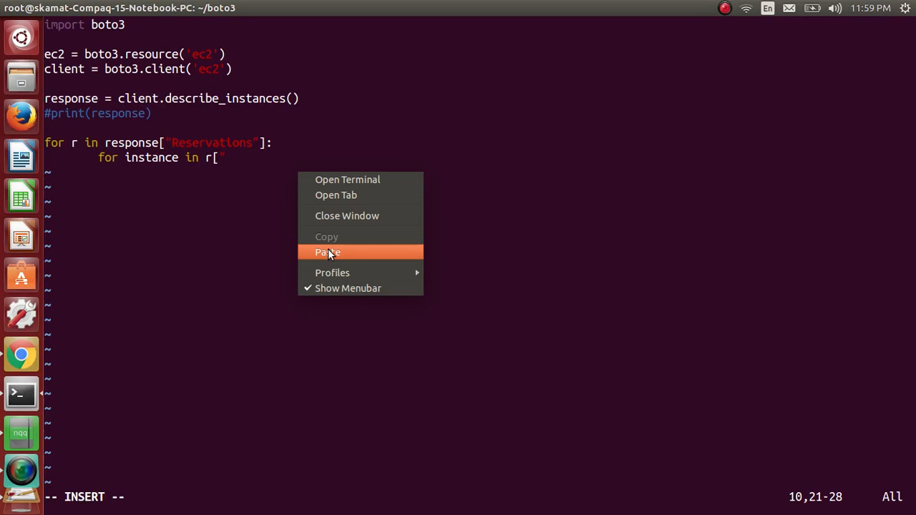
Step: Paste the copied key into the inner loop's r[...] index
left_click(326, 252)
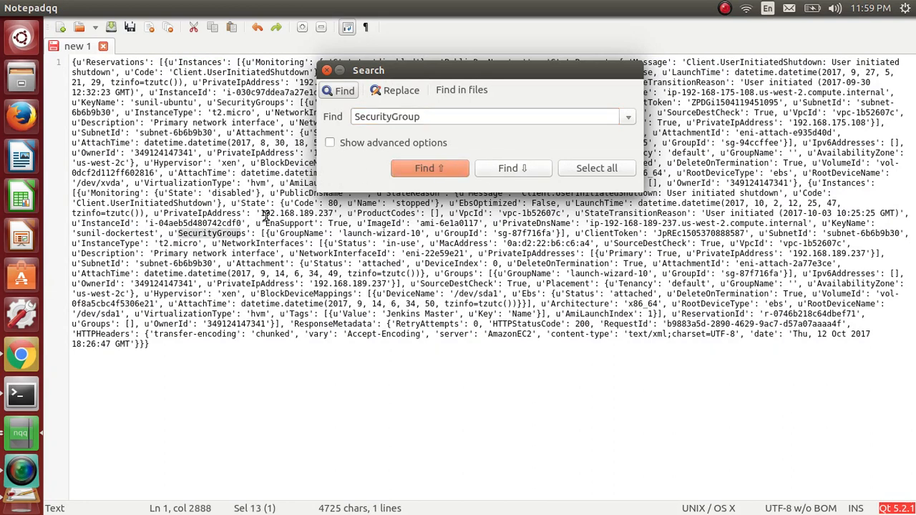
Step: Find the first SecurityGroups entry in the response and select its GroupName field
left_click(429, 168)
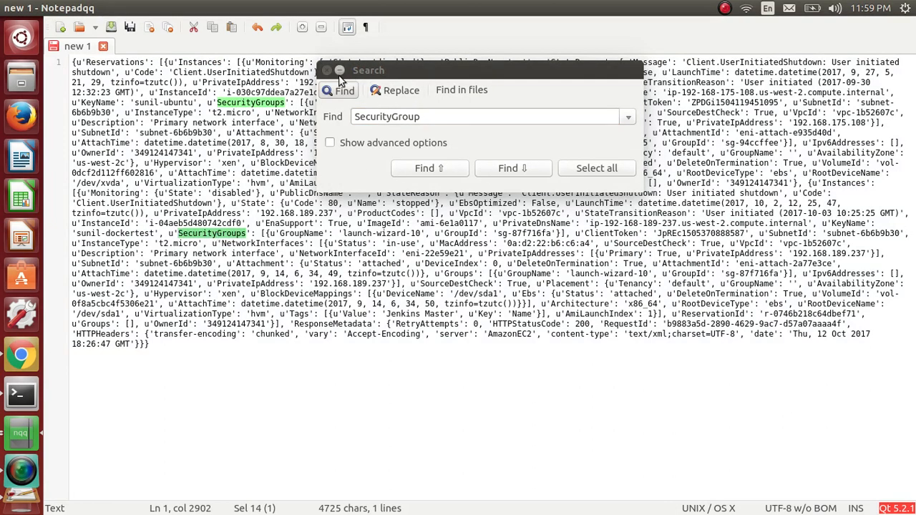
left_click(326, 70)
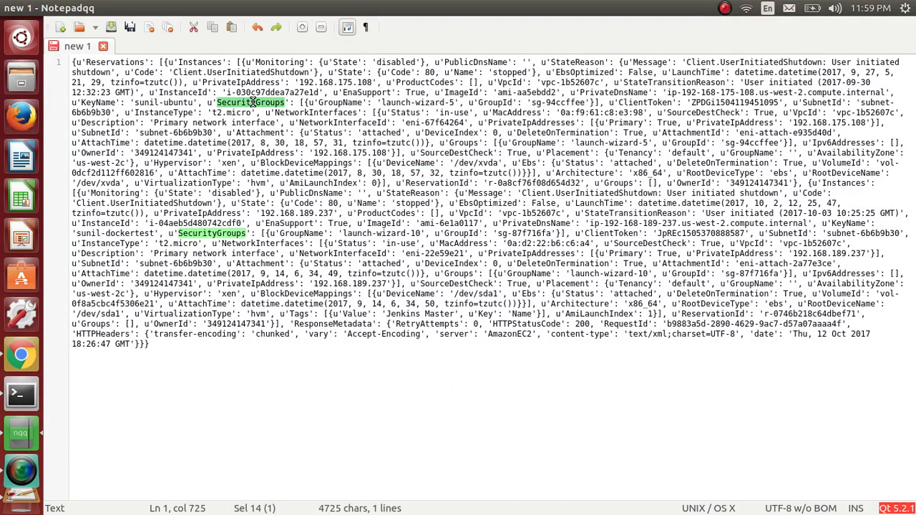
mouse_move(299, 103)
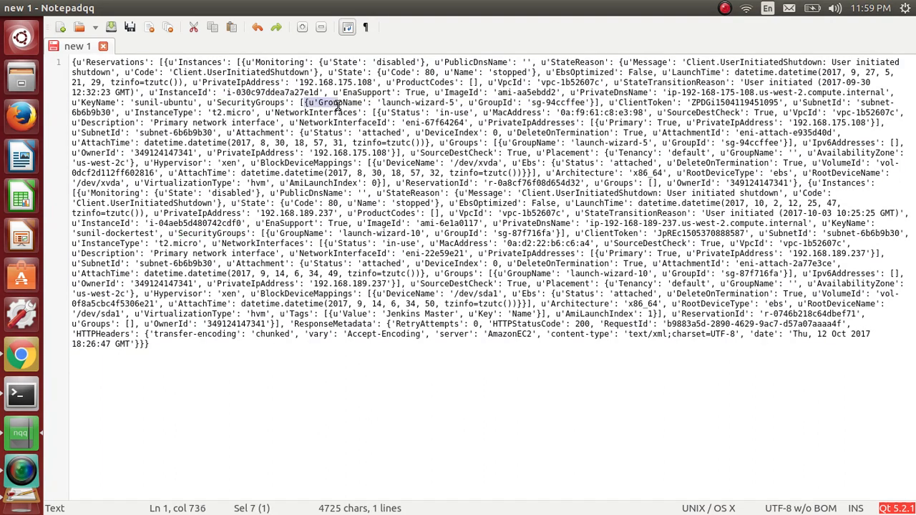
left_click_drag(340, 103, 589, 103)
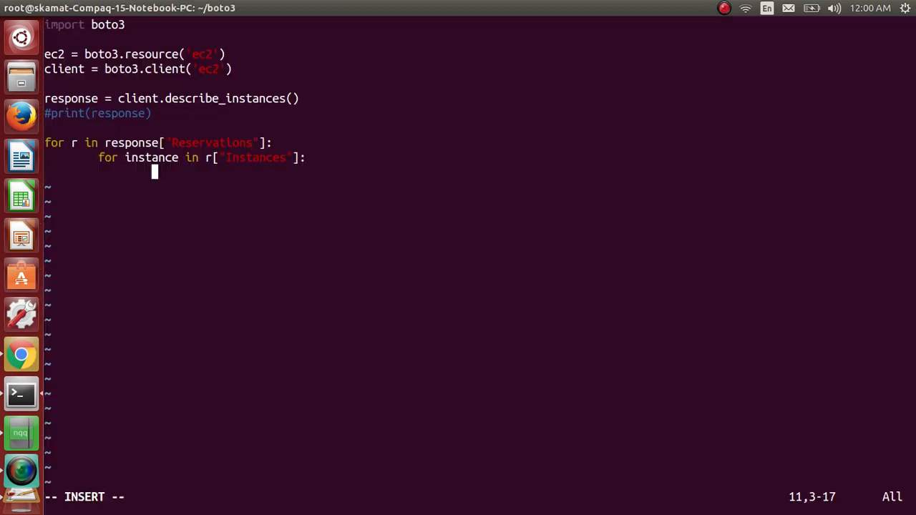
Step: Assign id = instance['SecurityGroups'][0]['GroupId'] inside the loop, pasting the key names
type("id =")
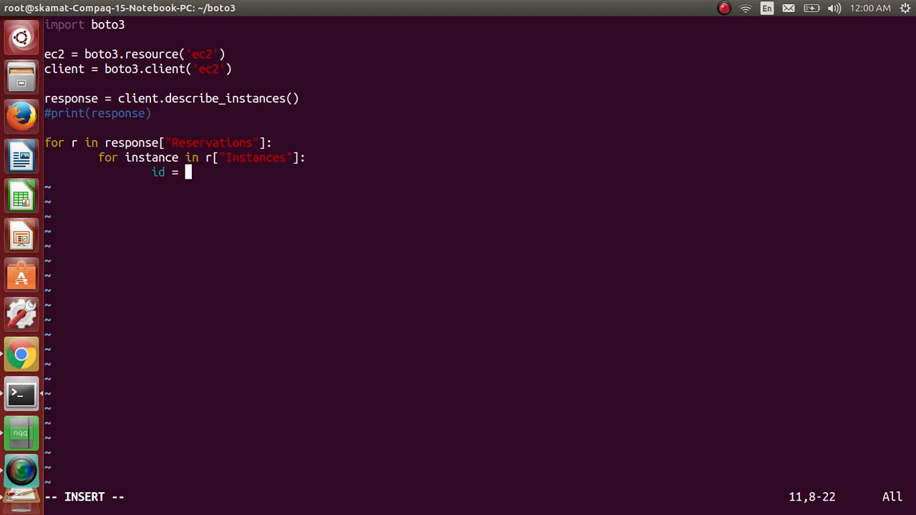
double_click(152, 158)
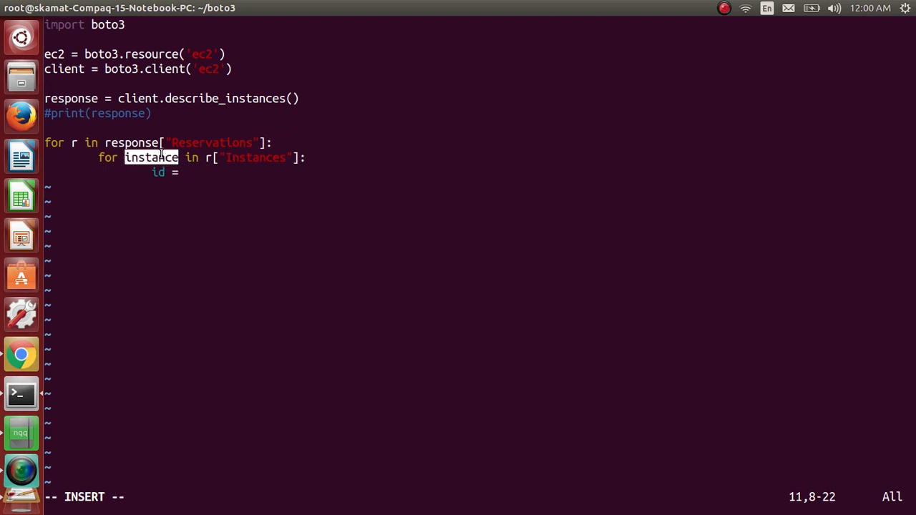
right_click(199, 221)
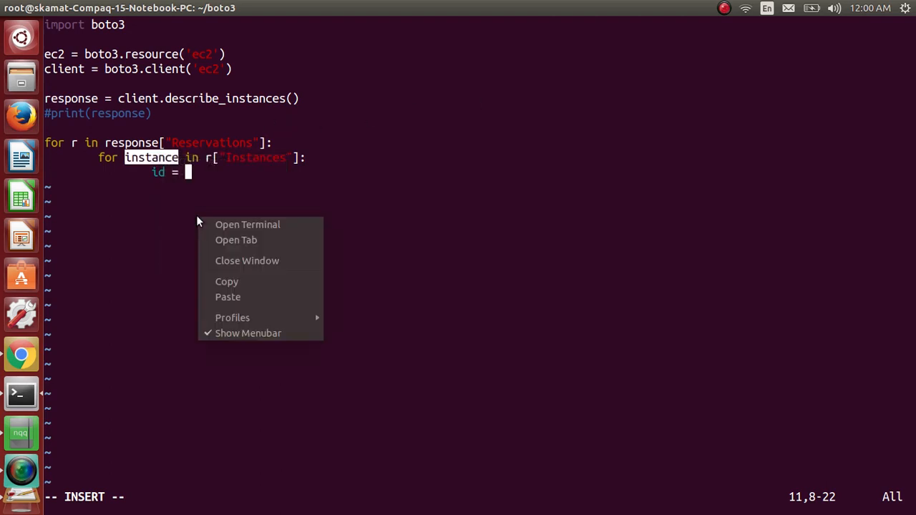
type("instance")
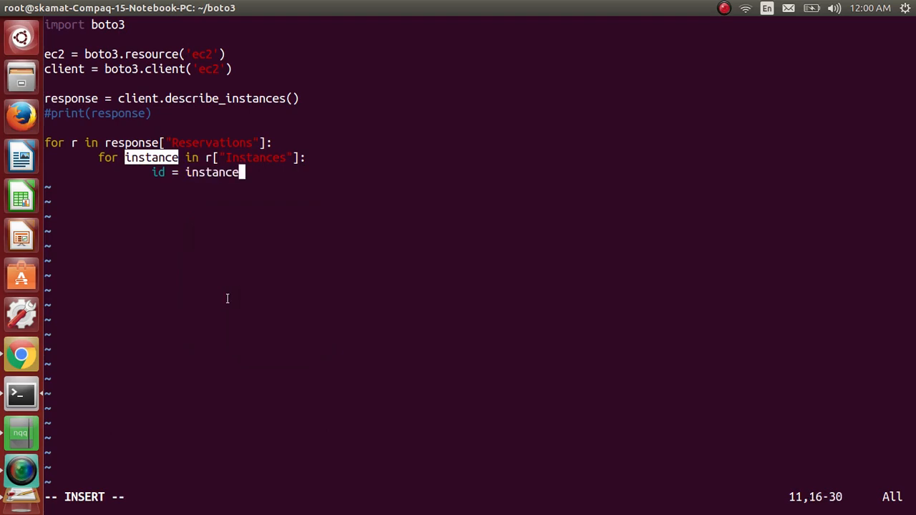
type("[")
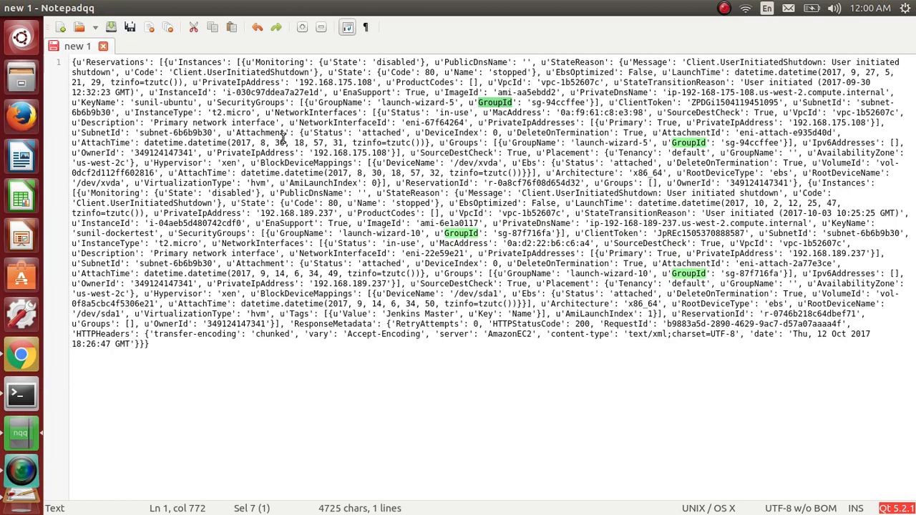
right_click(250, 103)
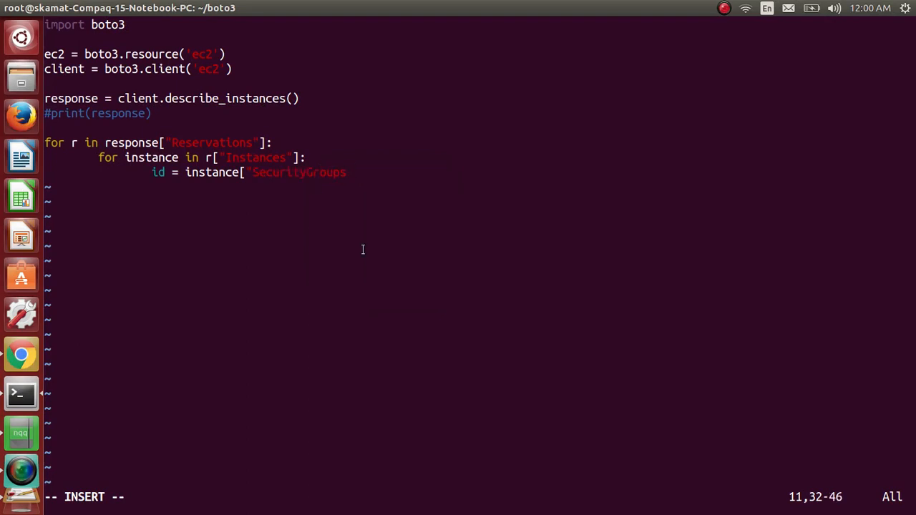
type("]")
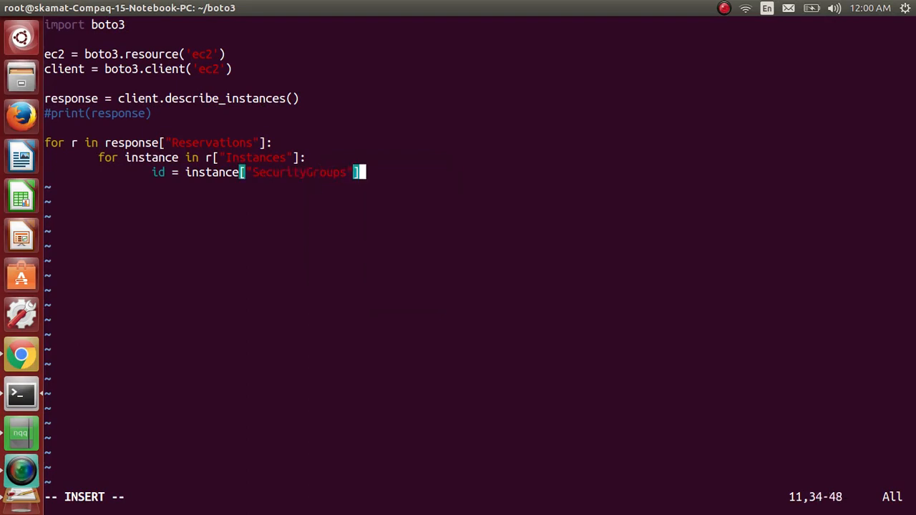
type("[ ]")
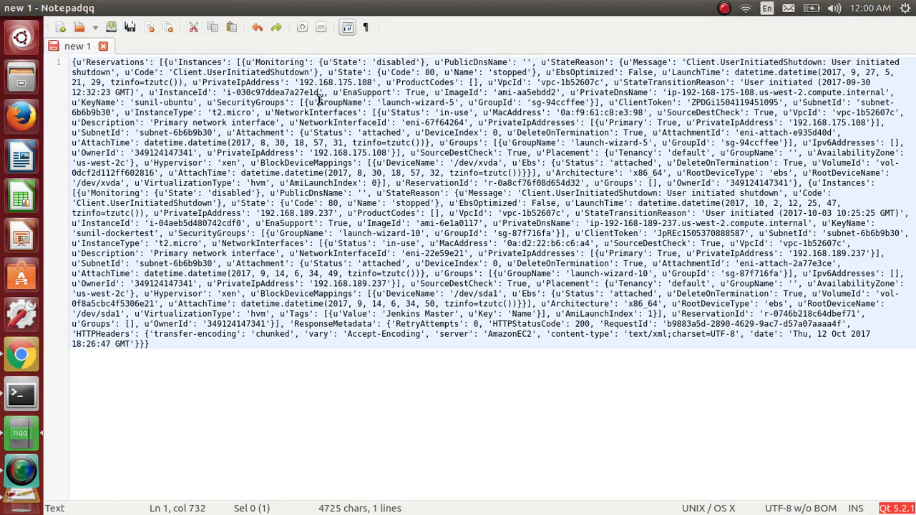
mouse_move(469, 94)
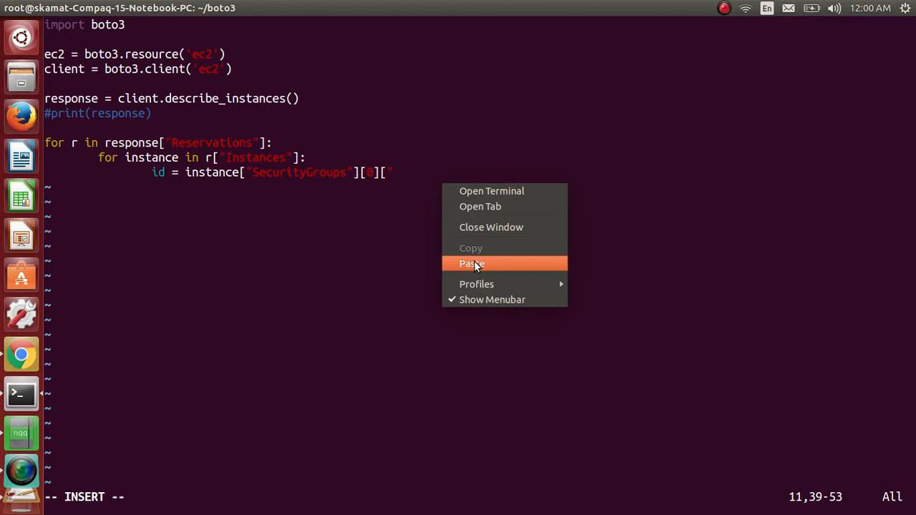
left_click(472, 263)
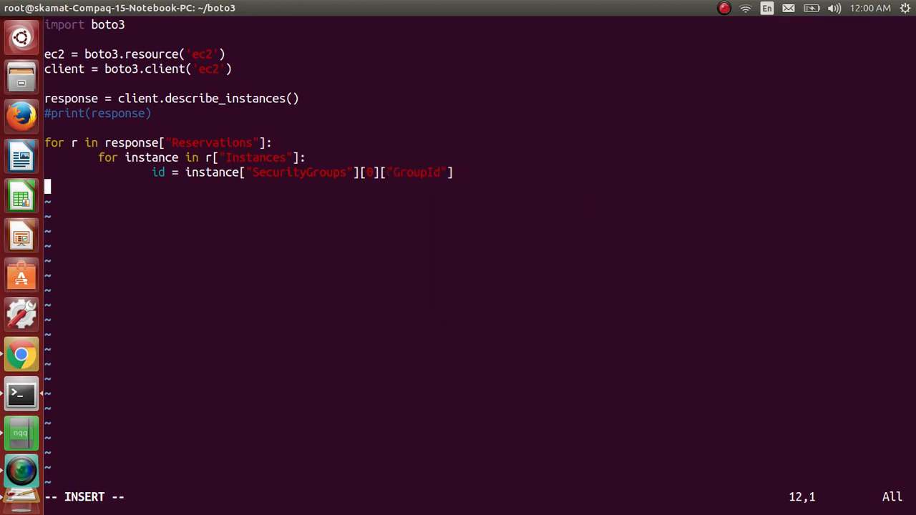
Step: Add print(id) after the assignment to show each group id
type("pr")
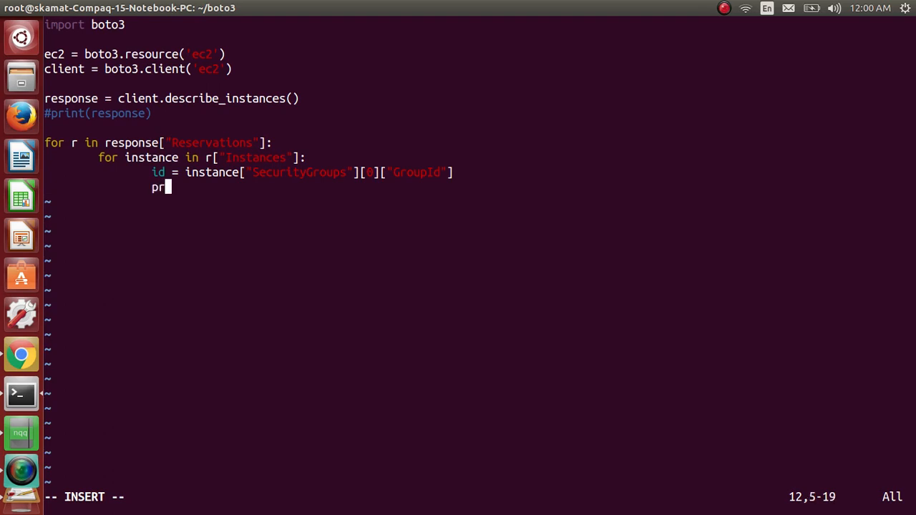
type("int")
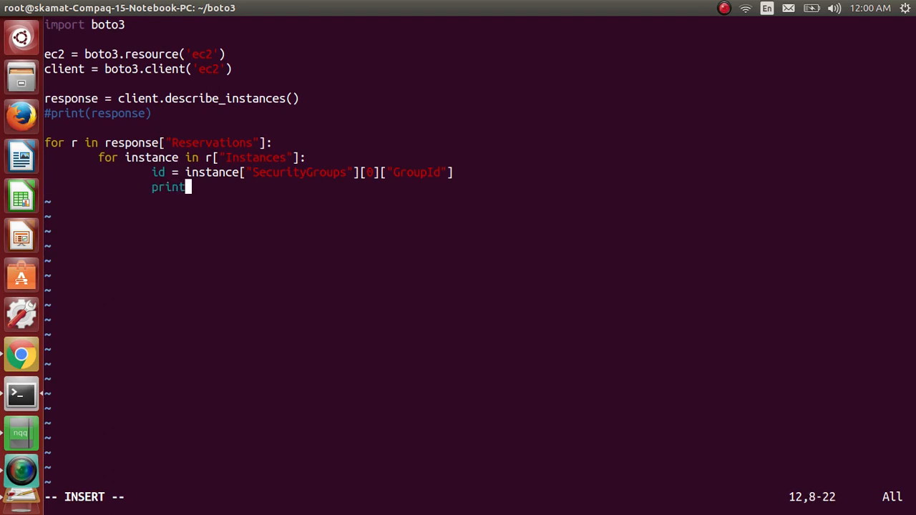
type("(id")
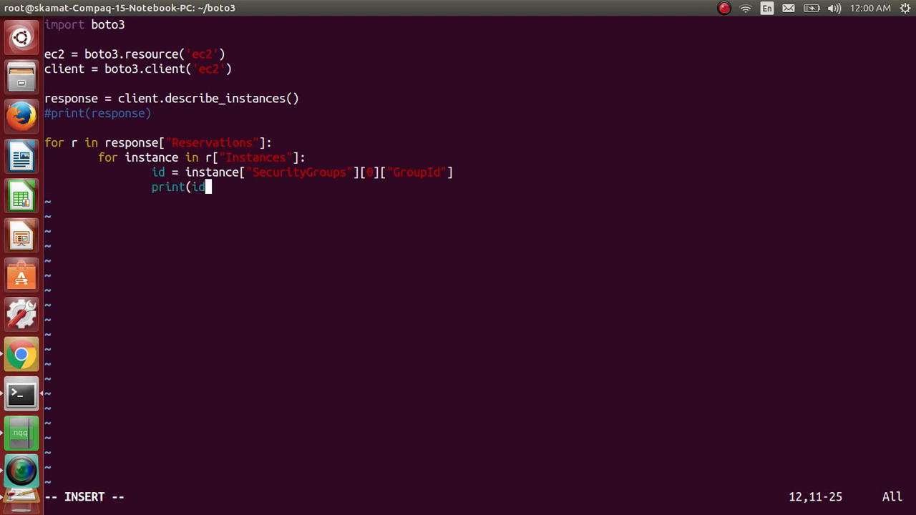
type(")")
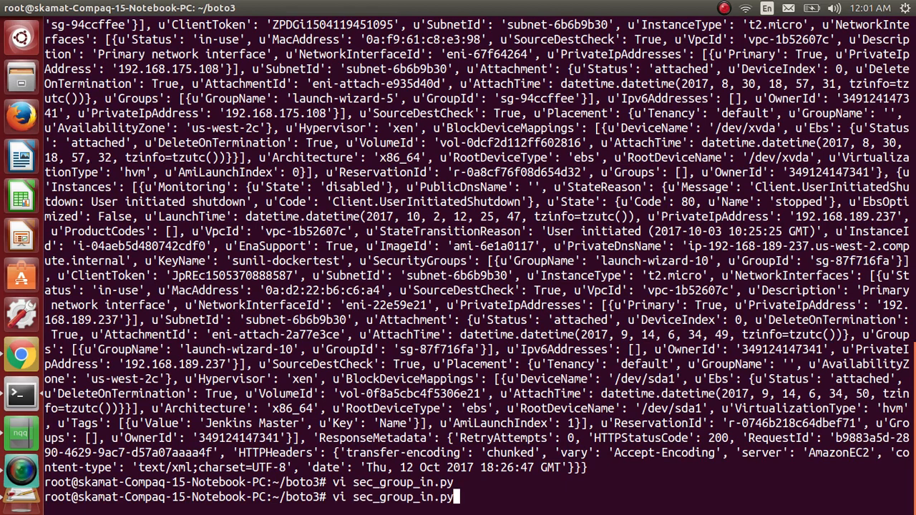
Step: Run python sec_group_in.py, printing sg-94ccffee and sg-87f716fa
type("python sec_group_in.py")
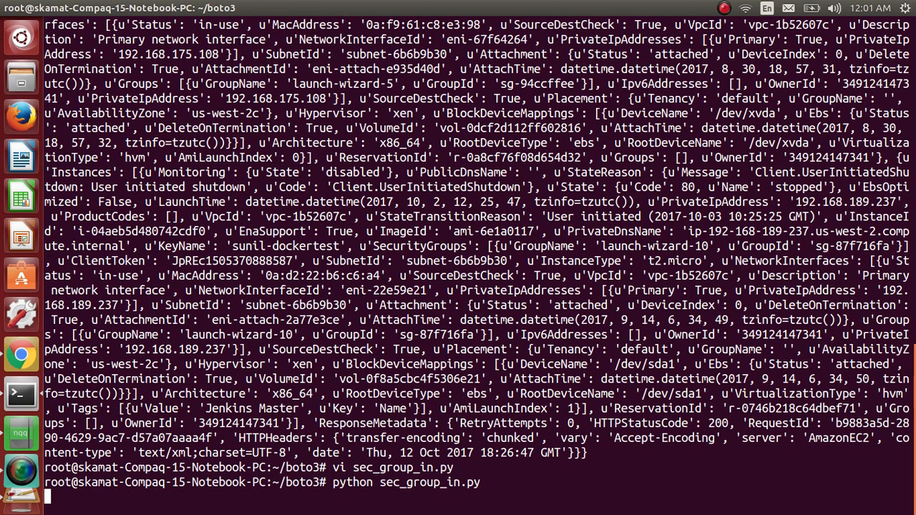
key("Return")
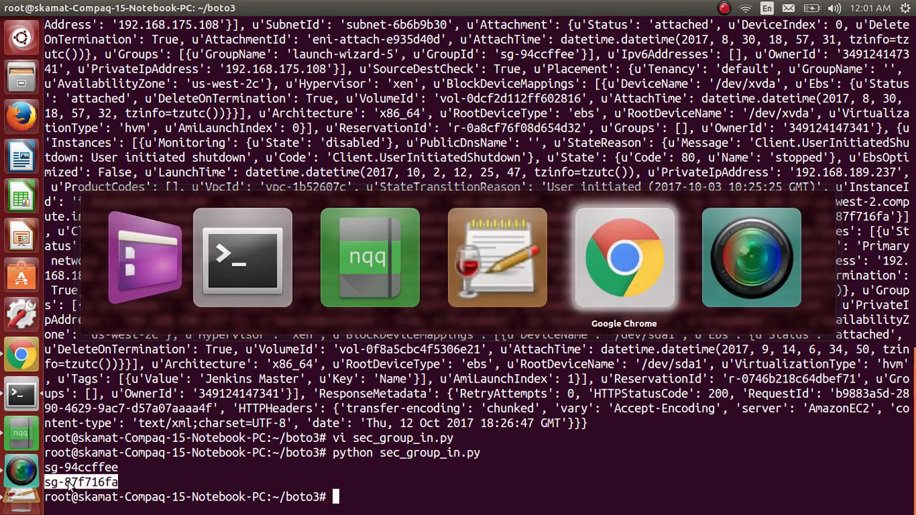
Step: Look up the EC2 SecurityGroup resource in the Boto3 docs and select its example code
left_click(624, 258)
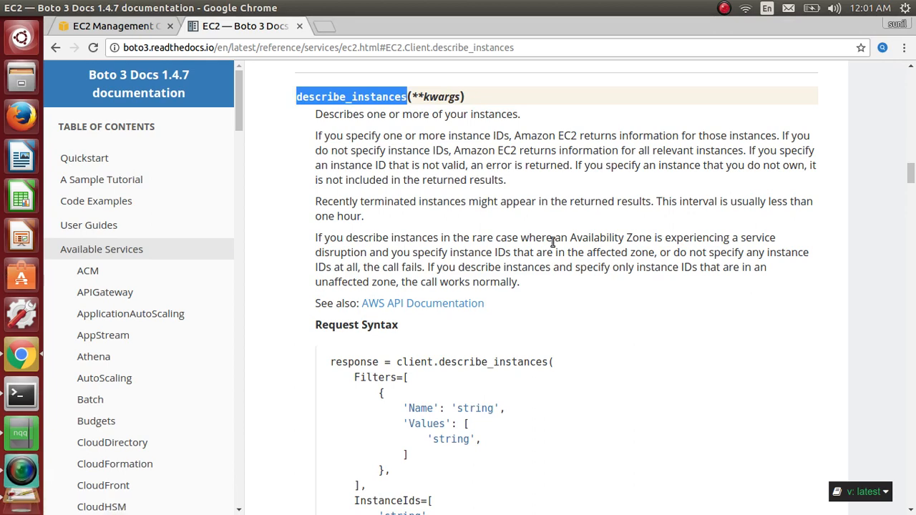
type("Se")
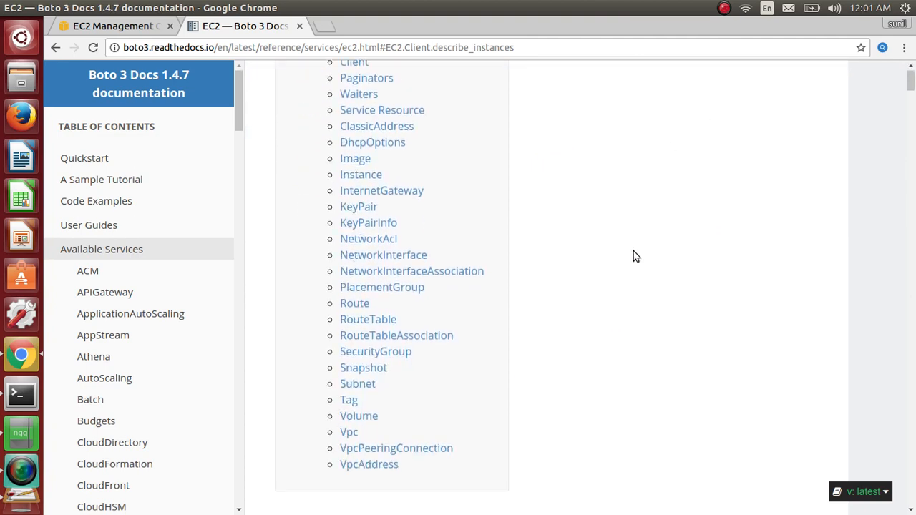
left_click(374, 352)
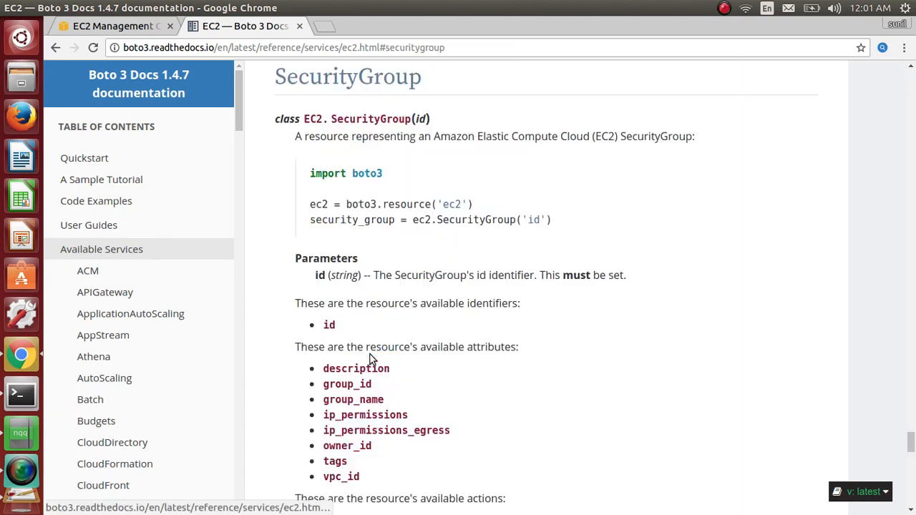
scroll("down", 3)
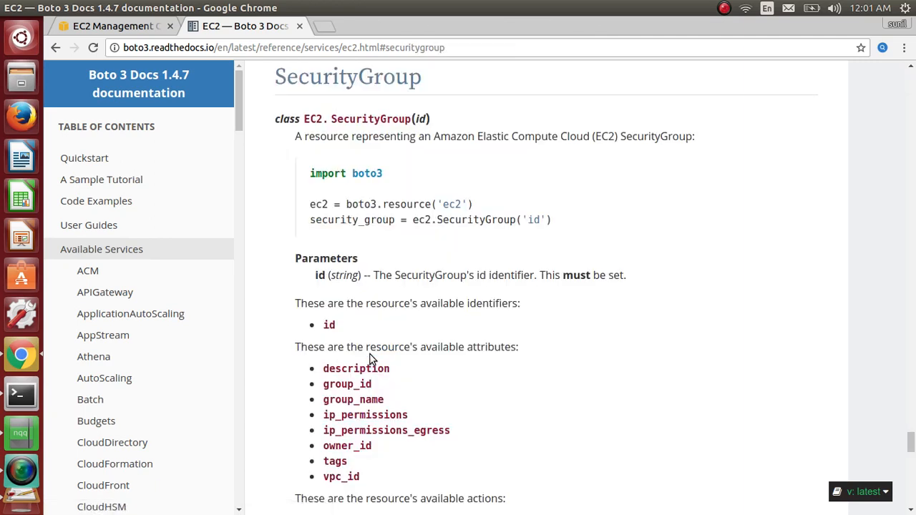
mouse_move(307, 220)
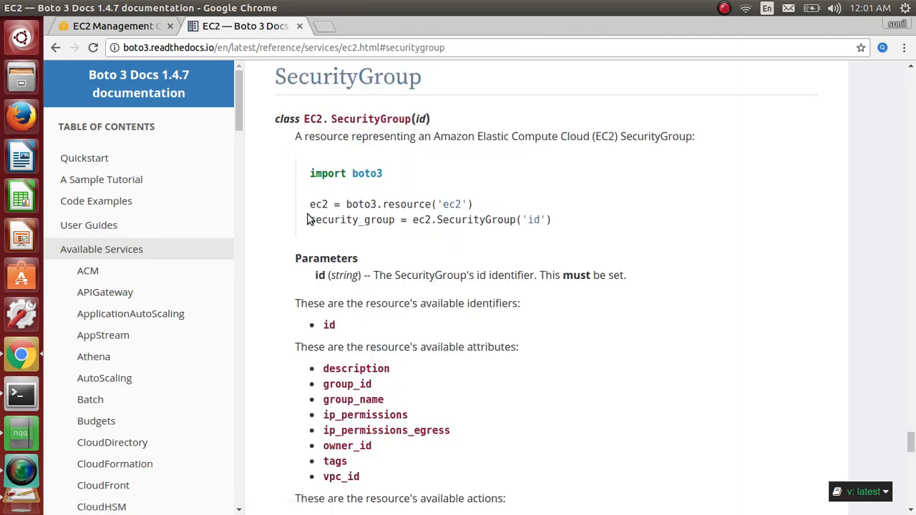
double_click(319, 220)
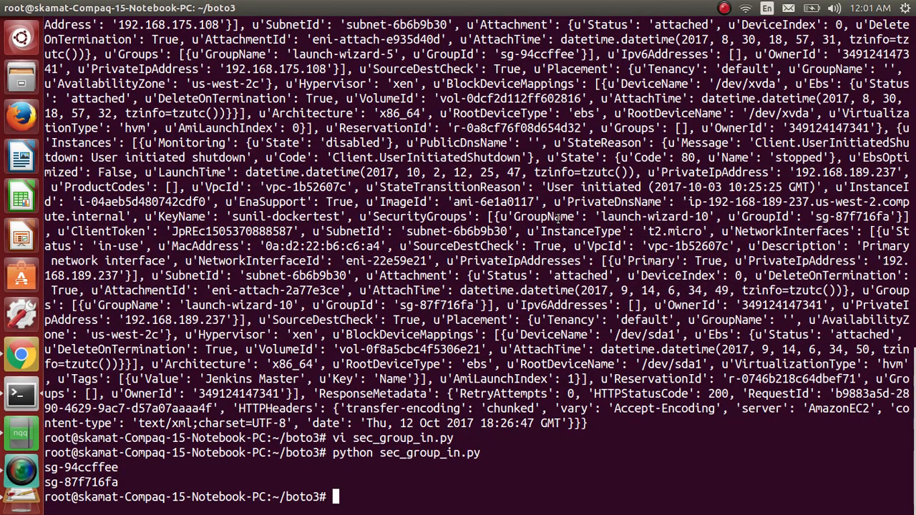
Step: Add security_group = ec2.SecurityGroup('id') and a print(security_group) call in the loop
type("vi sec_group_in.py")
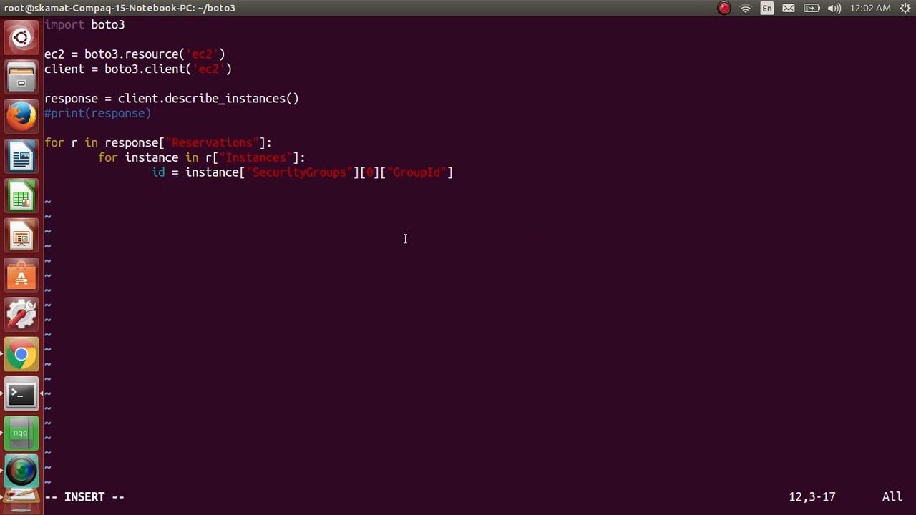
type("security_group = ec2.SecurityGroup('id')")
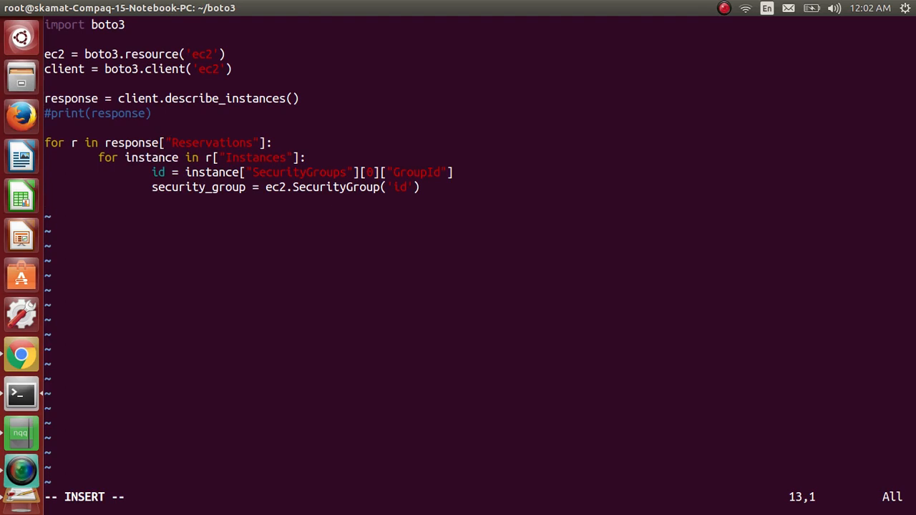
type("pr")
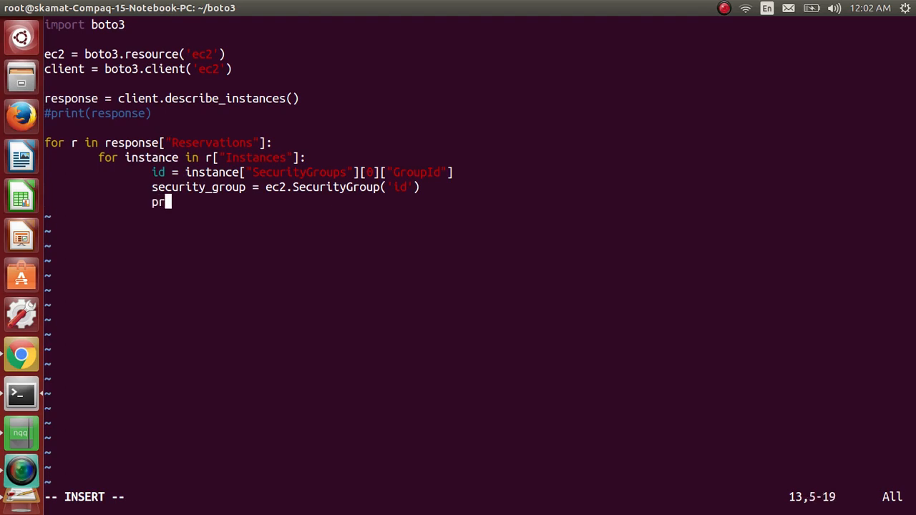
type("int(")
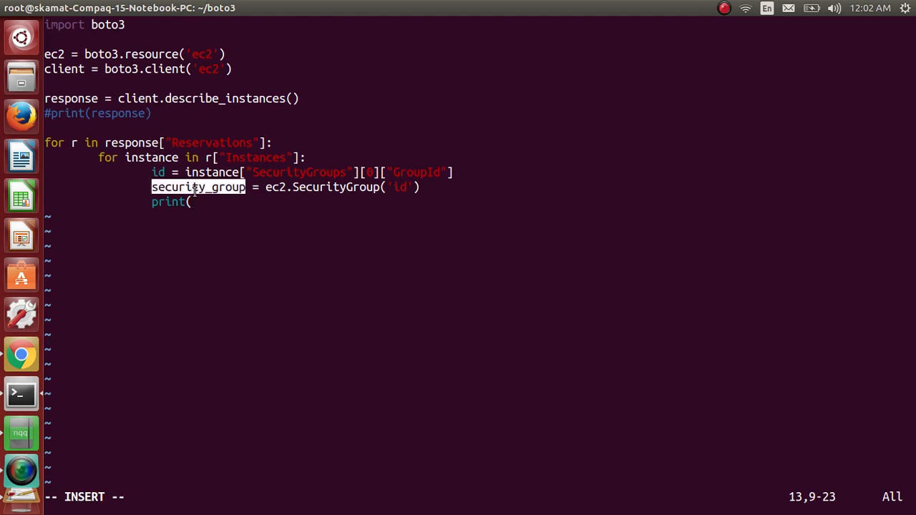
right_click(197, 193)
type("python sec_group_in.py")
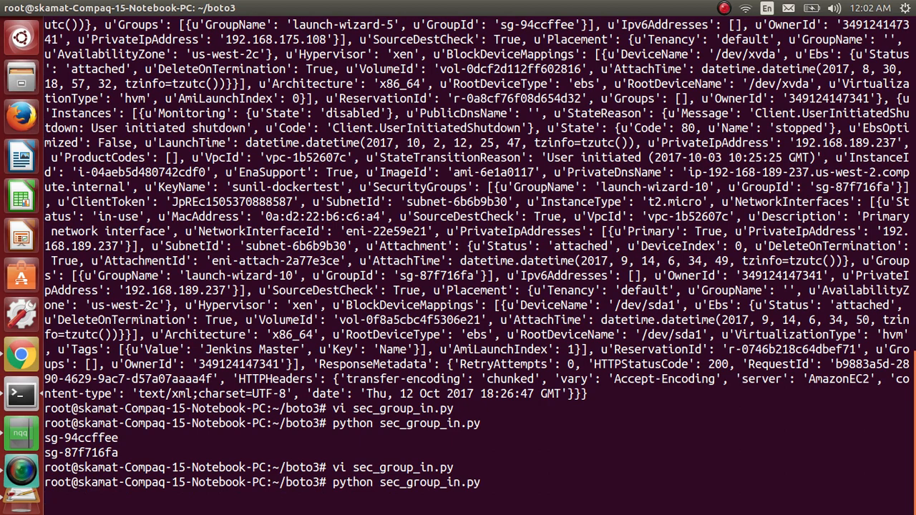
Step: Rerun the script, interrupt the stuck run with Ctrl+C and clear the terminal
key("Return")
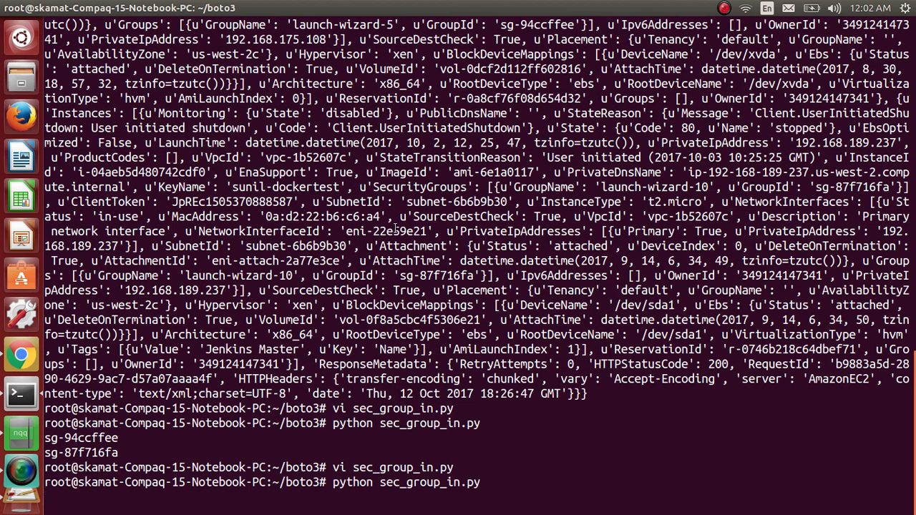
left_click(724, 9)
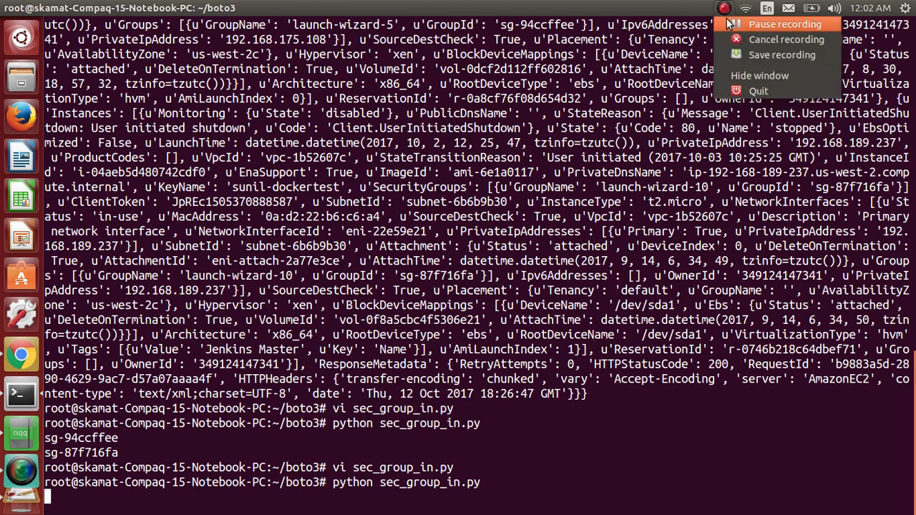
key("ctrl+c")
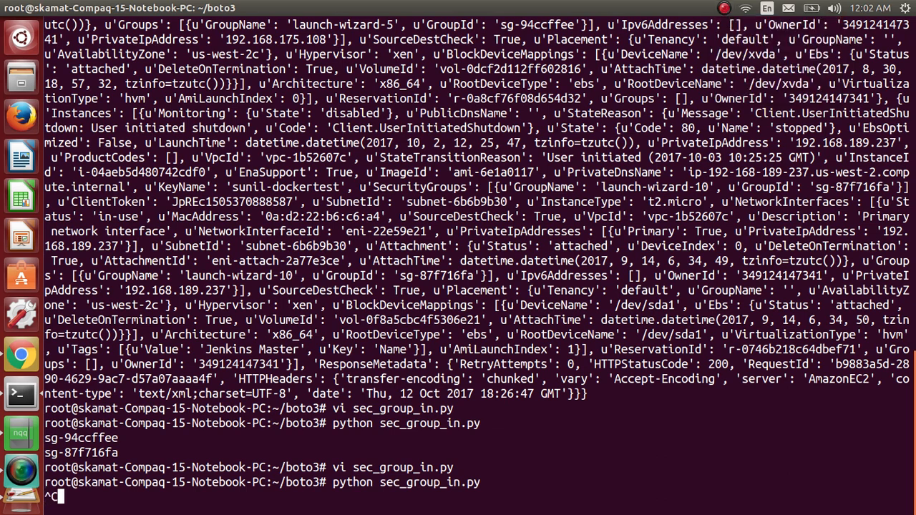
key("ctrl+c")
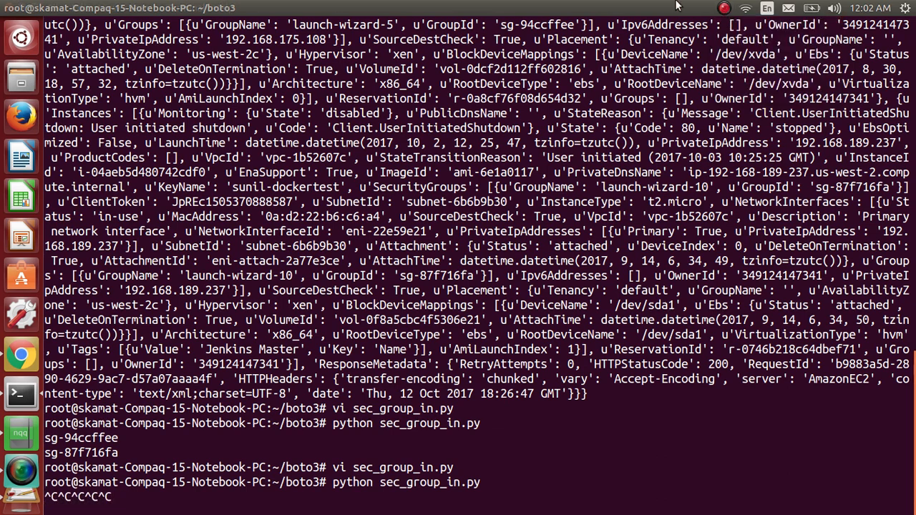
left_click(724, 9)
type("clear")
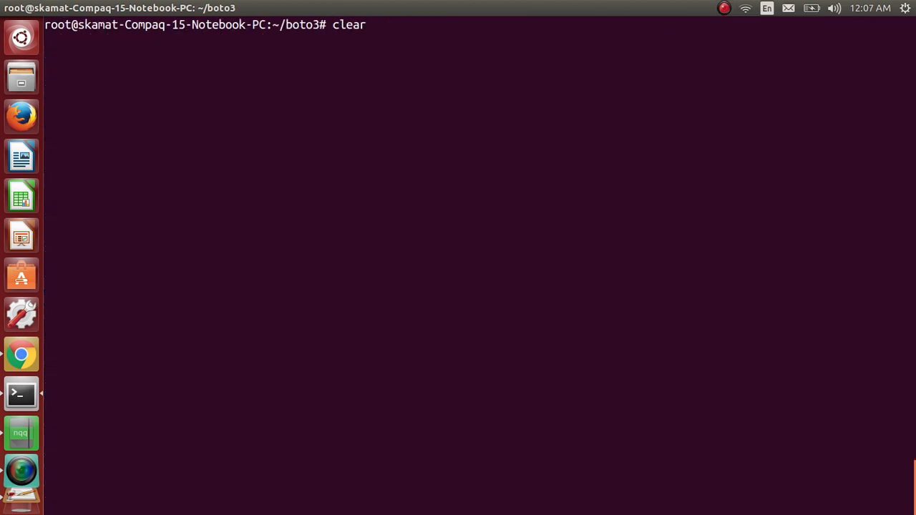
Step: Run the script to print the two SecurityGroup objects, then reopen sec_group_in.py in vim
type("python sec_group_in.py")
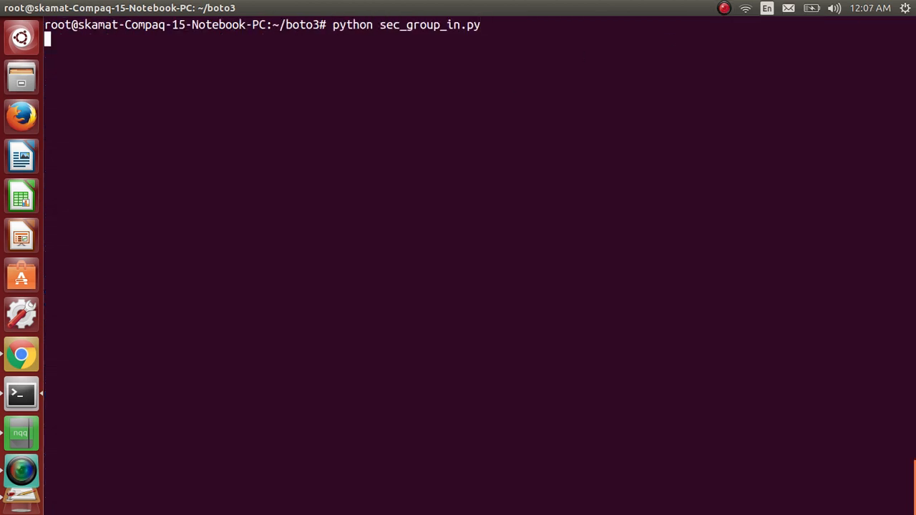
key("Return")
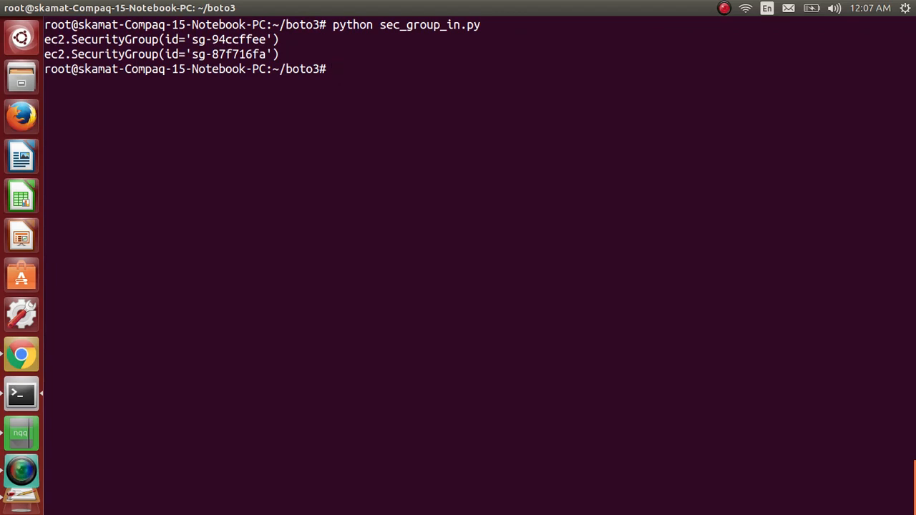
type("vi sec_group_in.py")
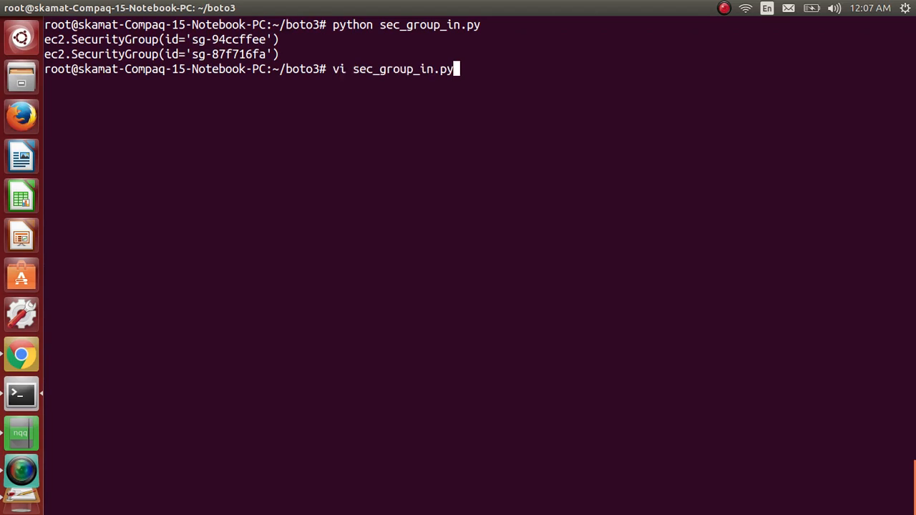
key("Return")
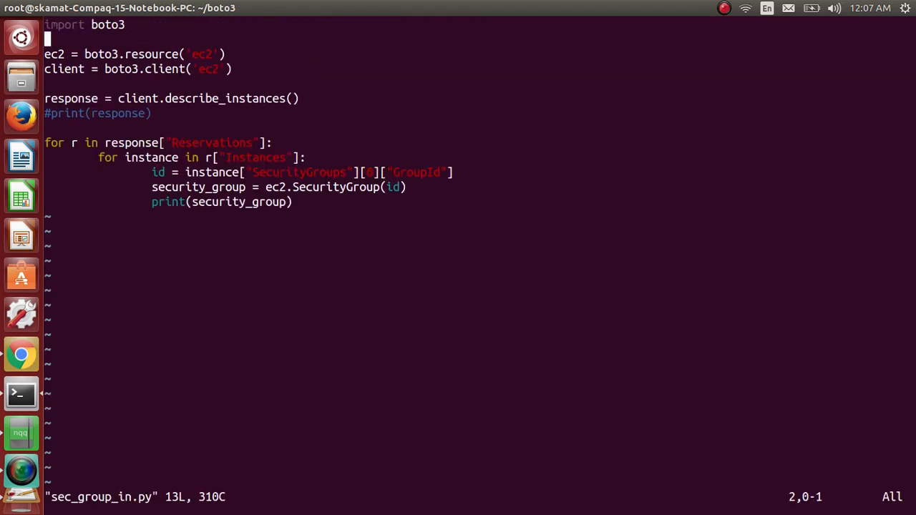
Step: Comment out the print(security_group) line with a leading #
key("i")
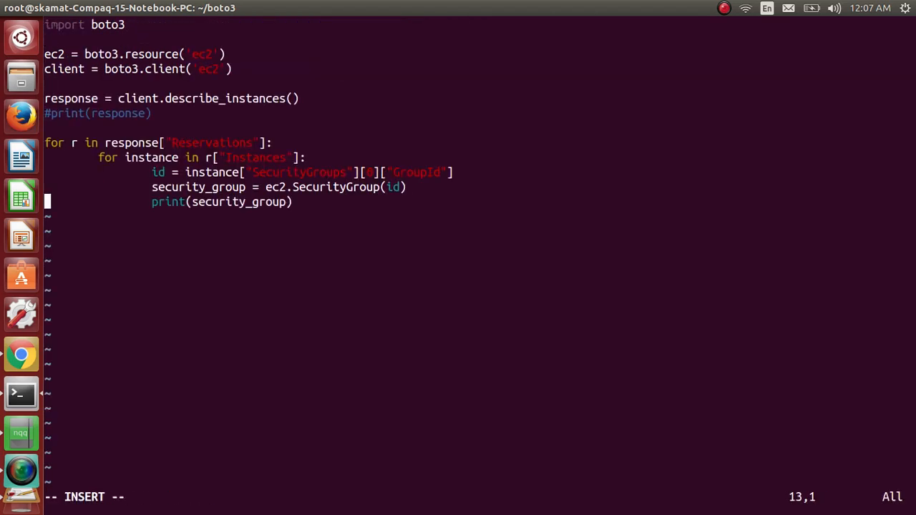
type("#")
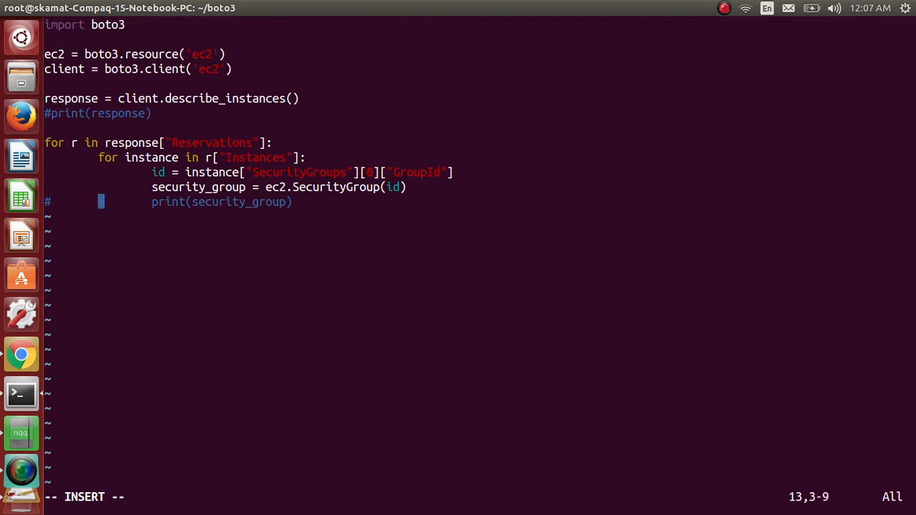
key("Down")
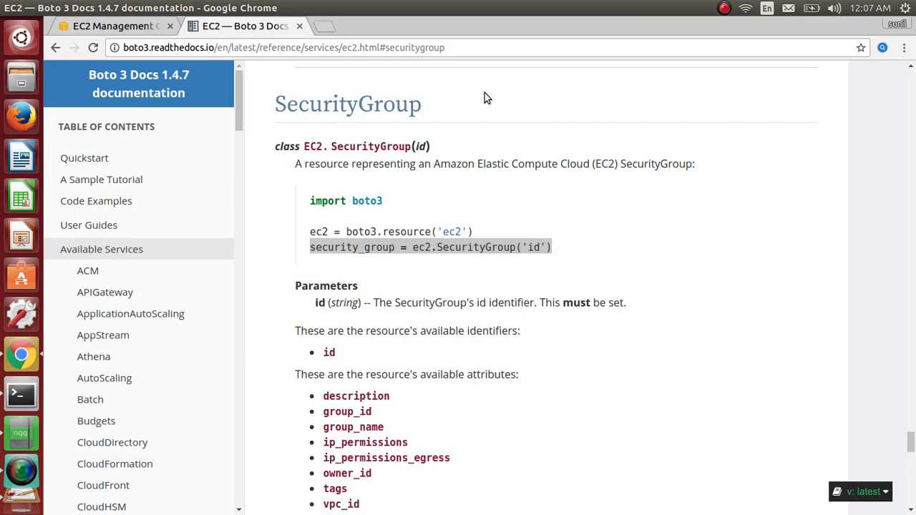
Step: Navigate the SecurityGroup docs to the authorize_ingress() method reference
left_click(670, 296)
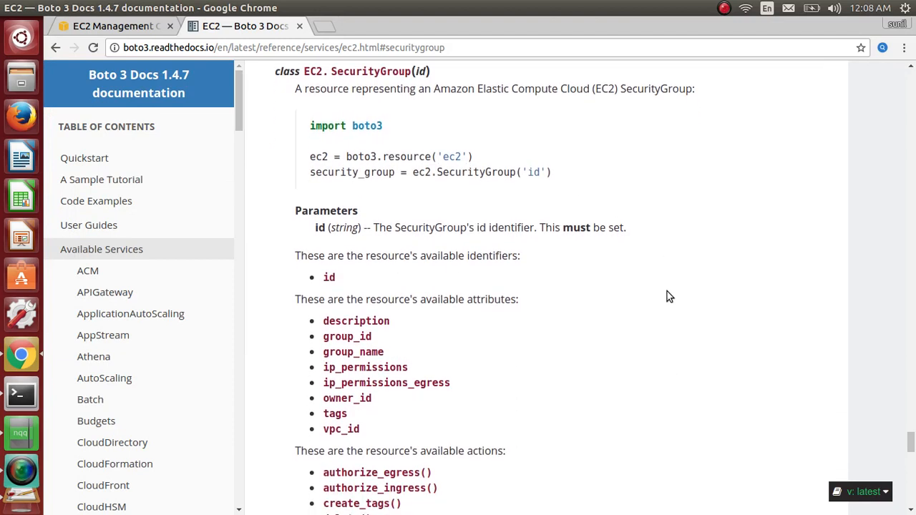
scroll("down", 3)
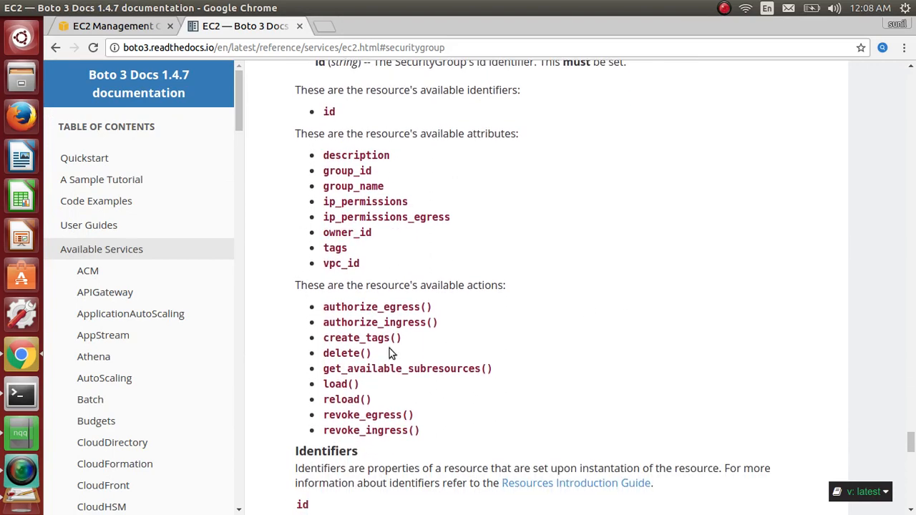
left_click(381, 321)
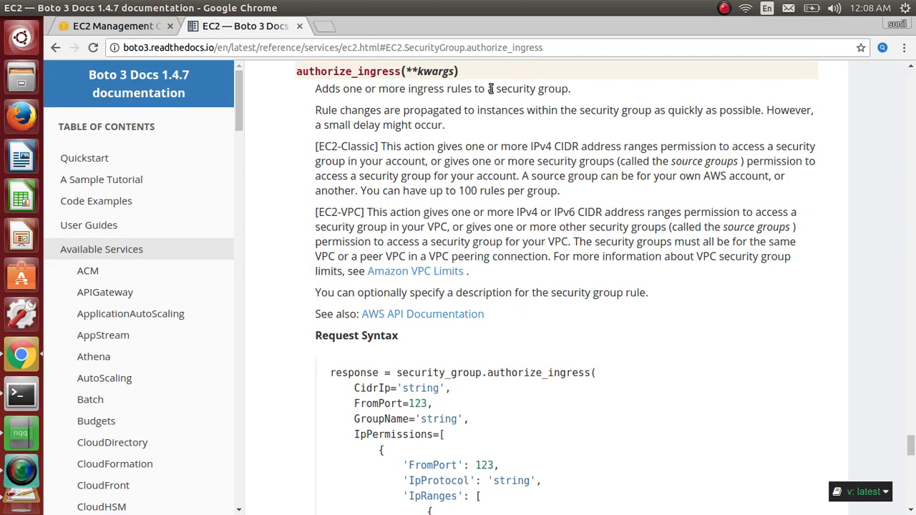
mouse_move(513, 103)
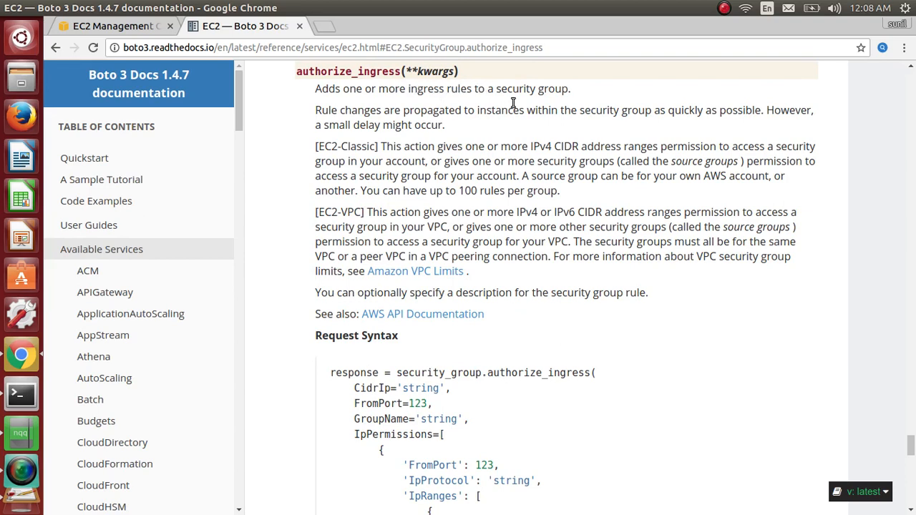
scroll("down", 3)
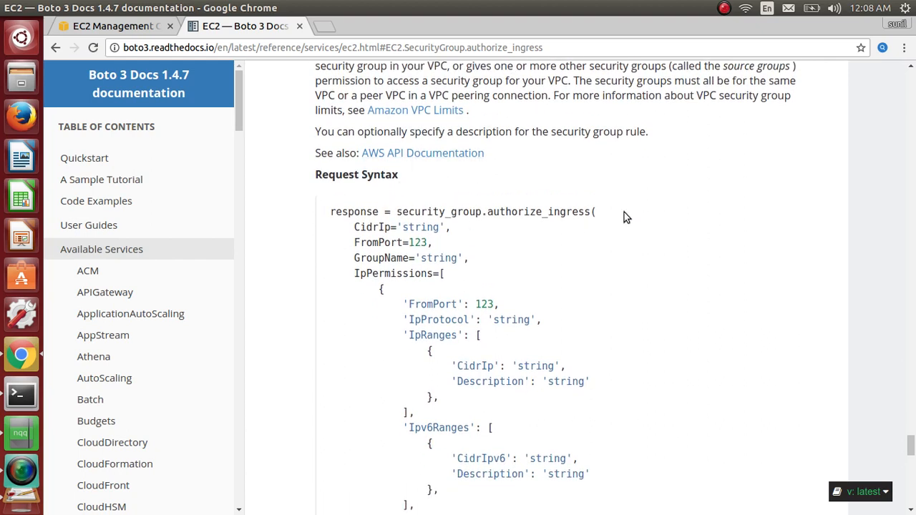
Step: Copy the authorize_ingress request-syntax call line and the IpProtocol parameter name
double_click(551, 212)
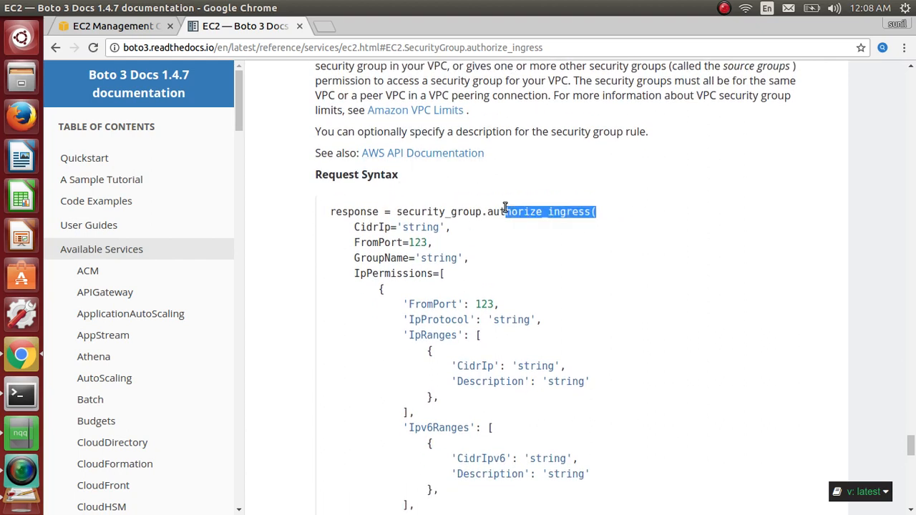
left_click_drag(503, 212, 330, 211)
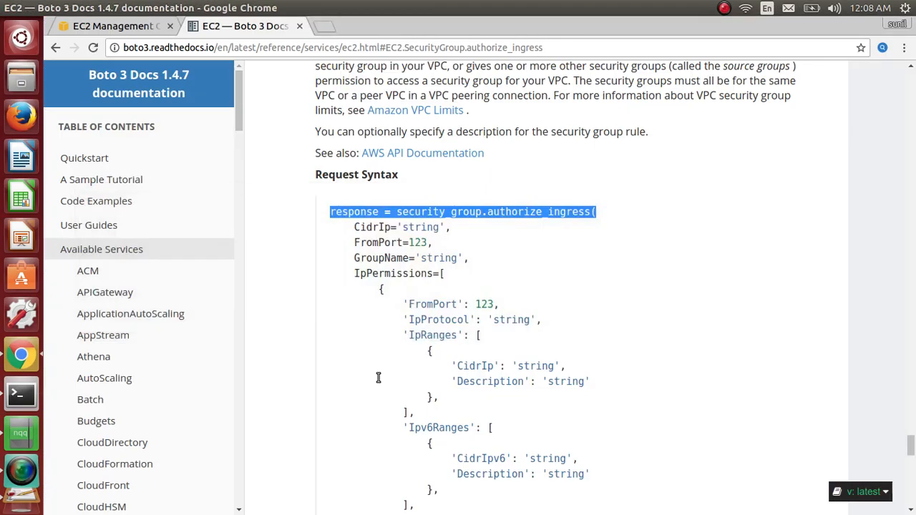
double_click(437, 321)
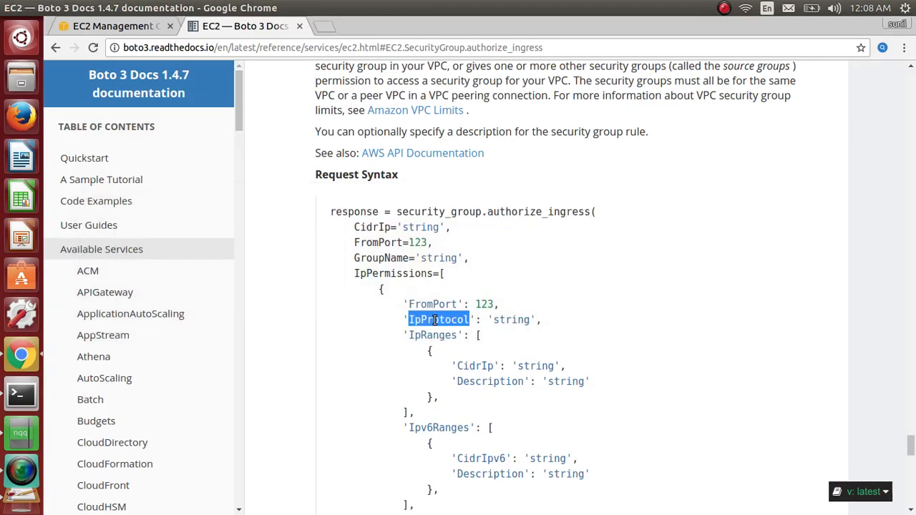
right_click(438, 319)
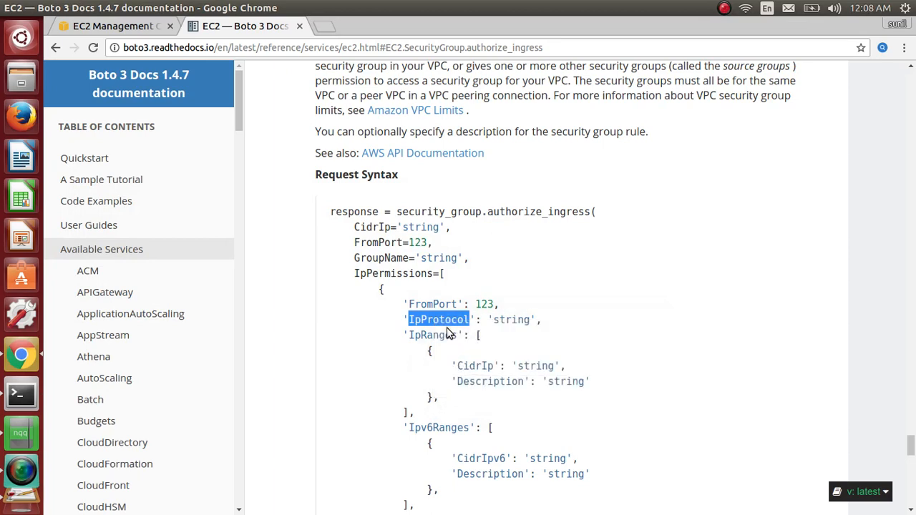
mouse_move(430, 303)
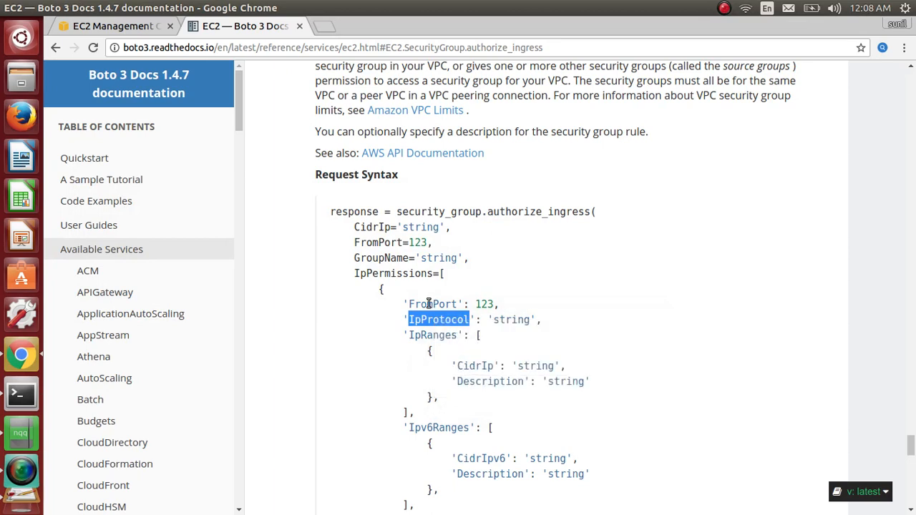
Step: Fill the call with IpProtocol "tcp" and CidrIp 0.0.0.0/0, pasting the parameter names
left_click(20, 395)
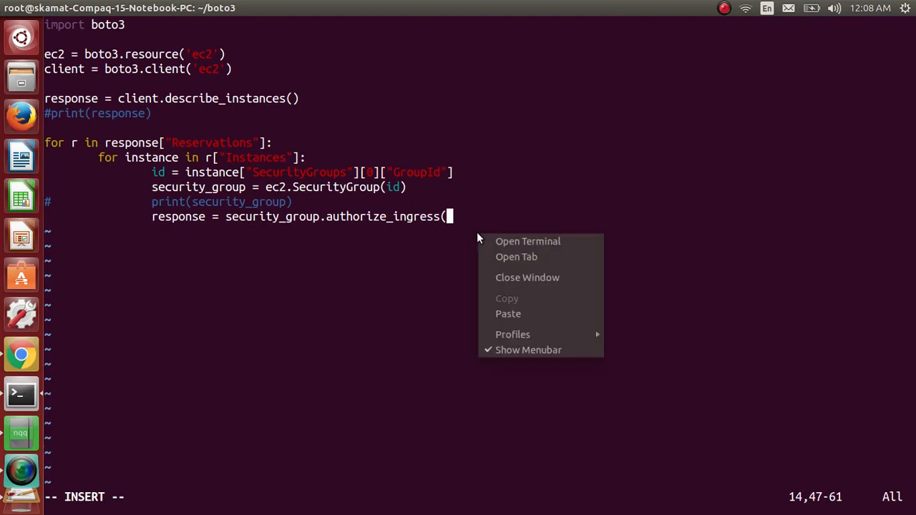
type("IpProtocol =")
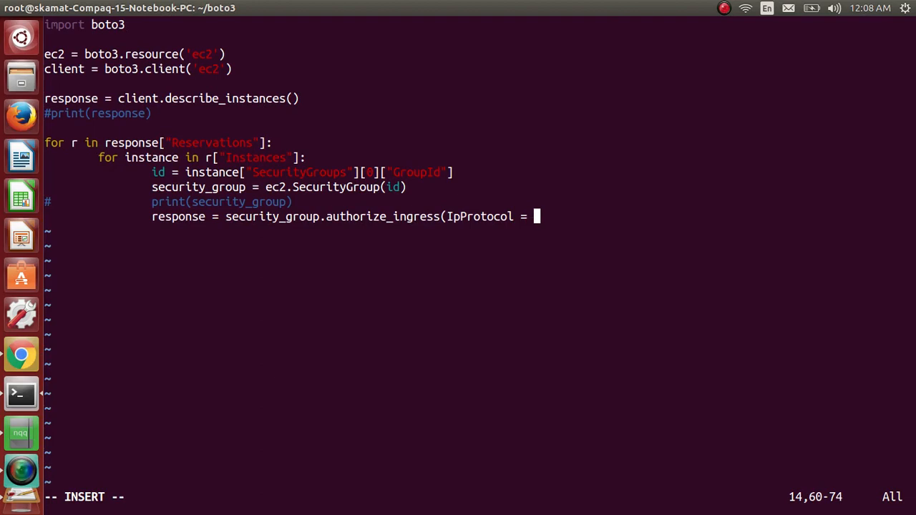
type("\"tc")
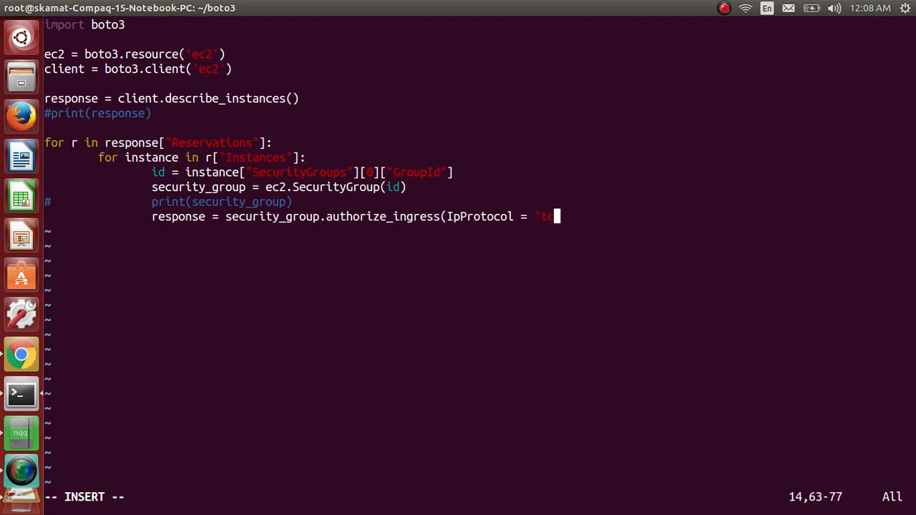
type("cp\",")
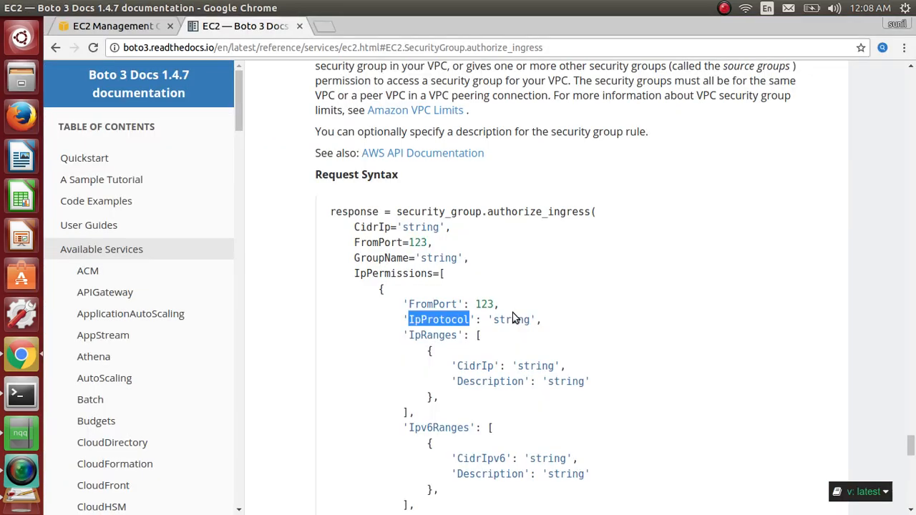
double_click(372, 226)
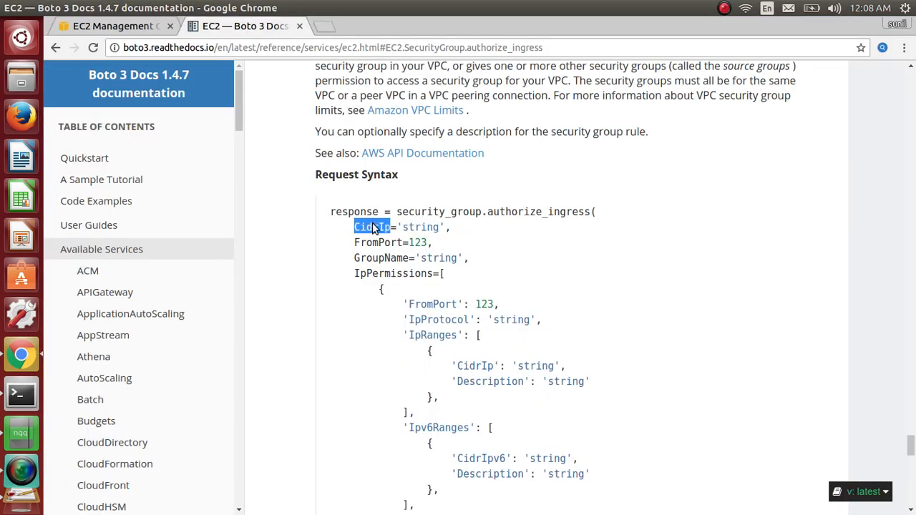
left_click(20, 394)
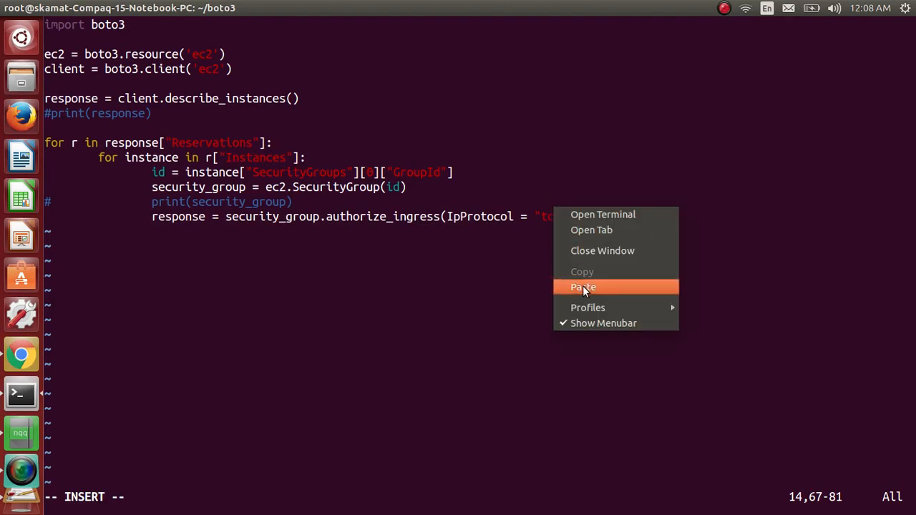
left_click(583, 286)
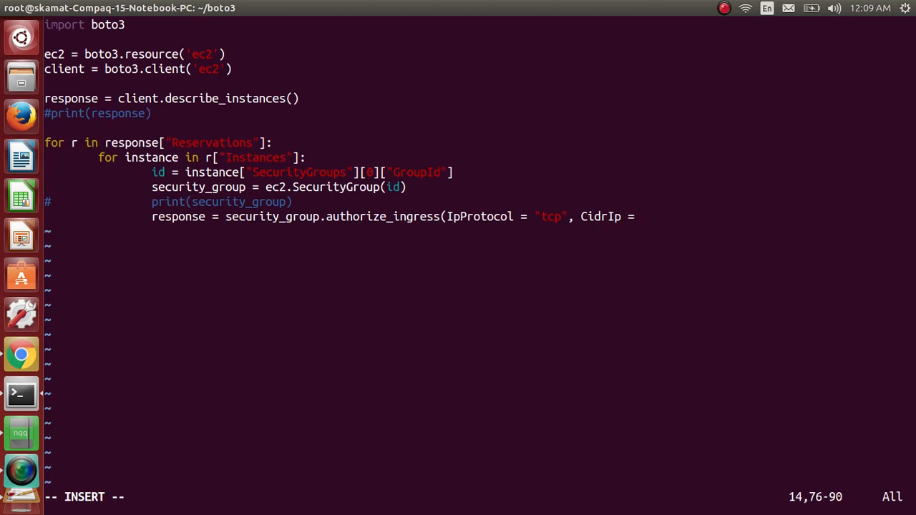
type("\"0.0.0.0")
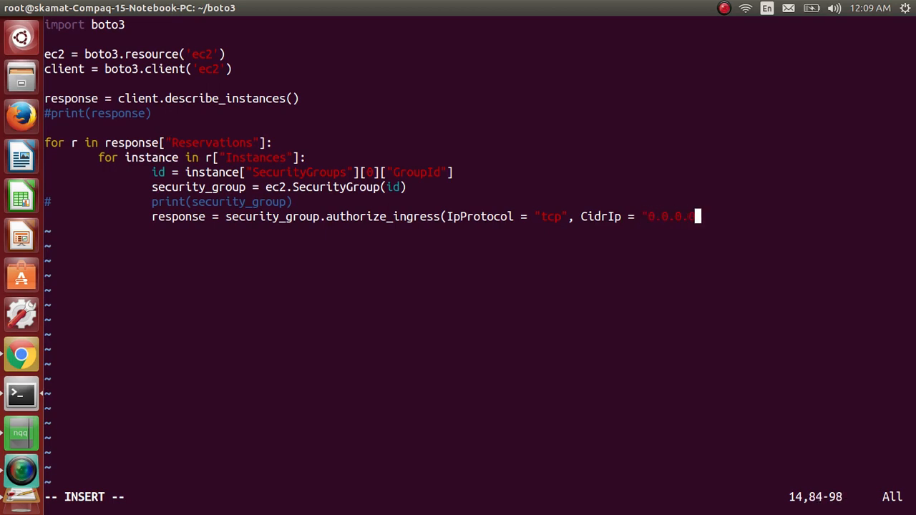
type("/0")
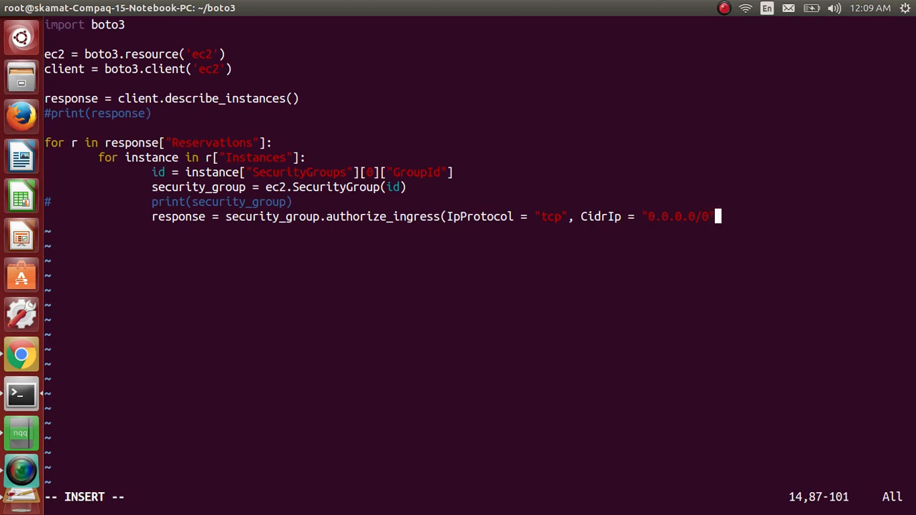
type(",")
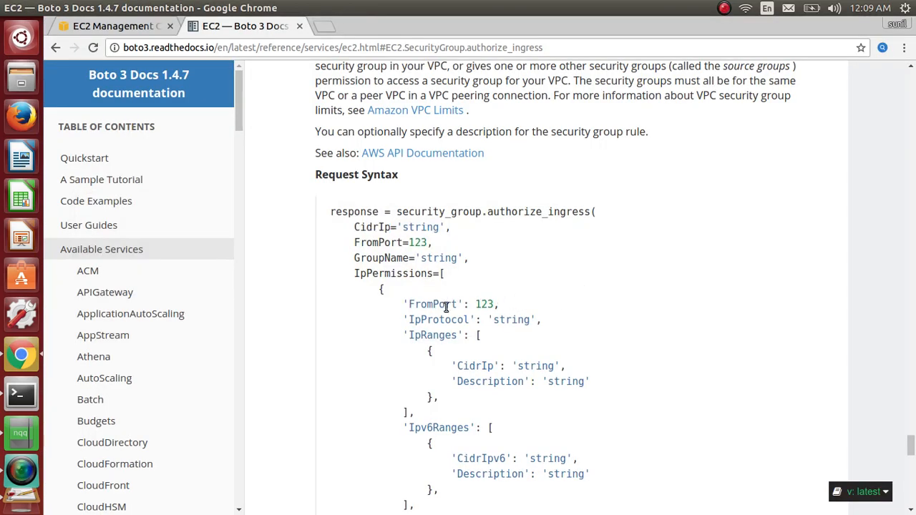
Step: Add FromPort 1234 and ToPort 1234 to complete the authorize_ingress call
double_click(432, 303)
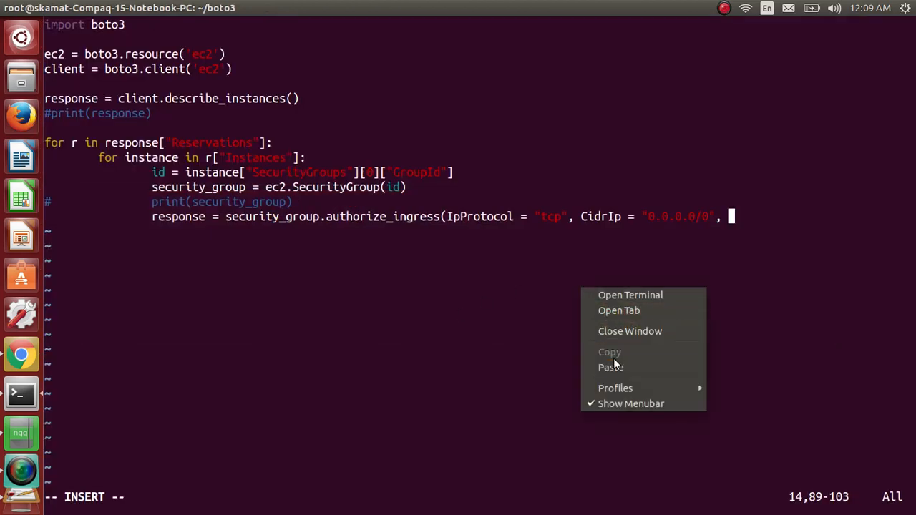
type("FromPort =")
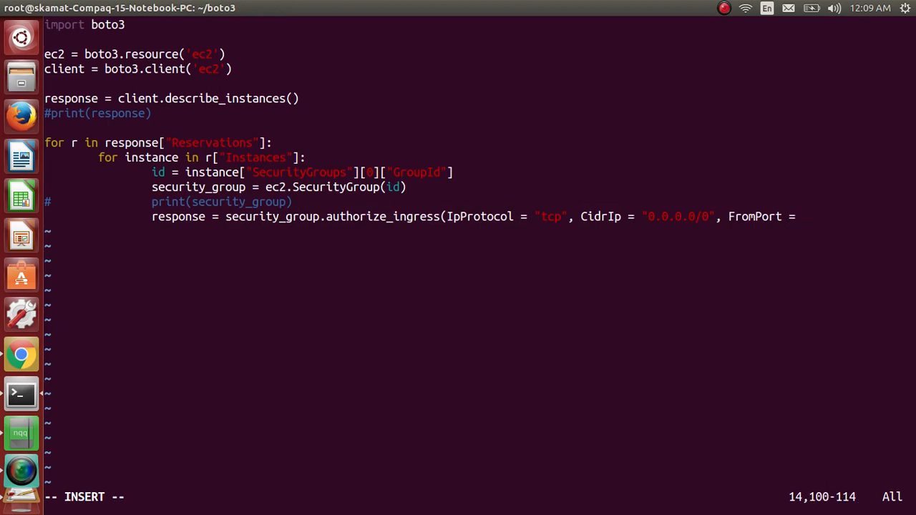
type("1234")
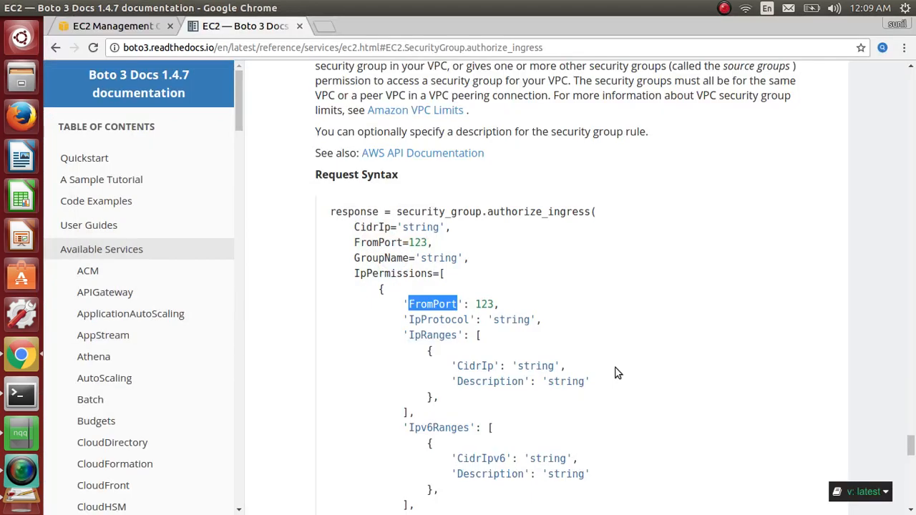
scroll("down", 3)
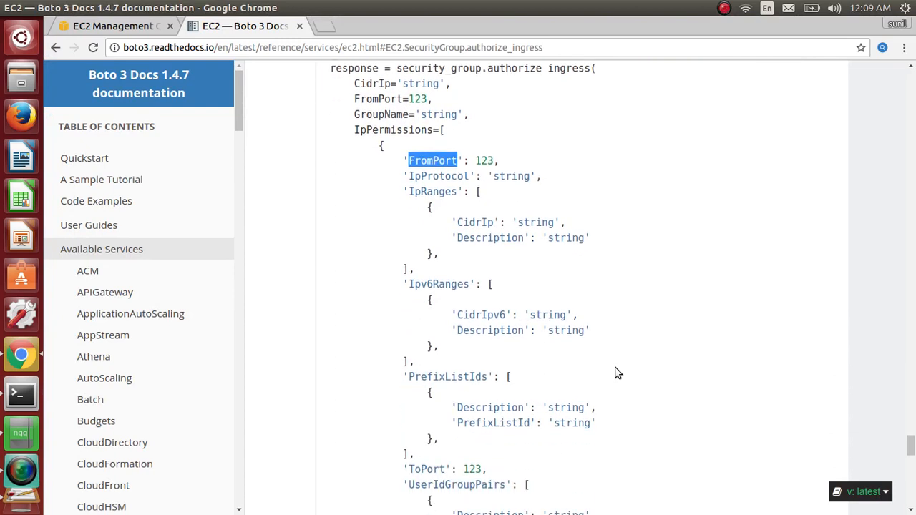
scroll("down", 3)
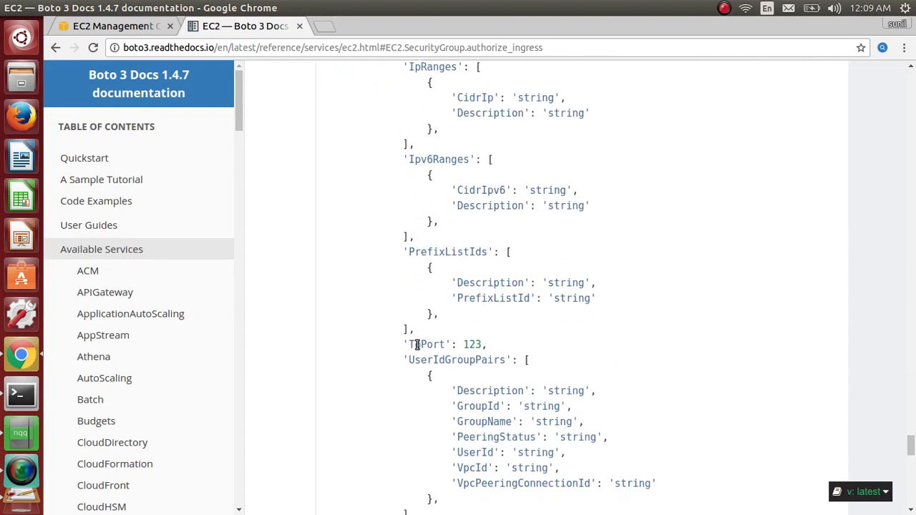
double_click(426, 343)
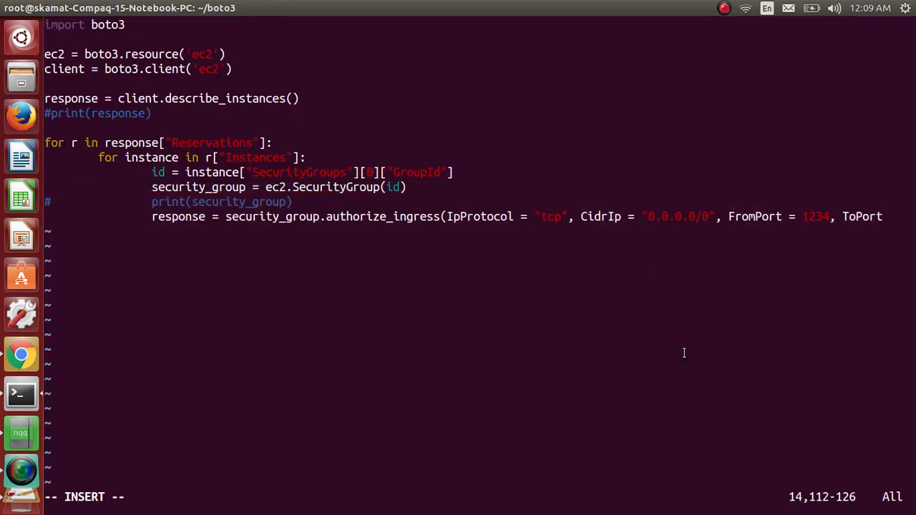
type("2")
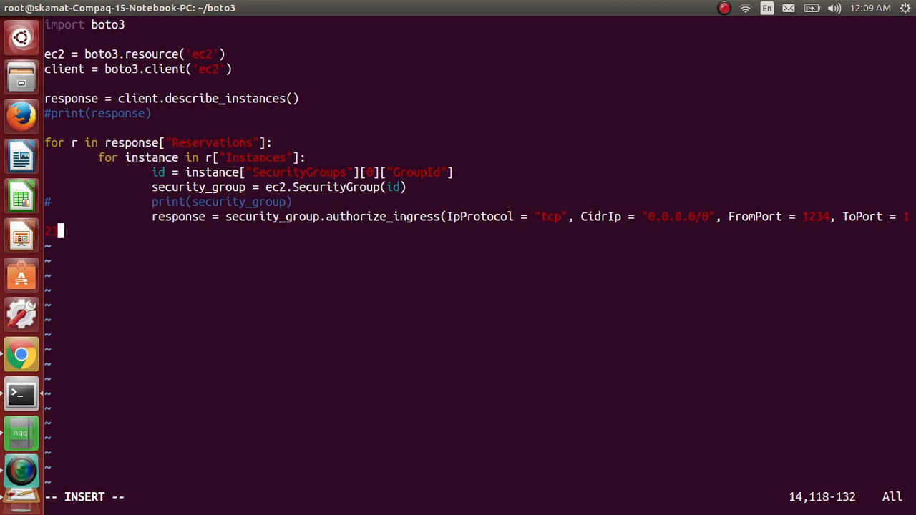
type("34")
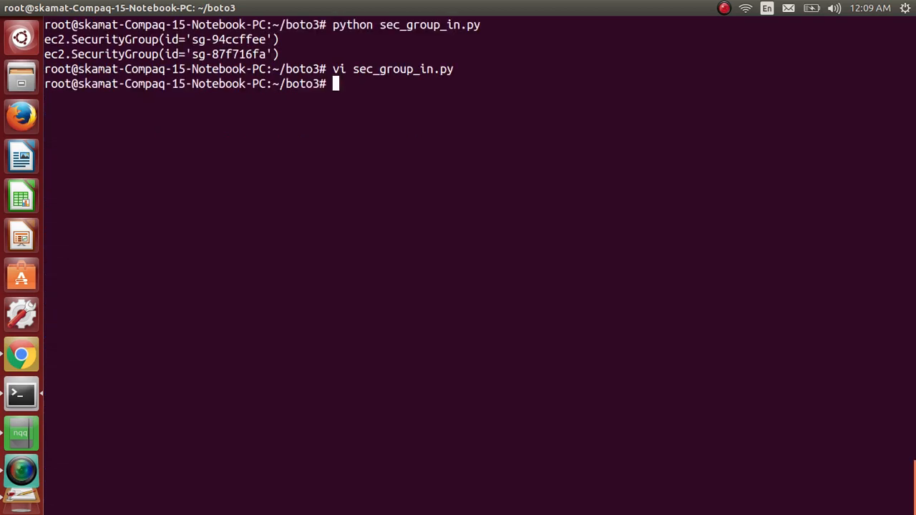
Step: Run python sec_group_in.py again, which finishes with no output
type("python sec_group_in.py")
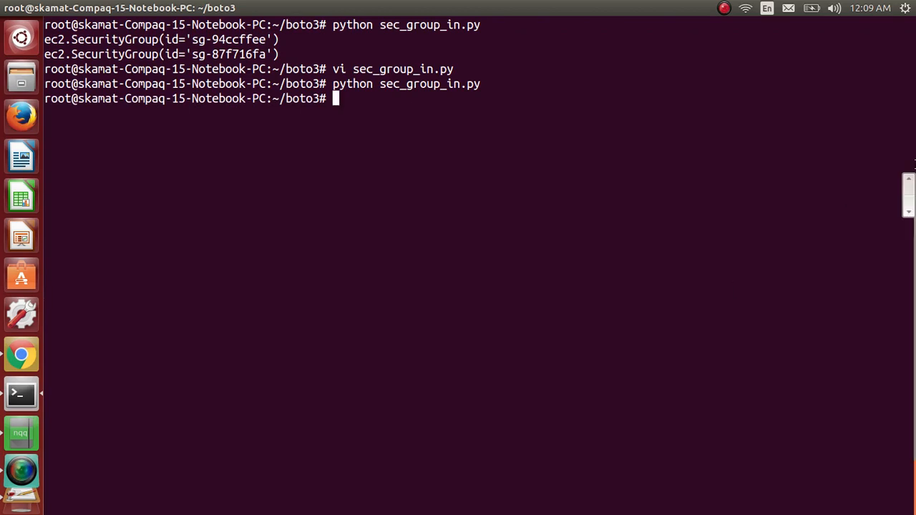
left_click(724, 8)
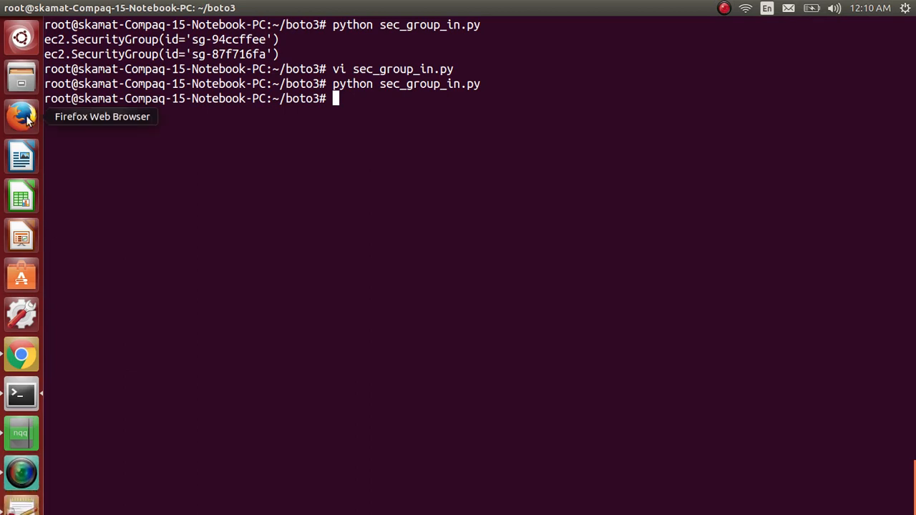
Step: Go to the EC2 console's Instances list and select the first instance
left_click(20, 116)
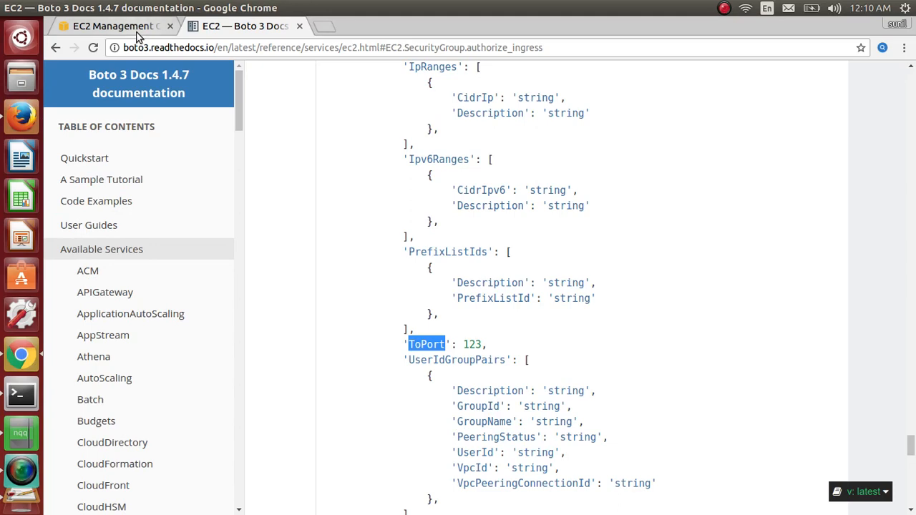
left_click(112, 25)
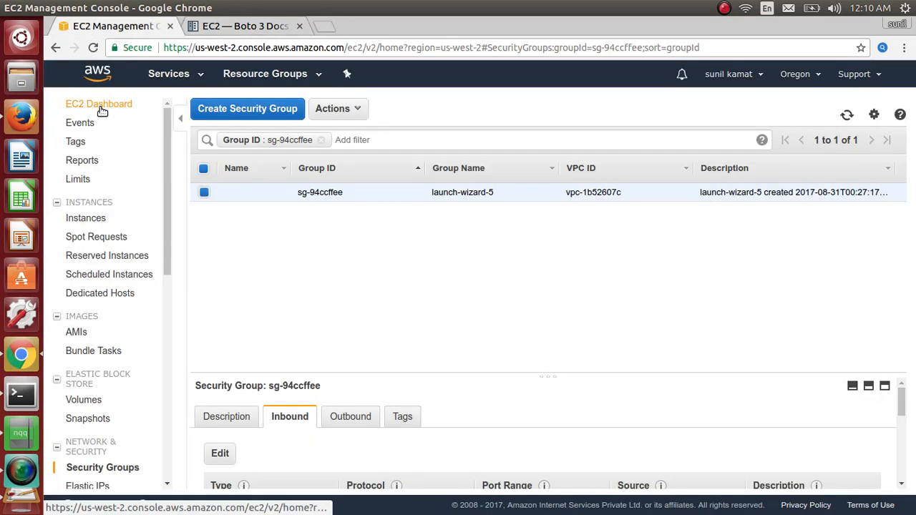
left_click(86, 217)
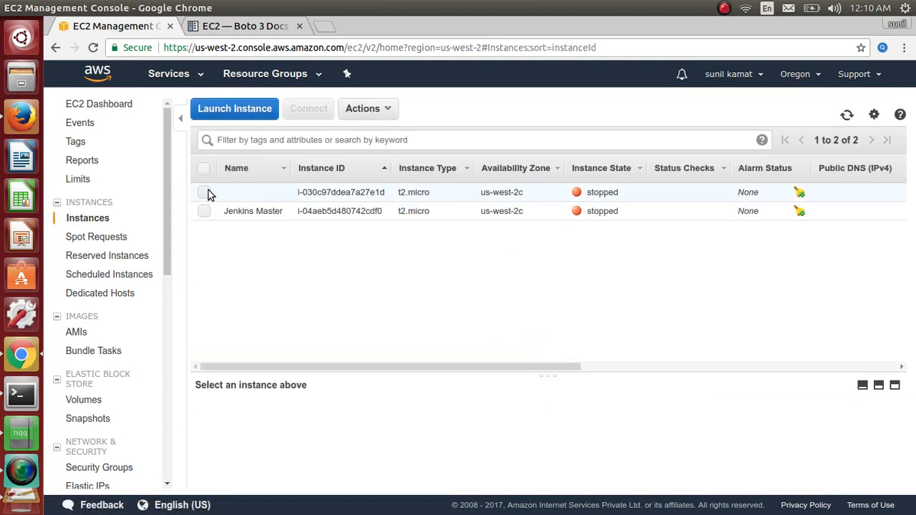
left_click(203, 192)
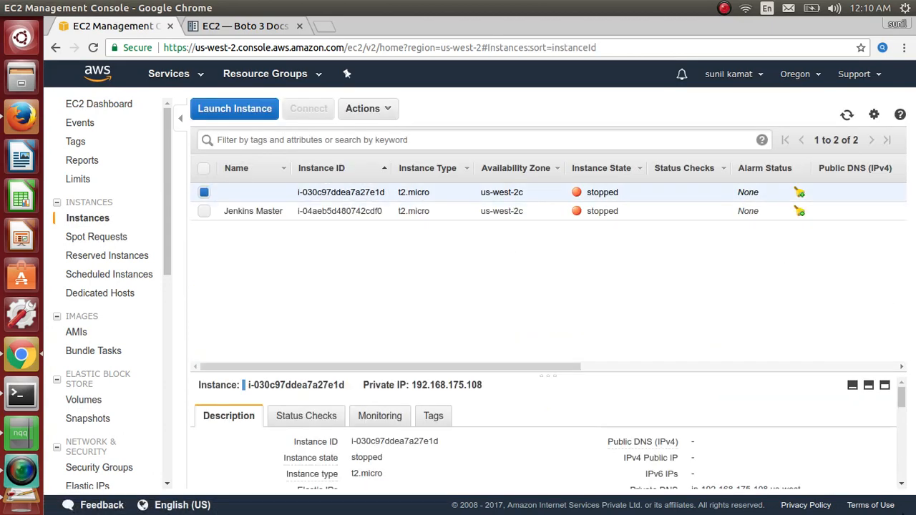
Step: Find the new custom TCP port 1234 rule from 0.0.0.0/0 in launch-wizard-5's inbound rules
scroll("down", 3)
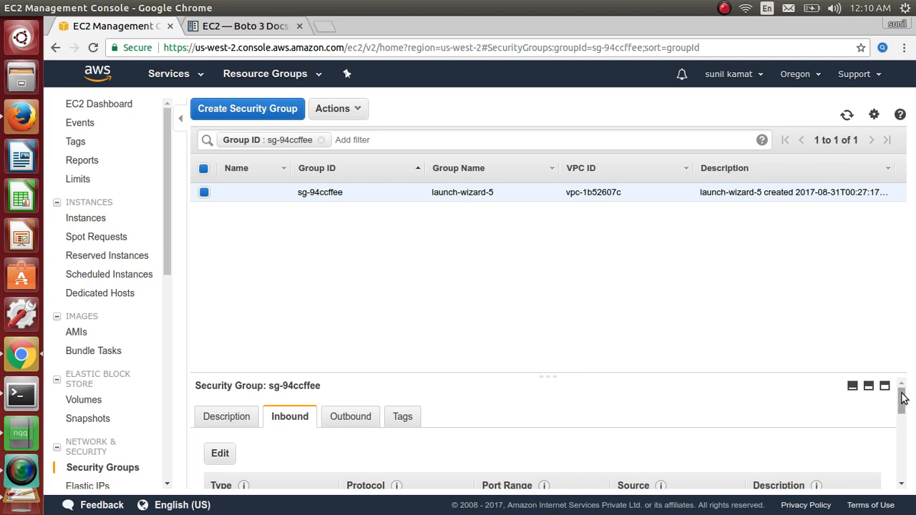
scroll("down", 3)
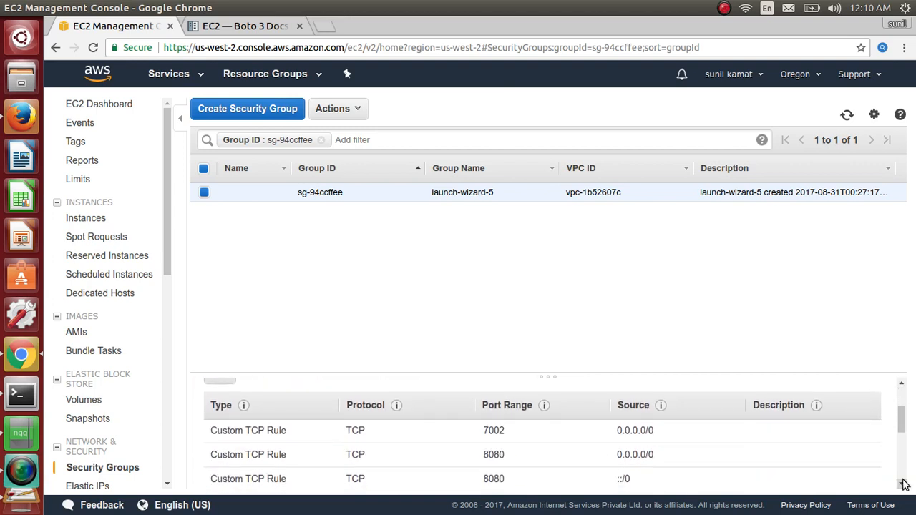
scroll("down", 3)
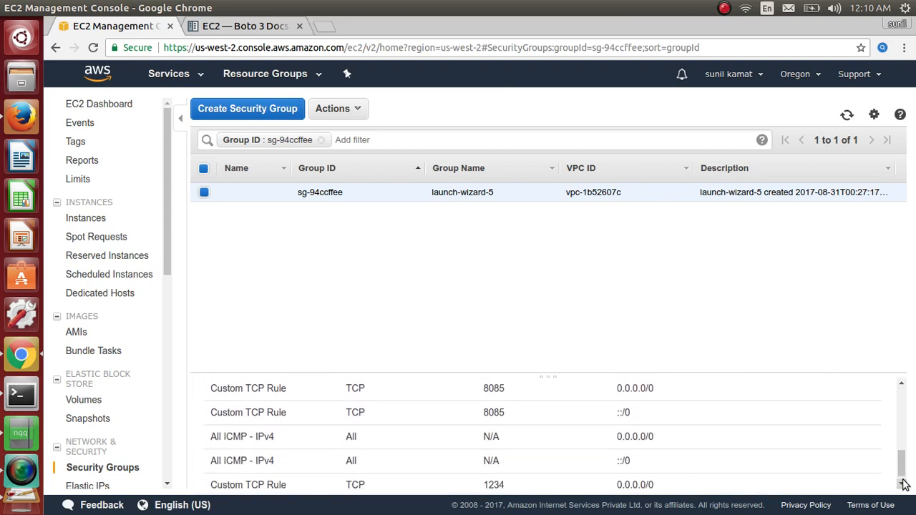
scroll("down", 3)
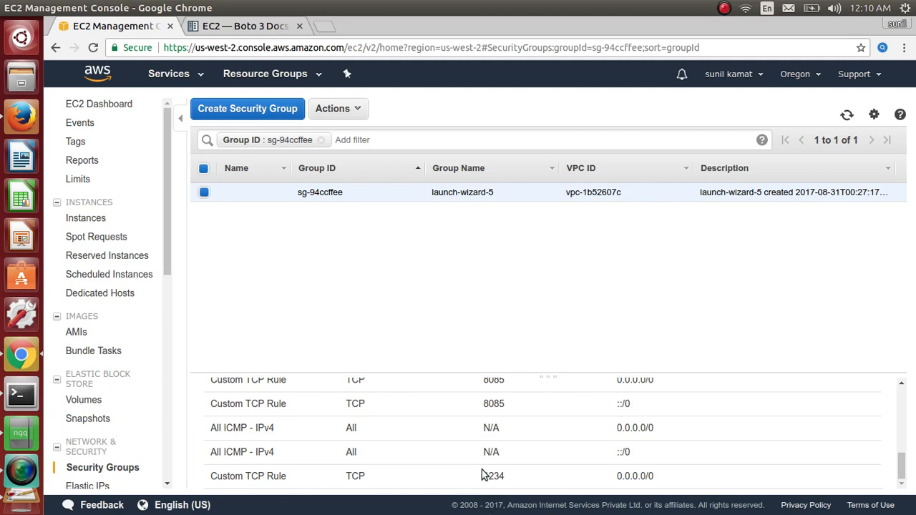
double_click(494, 475)
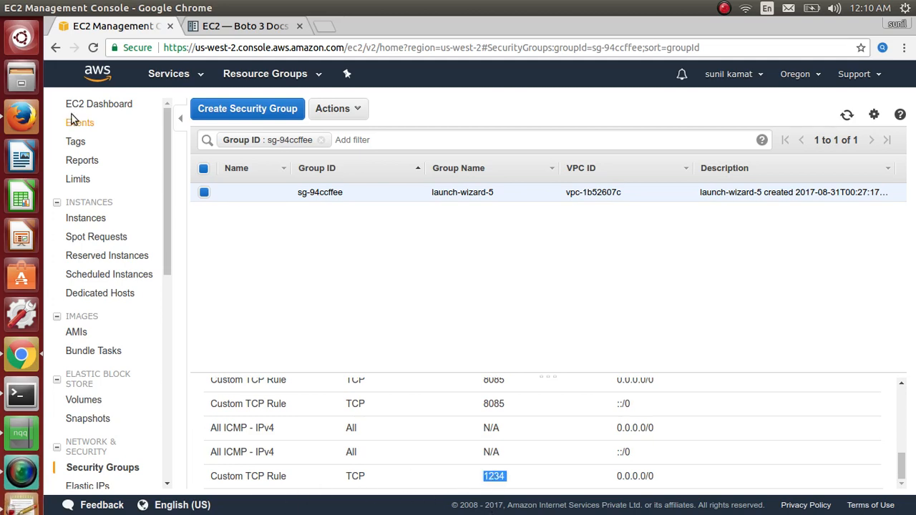
left_click(99, 103)
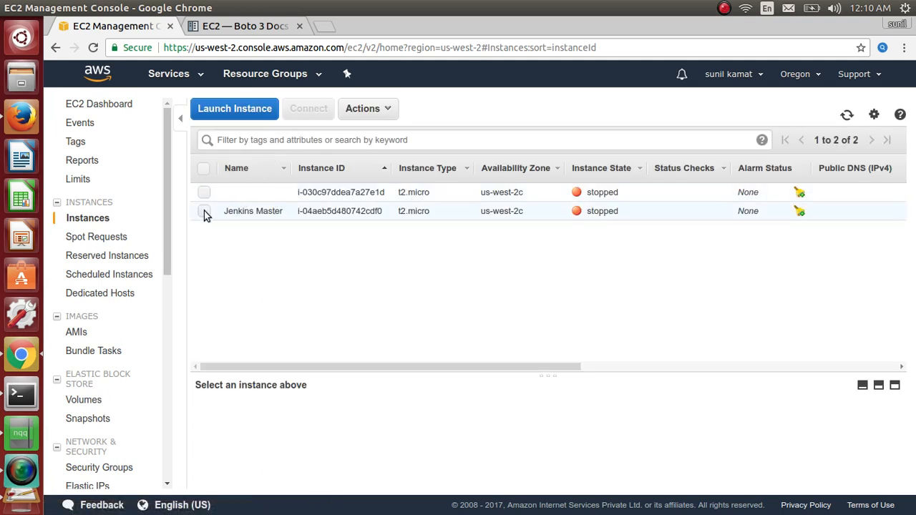
Step: Select Jenkins Master, follow its launch-wizard-10 security group and locate the TCP 1234 inbound rule
left_click(203, 211)
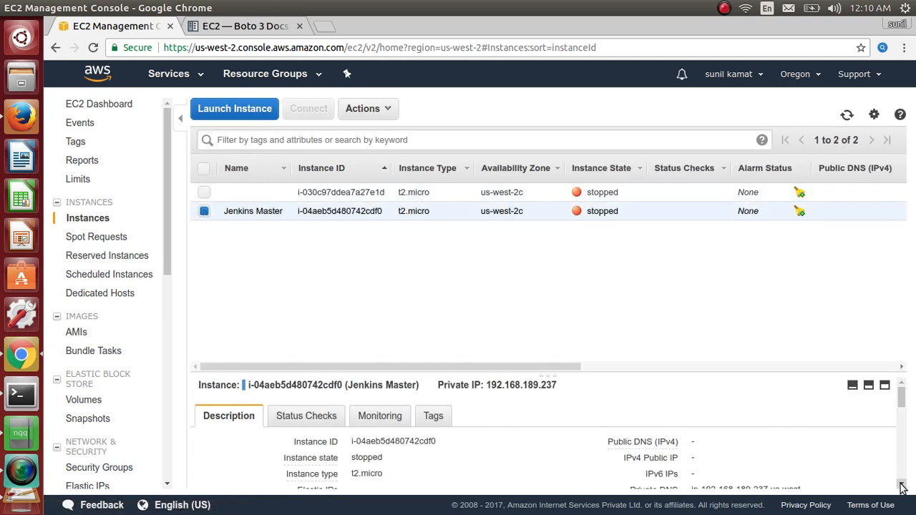
scroll("down", 3)
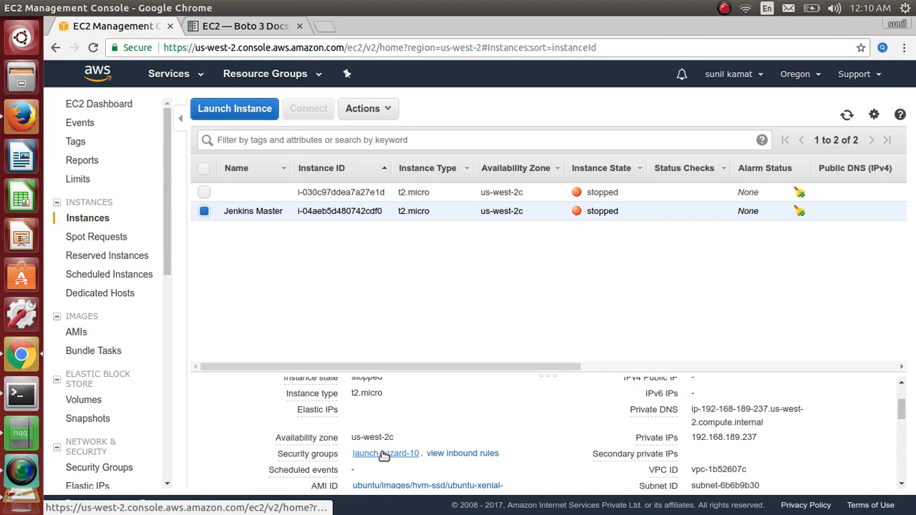
left_click(384, 452)
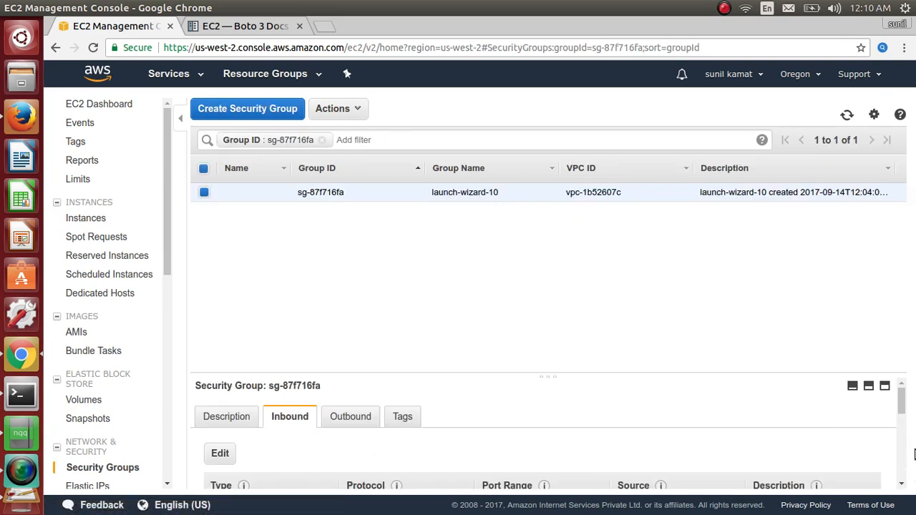
scroll("down", 3)
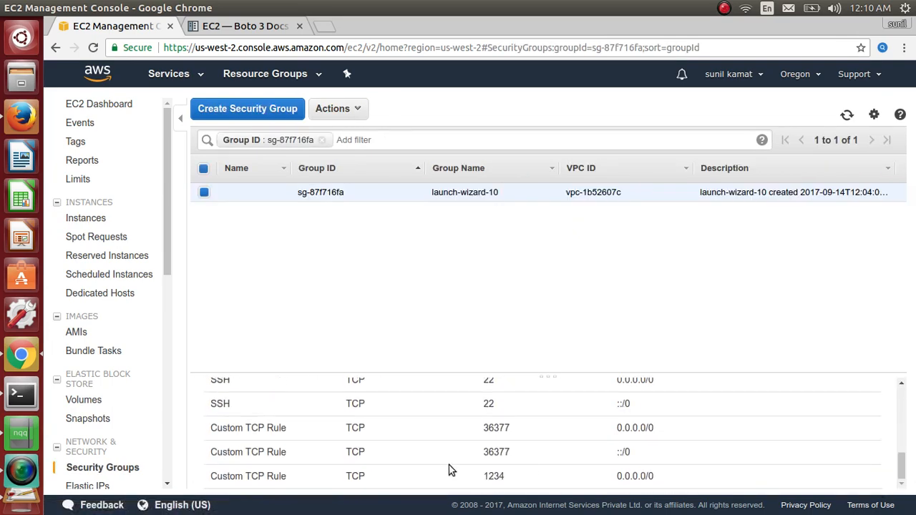
double_click(494, 475)
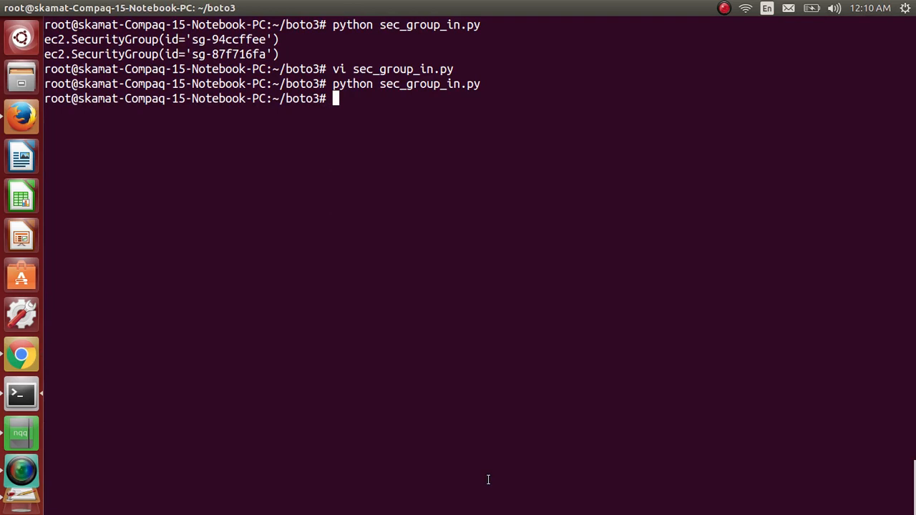
Step: Reopen sec_group_in.py via vi and highlight the ec2 resource and security_group variables while reviewing
type("vi sec_group_in.py")
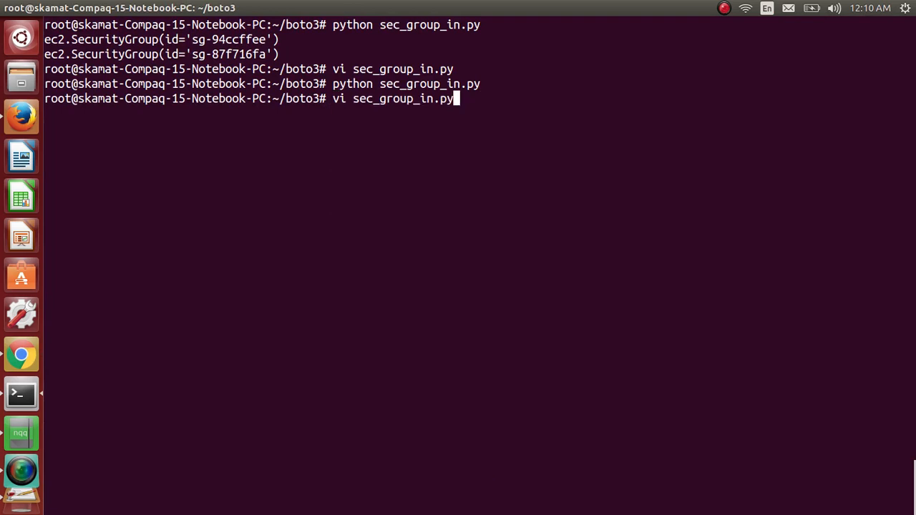
key("Return")
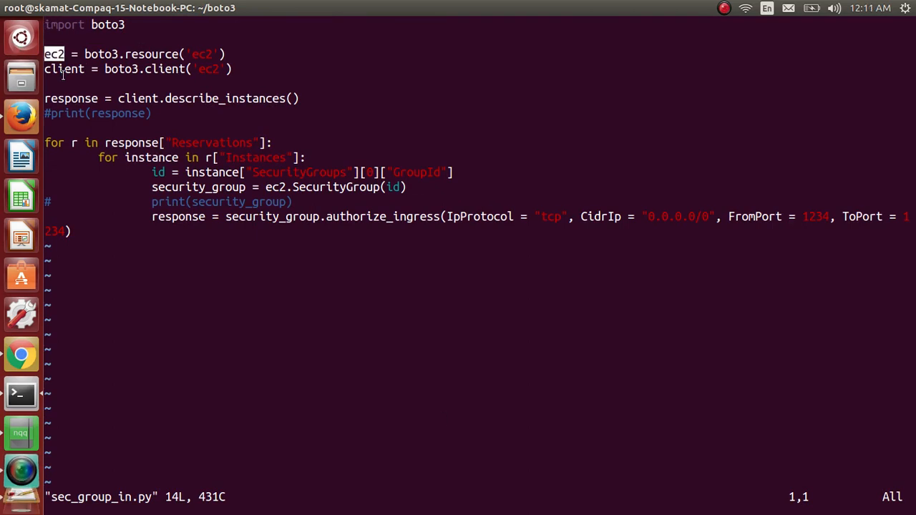
double_click(63, 69)
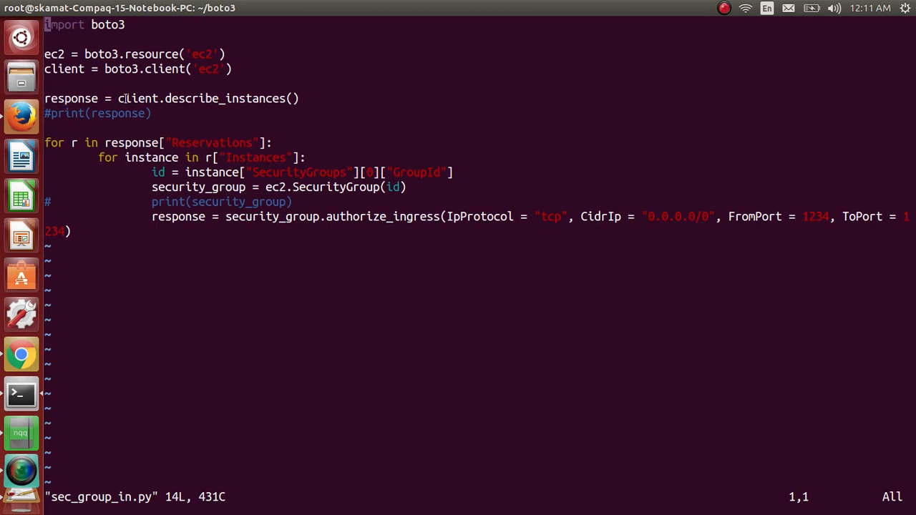
double_click(179, 97)
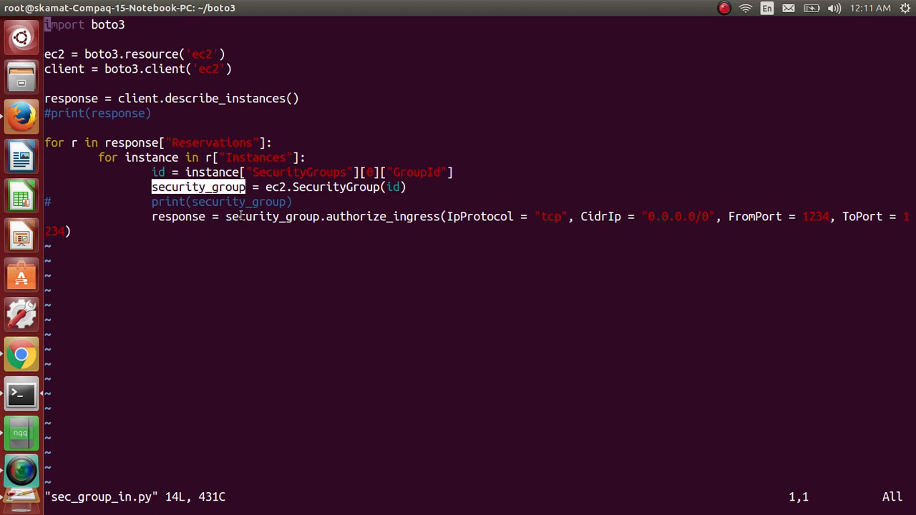
double_click(335, 216)
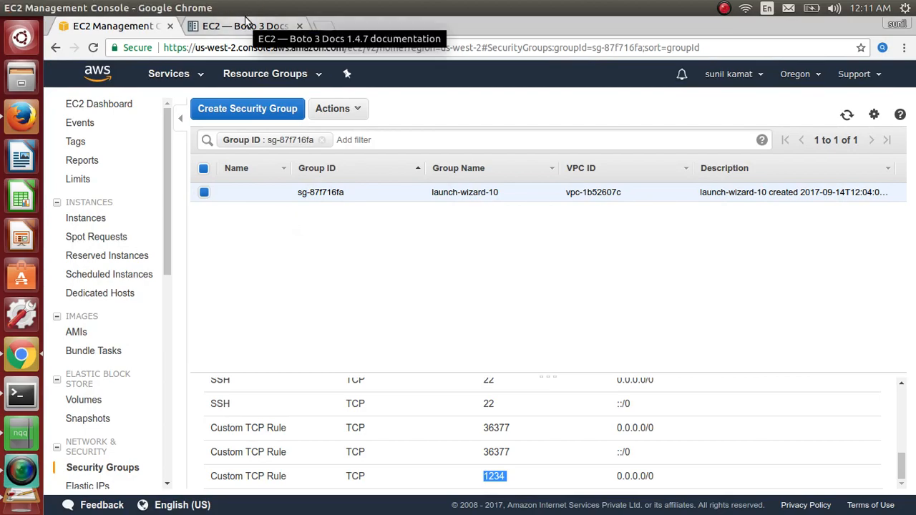
Step: Return to the boto3 EC2 reference contents in Chrome, then bring up Firefox
left_click(243, 25)
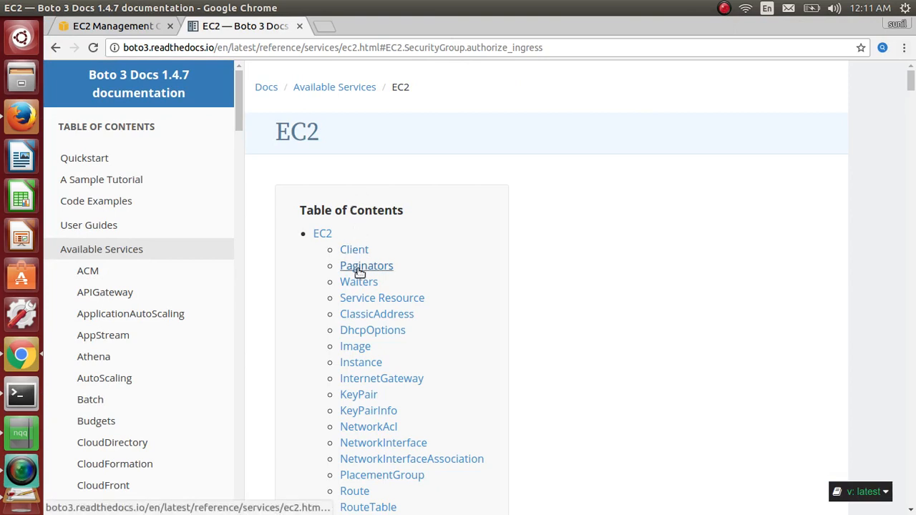
mouse_move(357, 313)
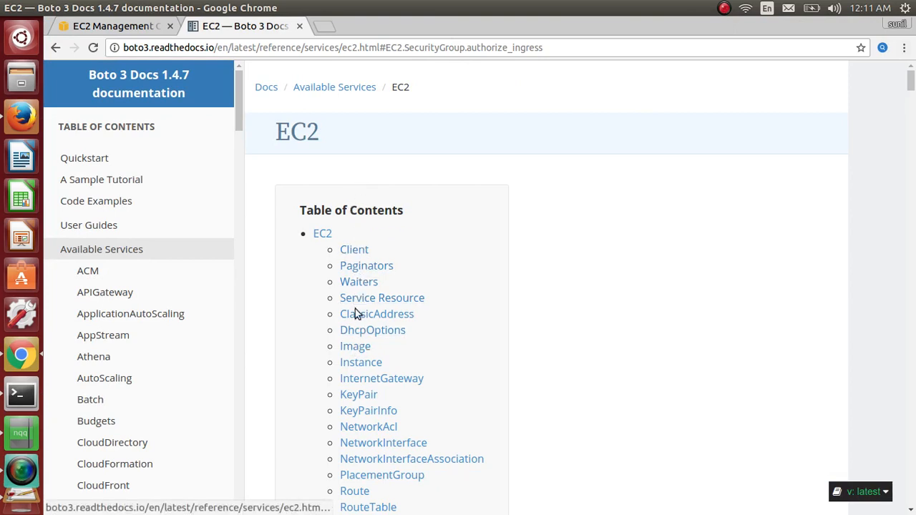
mouse_move(444, 343)
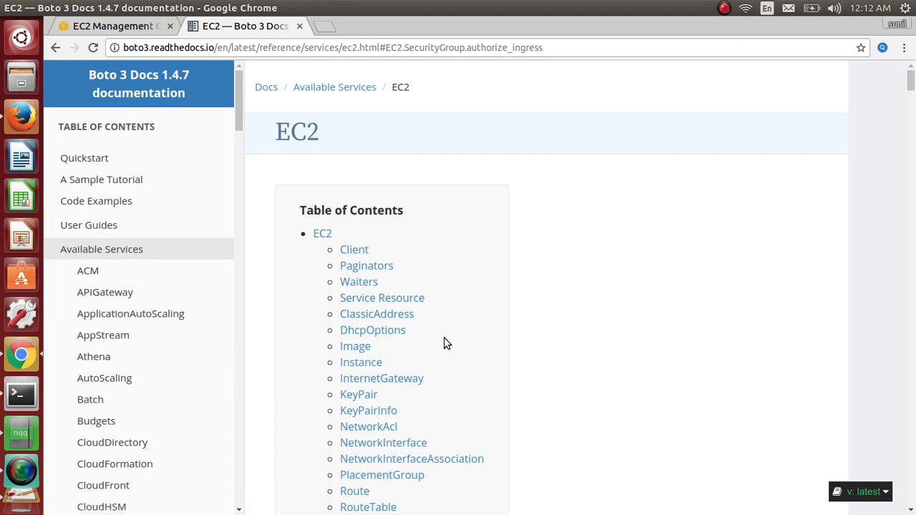
left_click(20, 117)
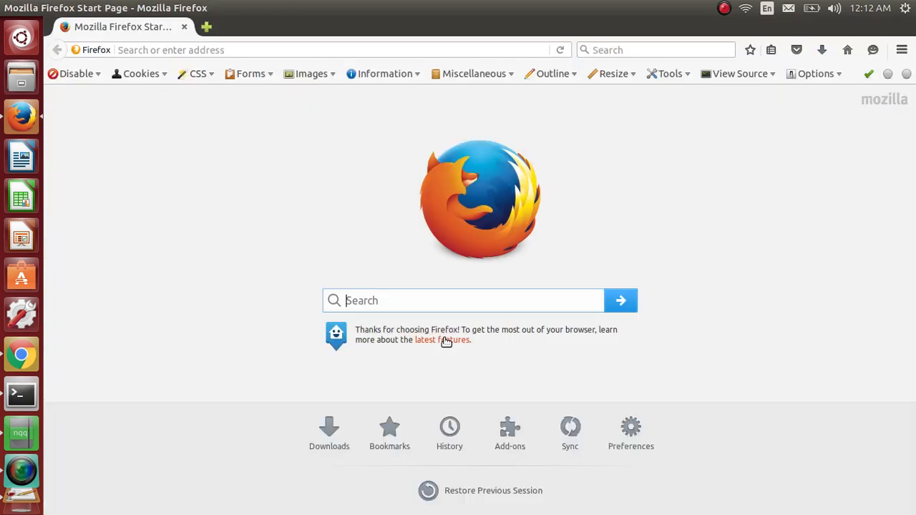